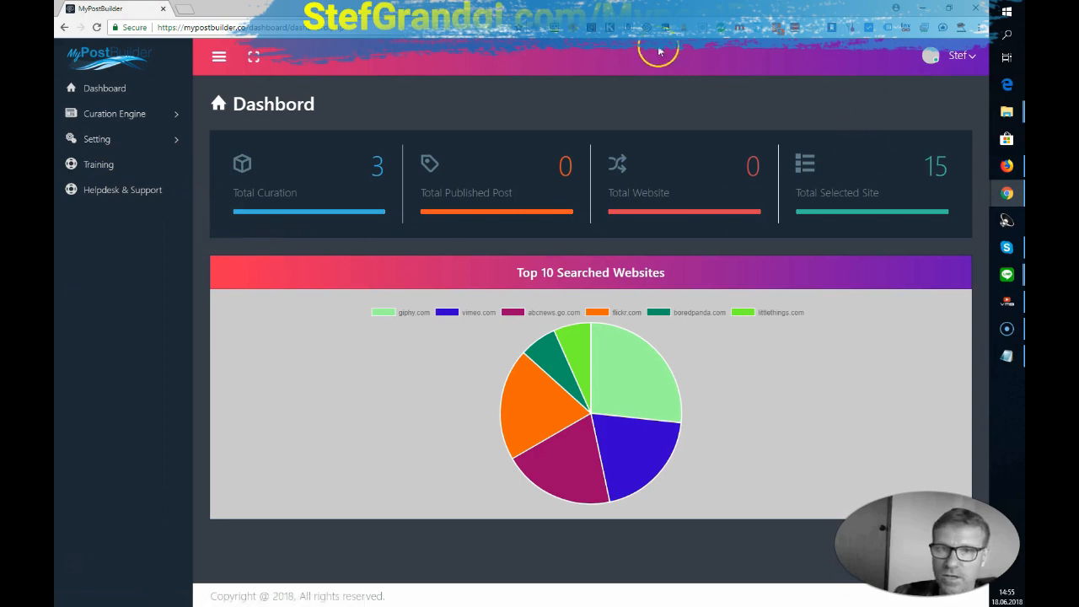
mouse_move(184, 67)
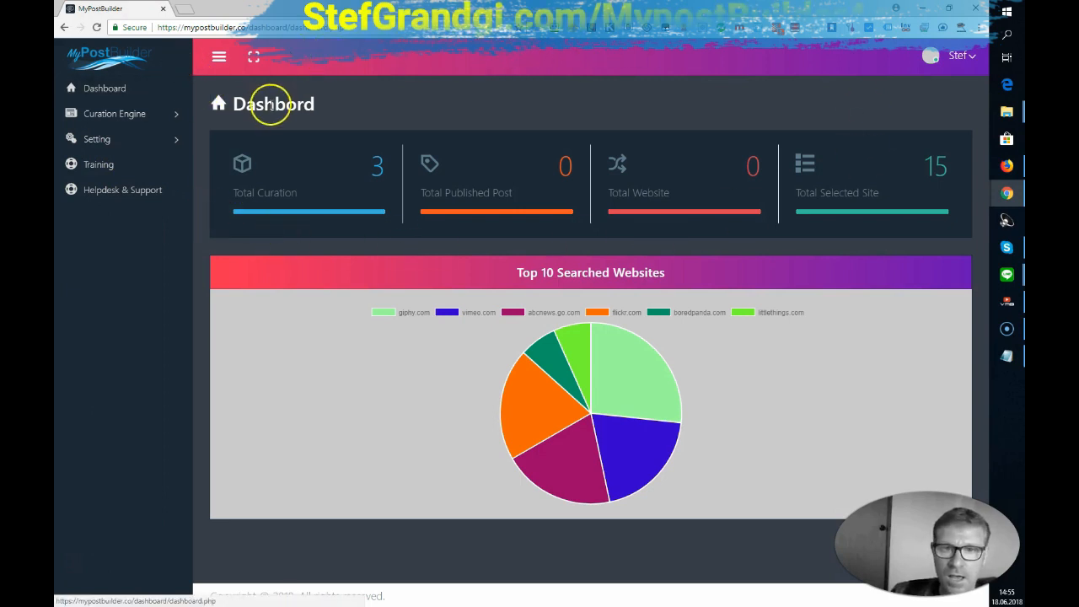
mouse_move(249, 156)
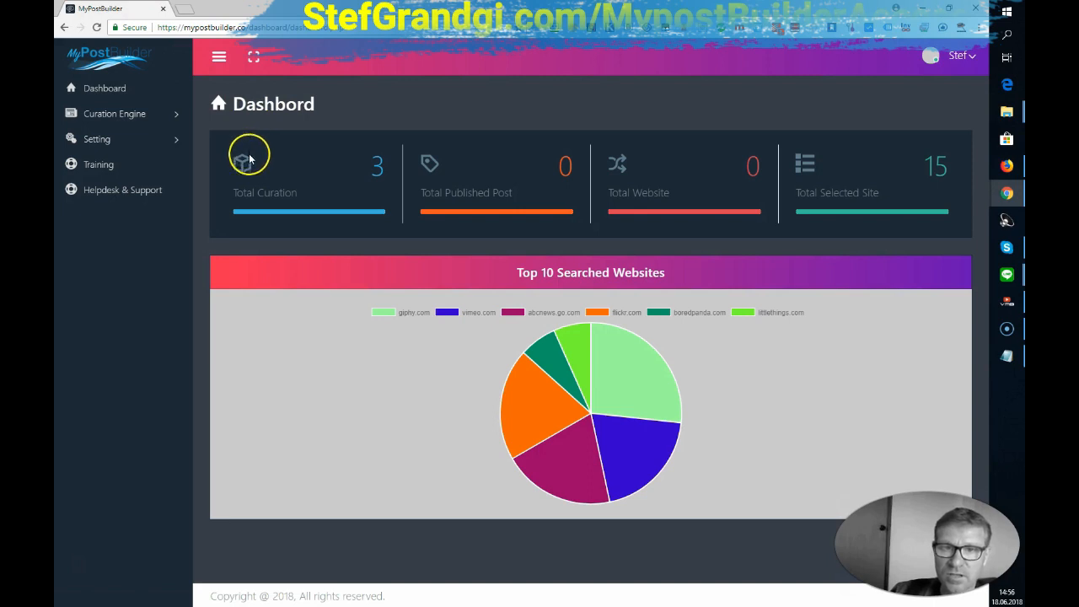
mouse_move(455, 175)
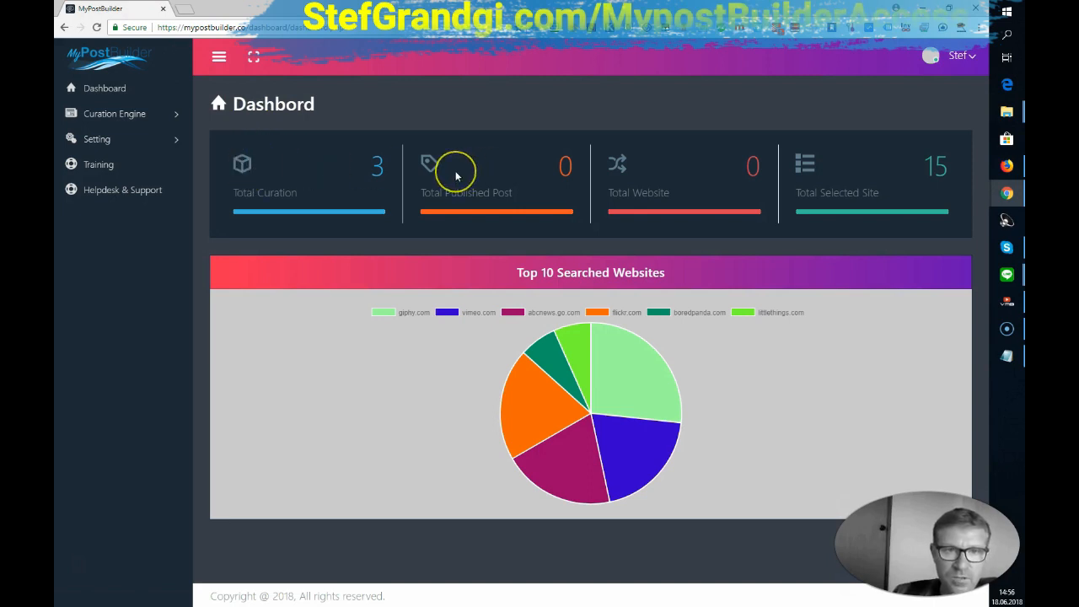
mouse_move(702, 194)
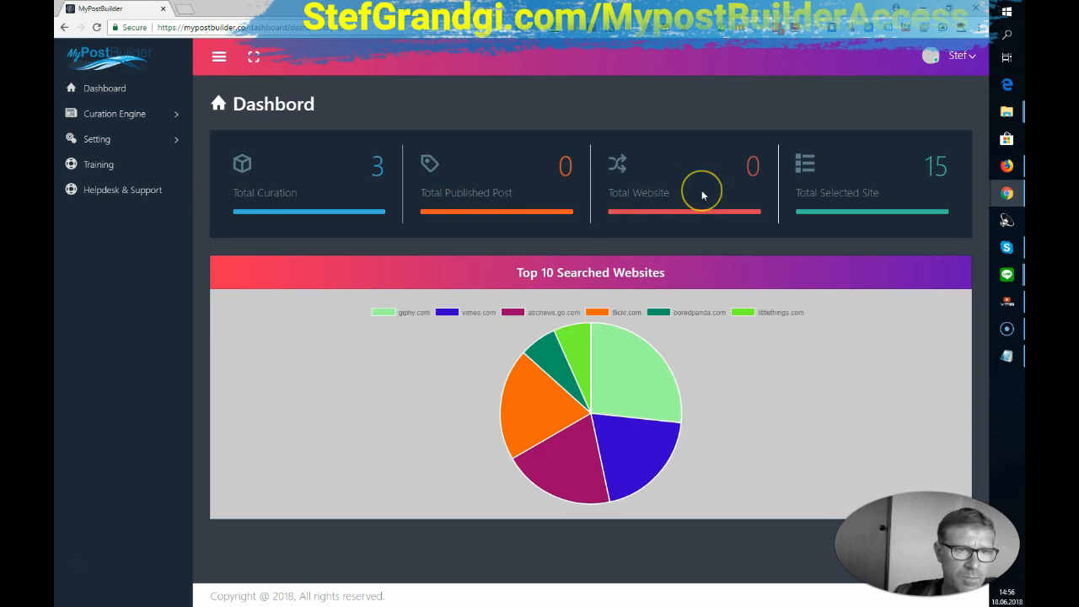
mouse_move(669, 218)
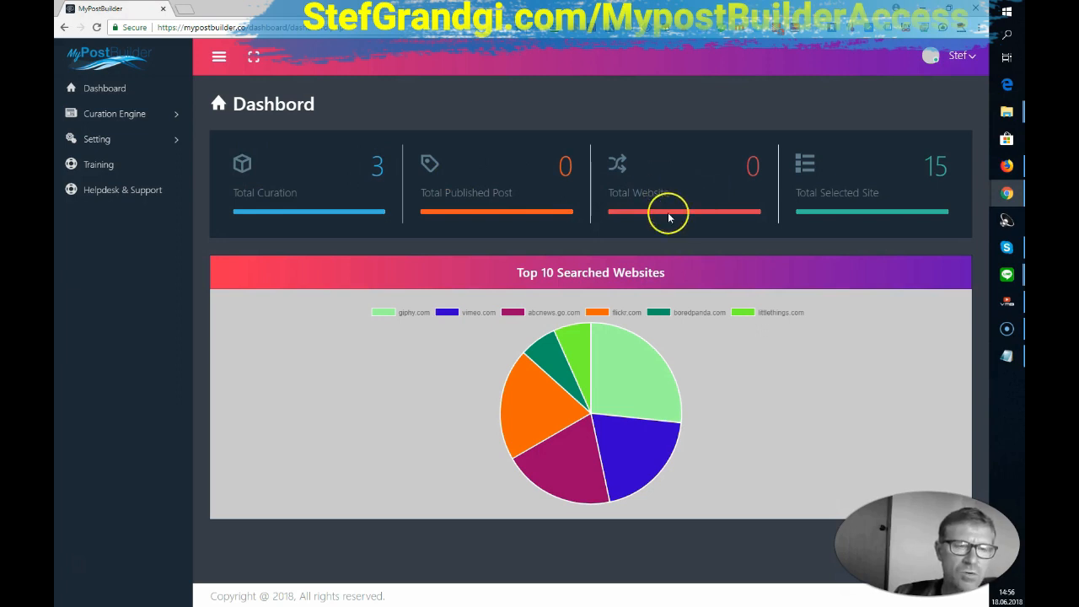
mouse_move(643, 200)
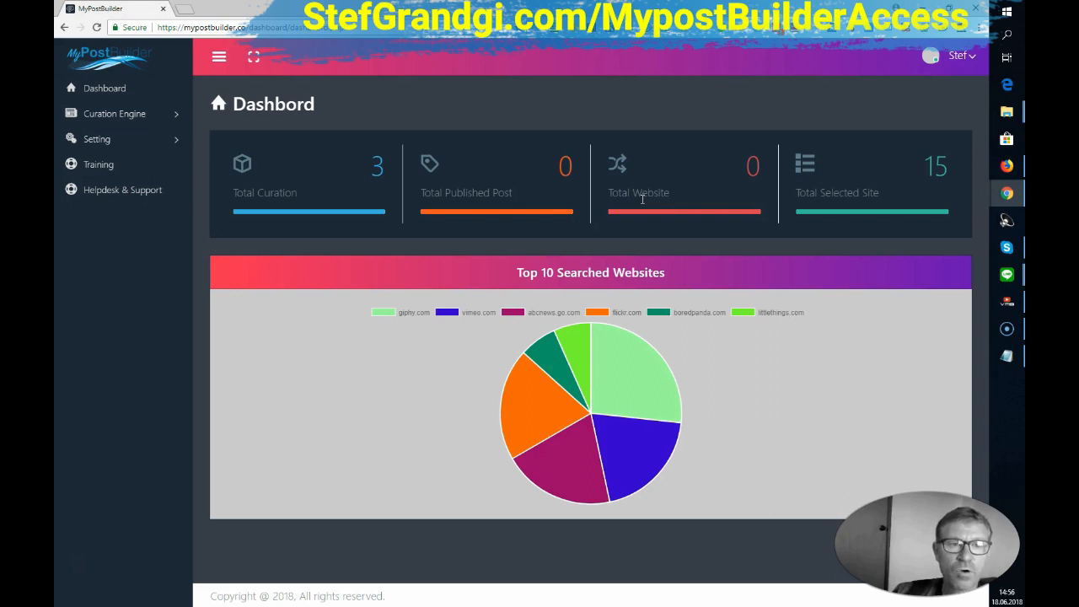
mouse_move(642, 199)
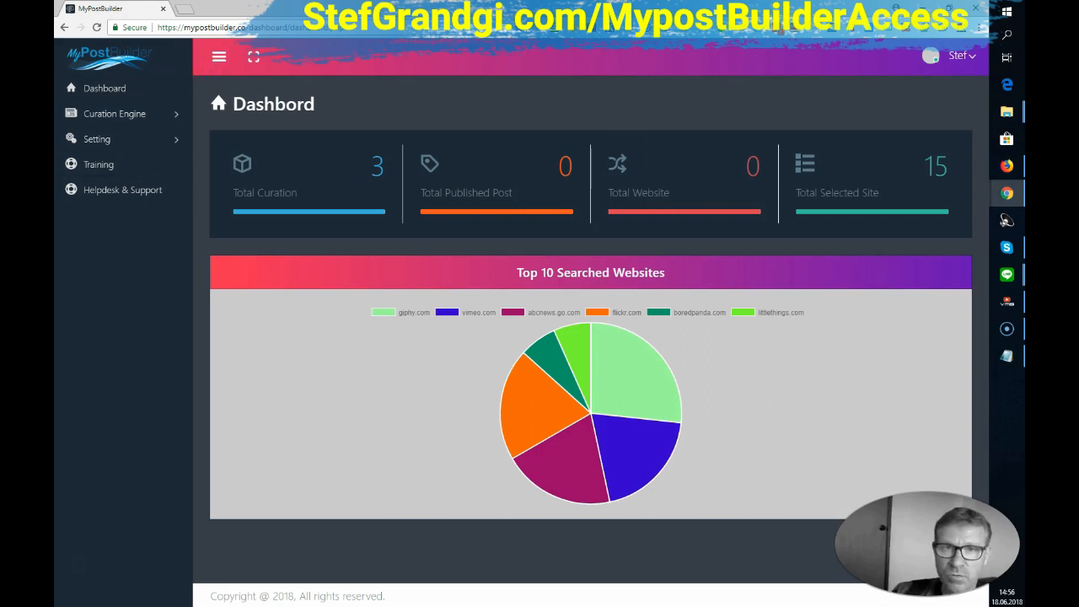
mouse_move(635, 211)
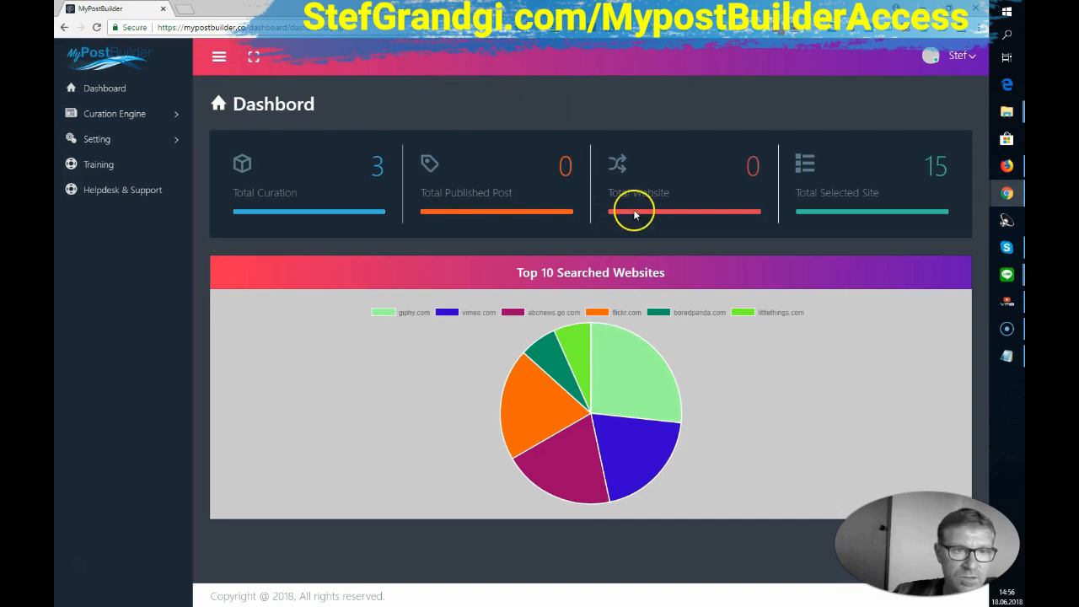
mouse_move(662, 162)
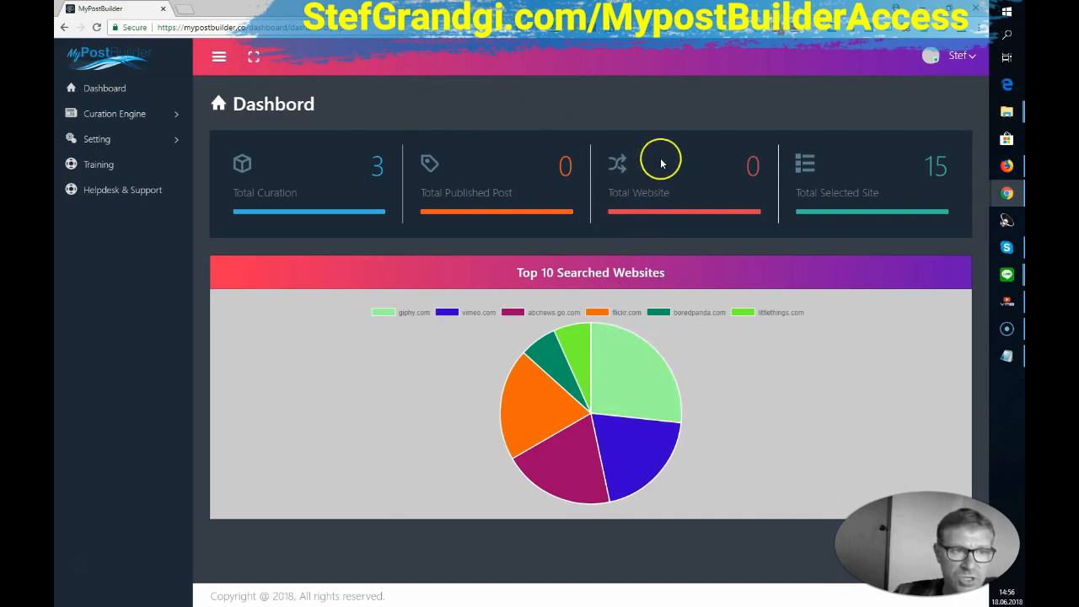
mouse_move(114, 114)
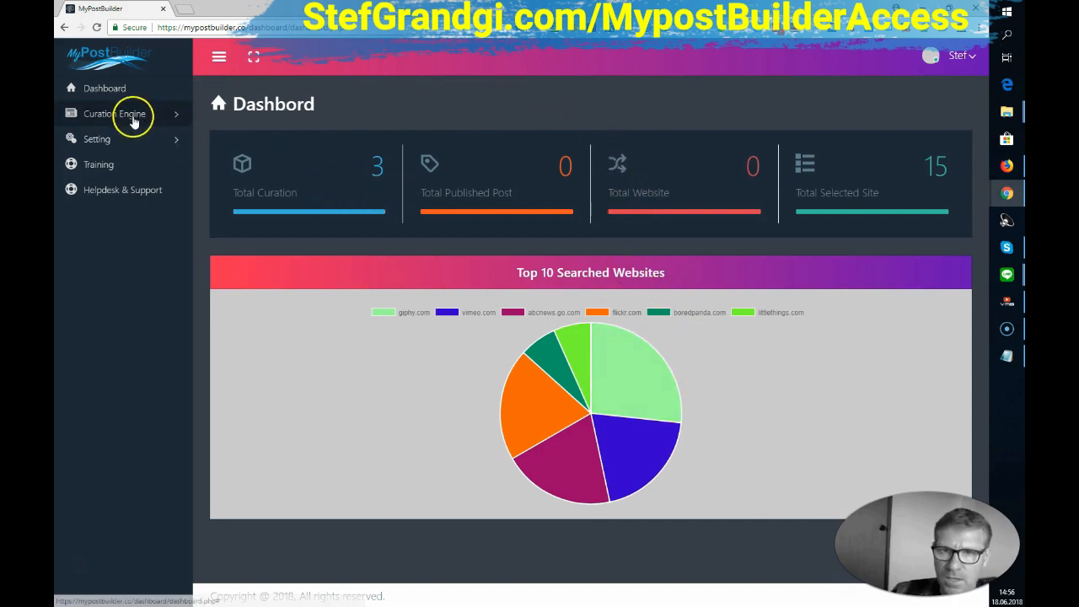
Step: Open Curation Engine's Training page and browse the tutorial videos on website setup and plugins
left_click(114, 114)
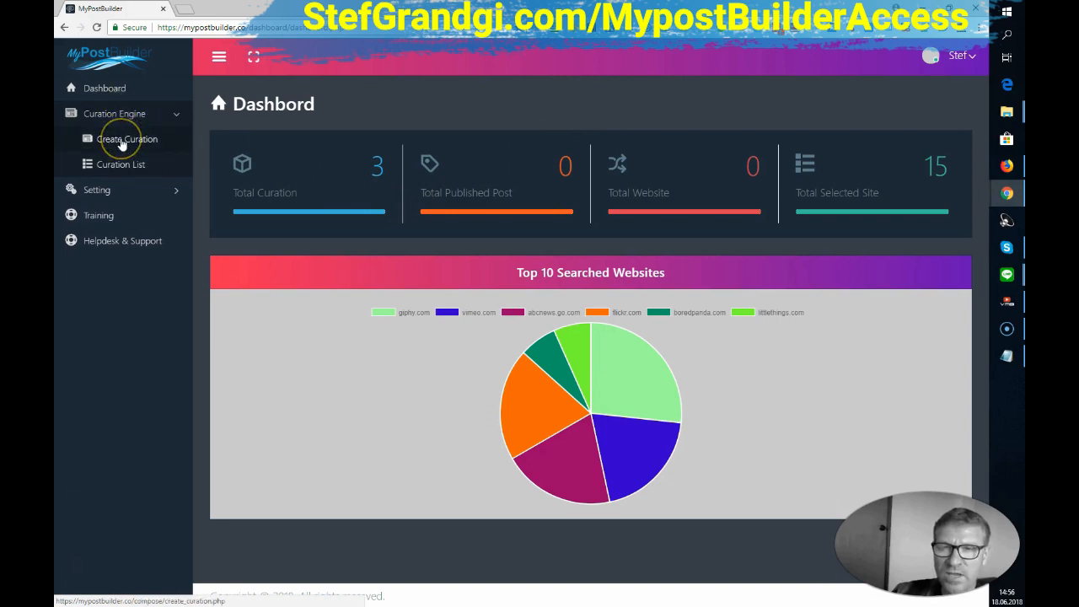
mouse_move(121, 163)
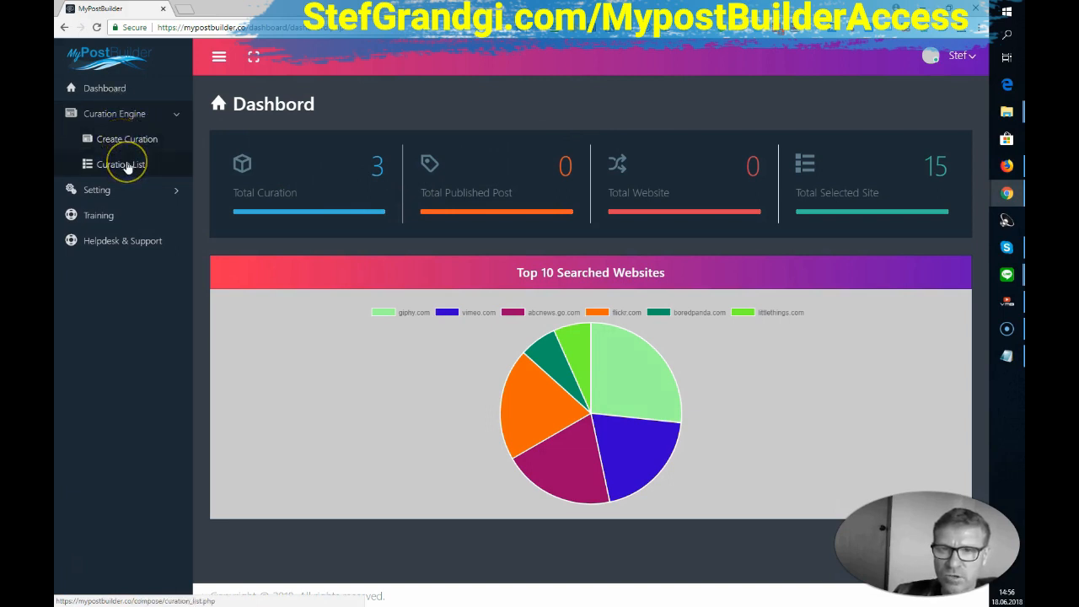
mouse_move(126, 187)
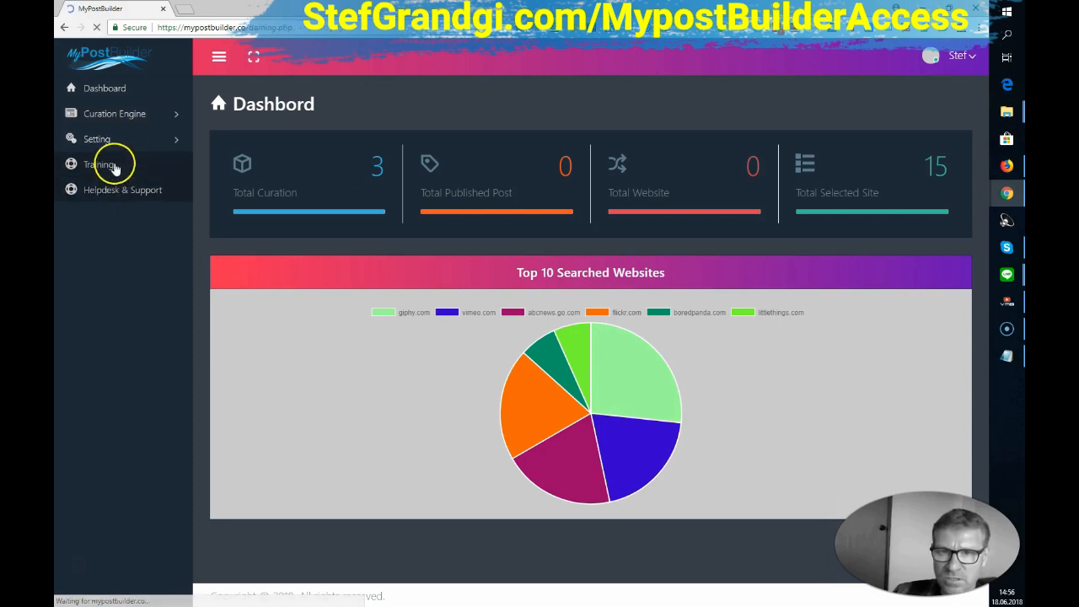
left_click(98, 164)
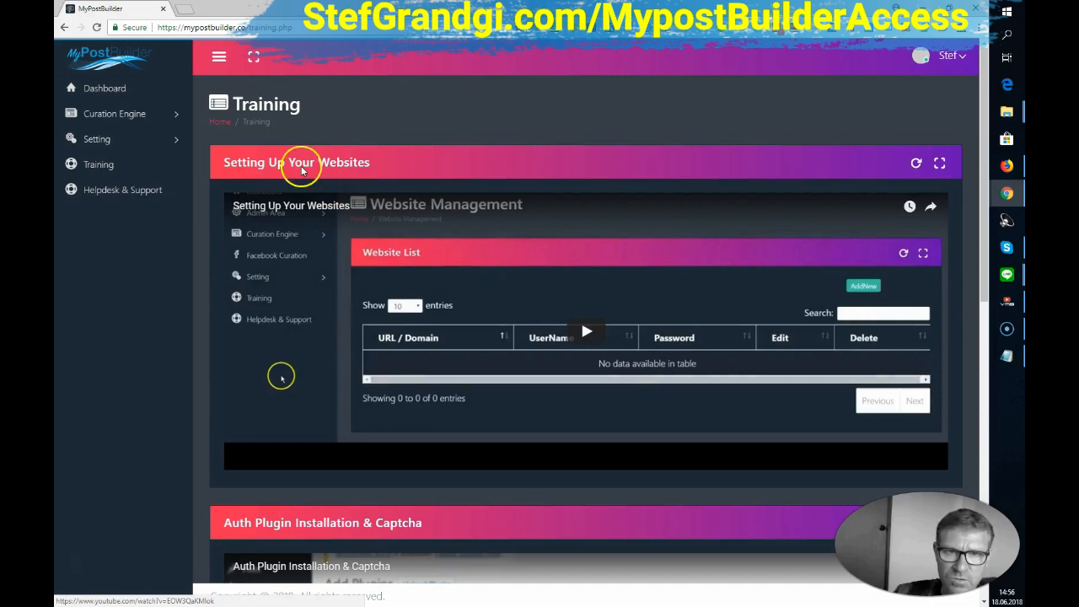
scroll("down", 3)
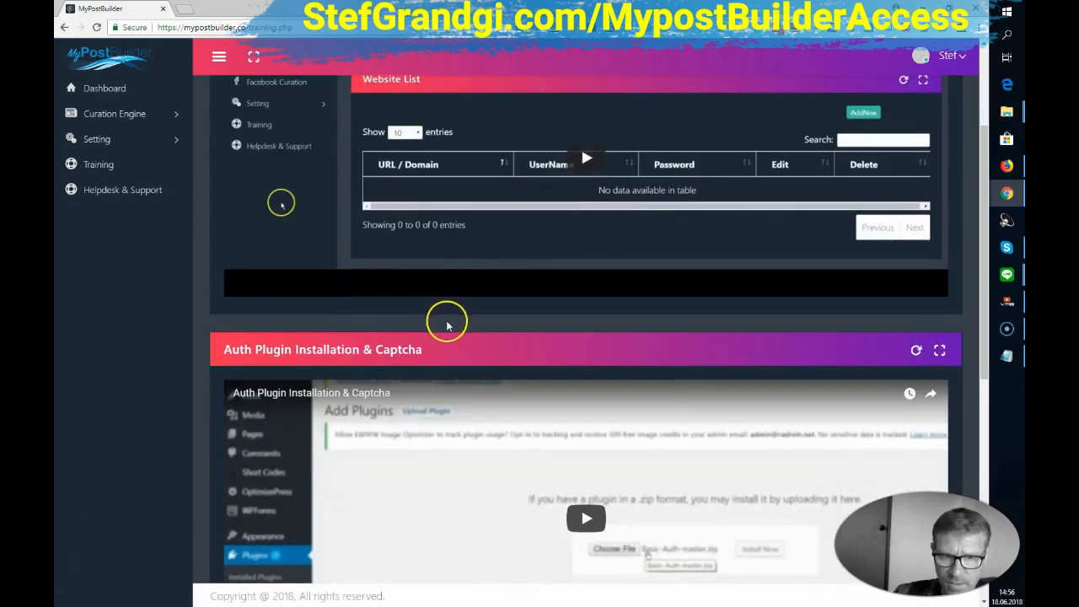
scroll("down", 3)
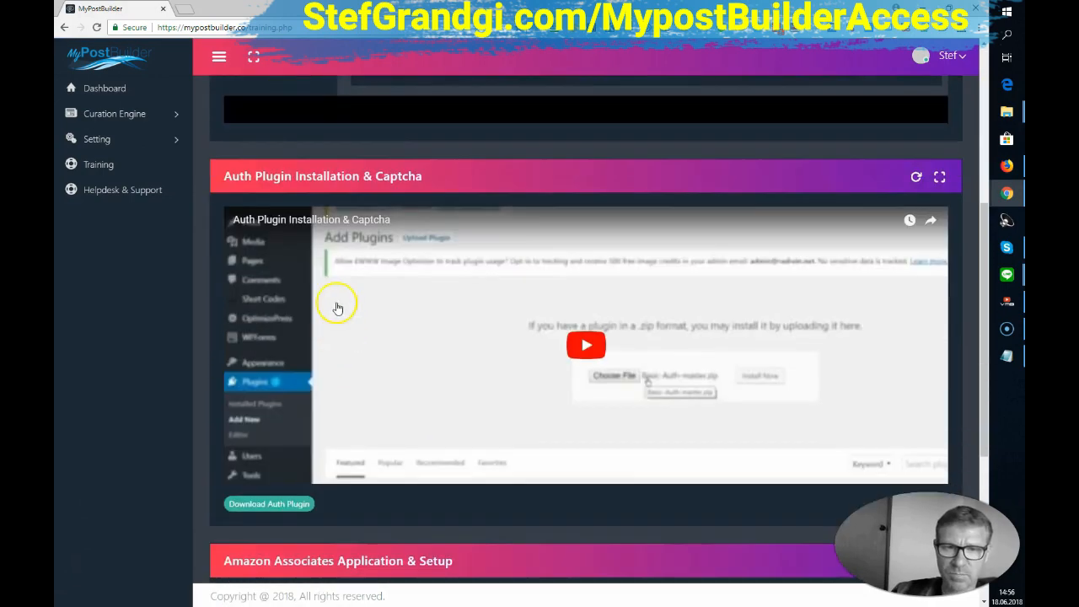
scroll("down", 3)
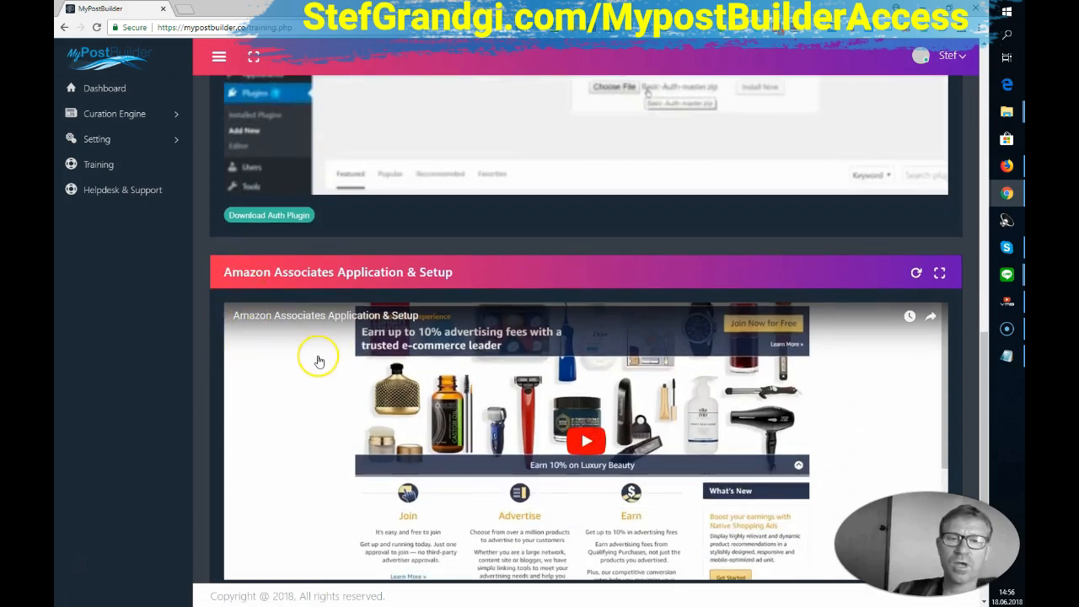
mouse_move(319, 360)
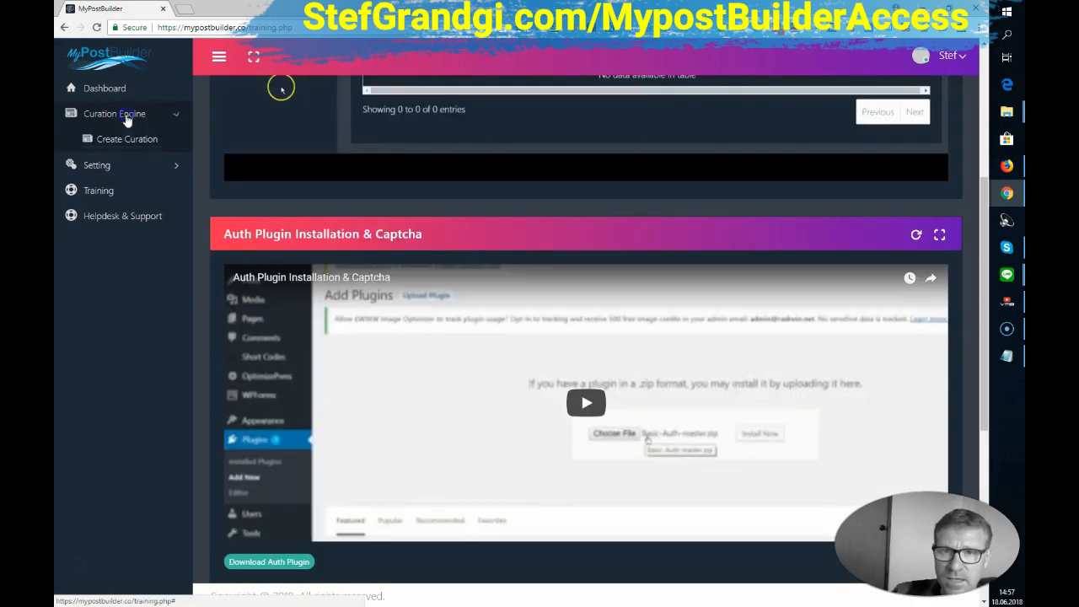
Step: Create a new curation with content type News and source BBC News
left_click(127, 139)
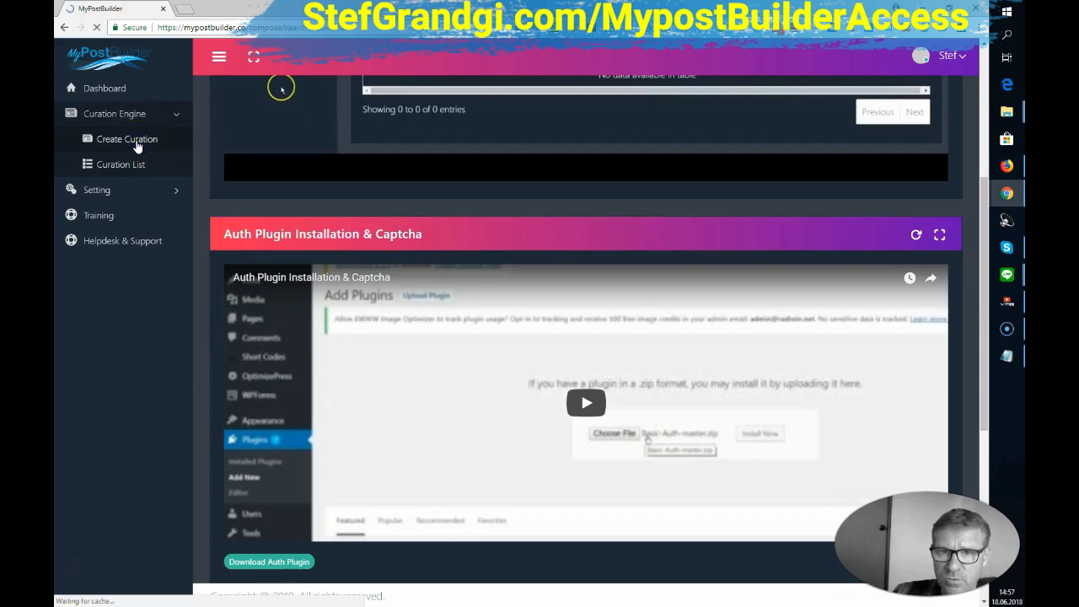
left_click(126, 139)
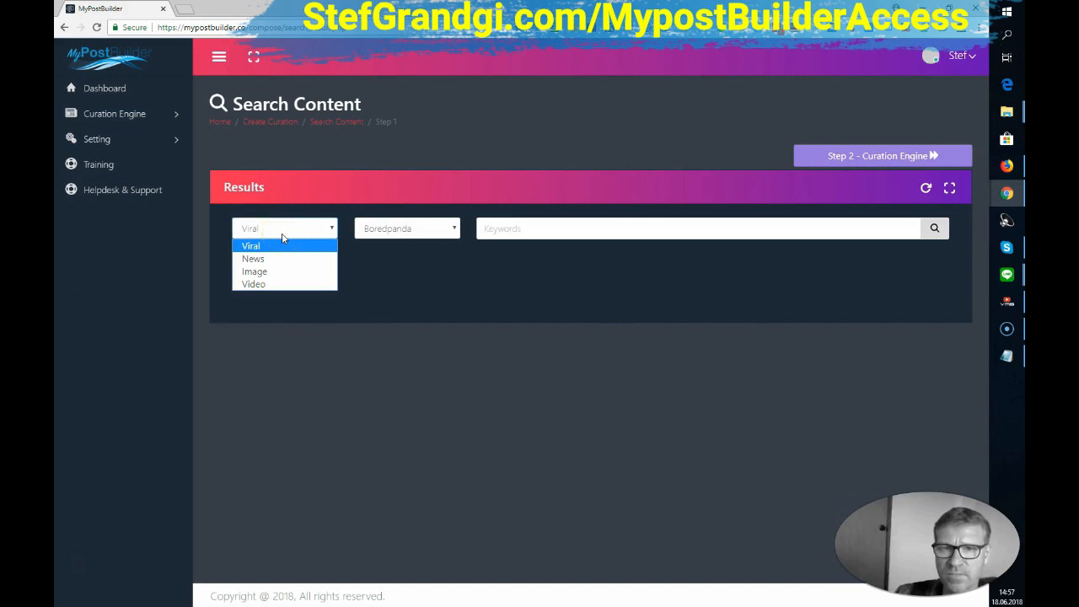
mouse_move(278, 284)
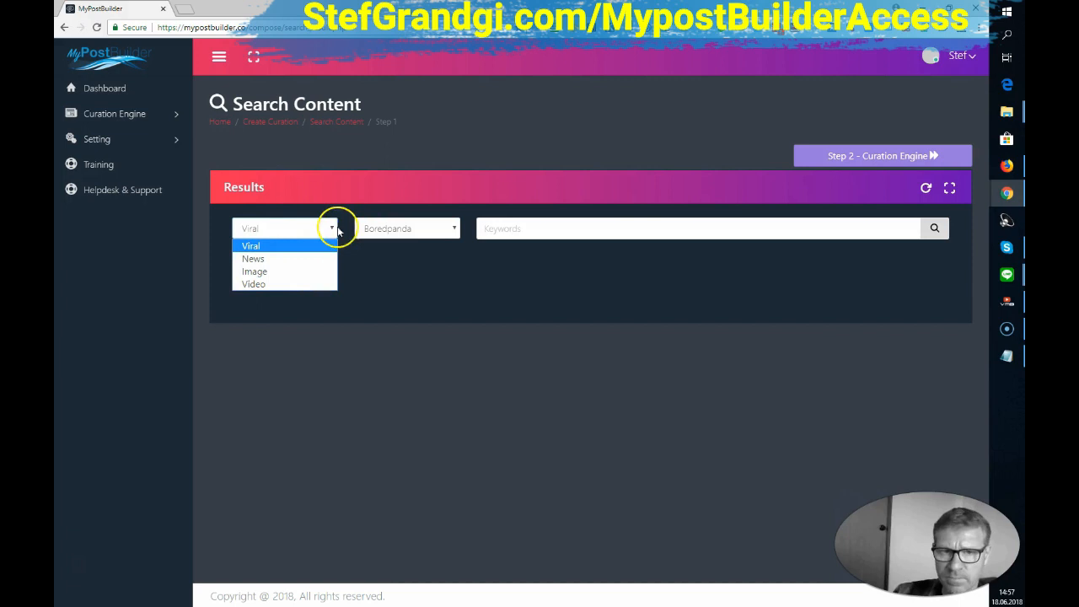
left_click(407, 227)
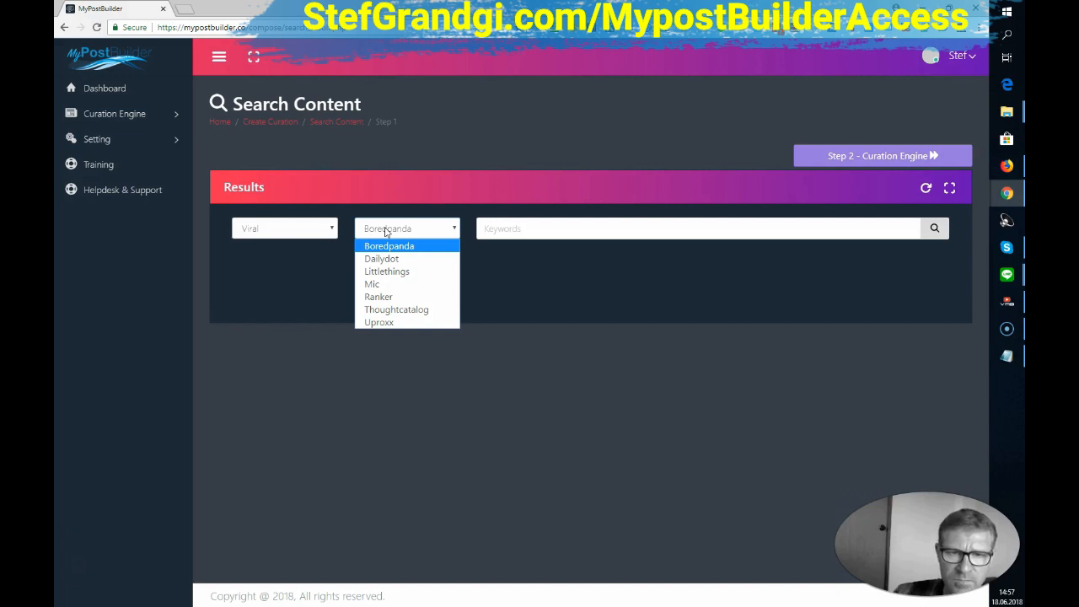
mouse_move(396, 309)
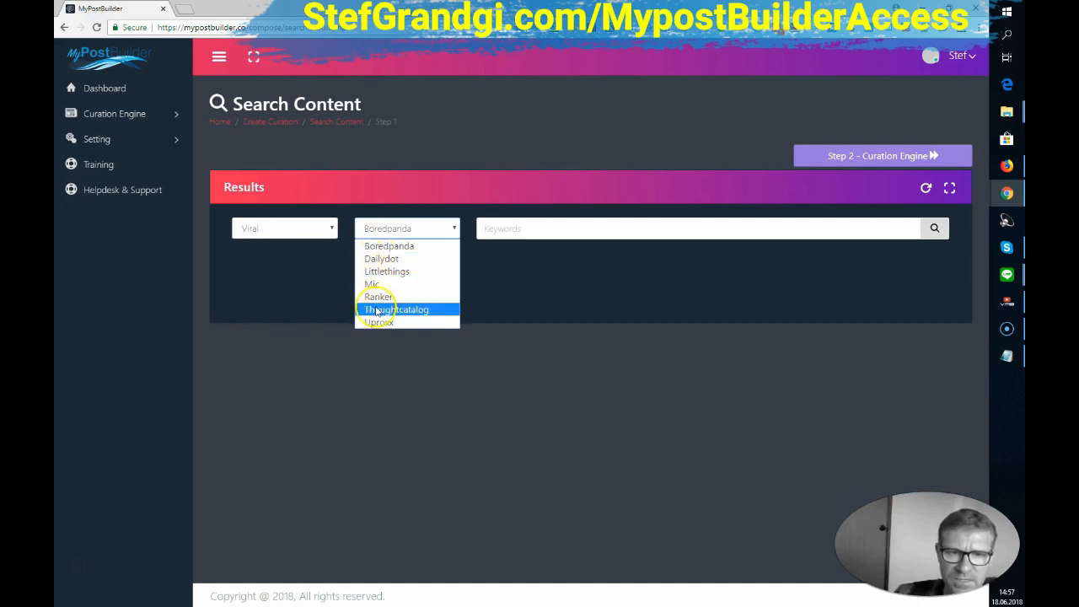
left_click(285, 228)
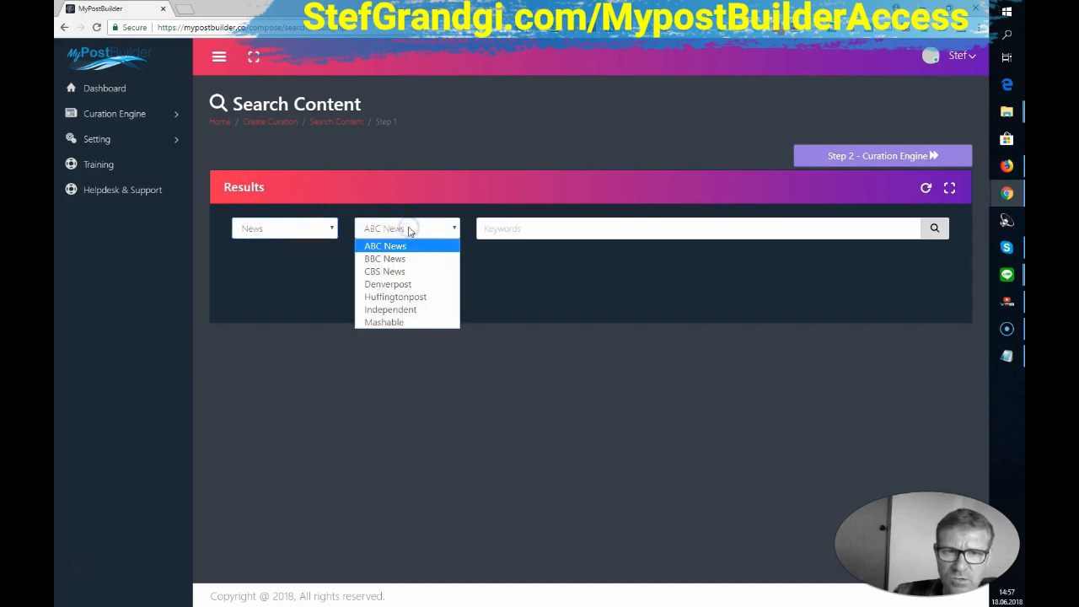
mouse_move(384, 271)
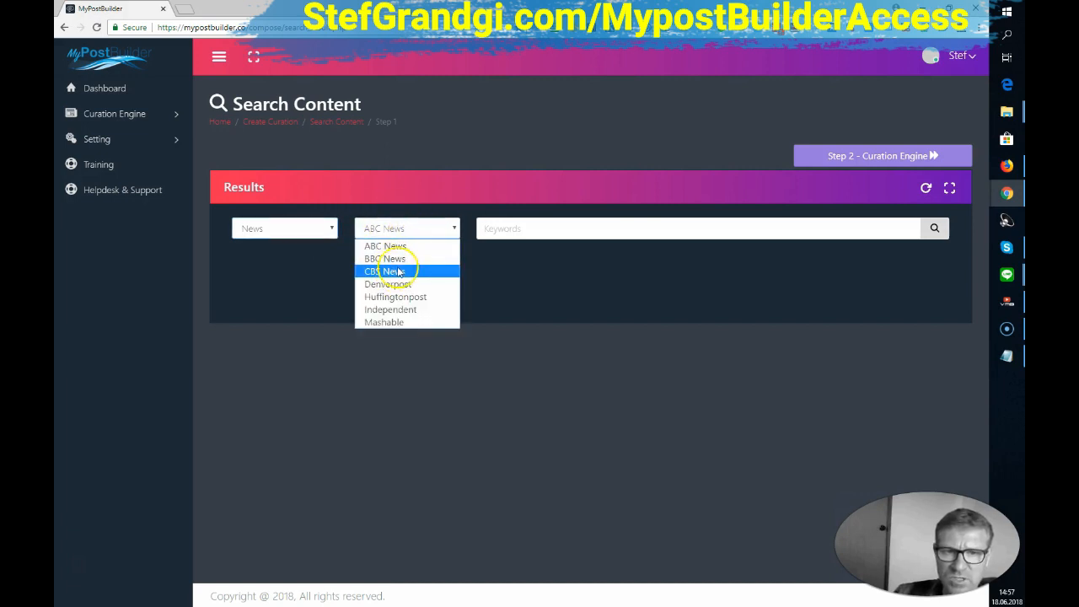
left_click(387, 259)
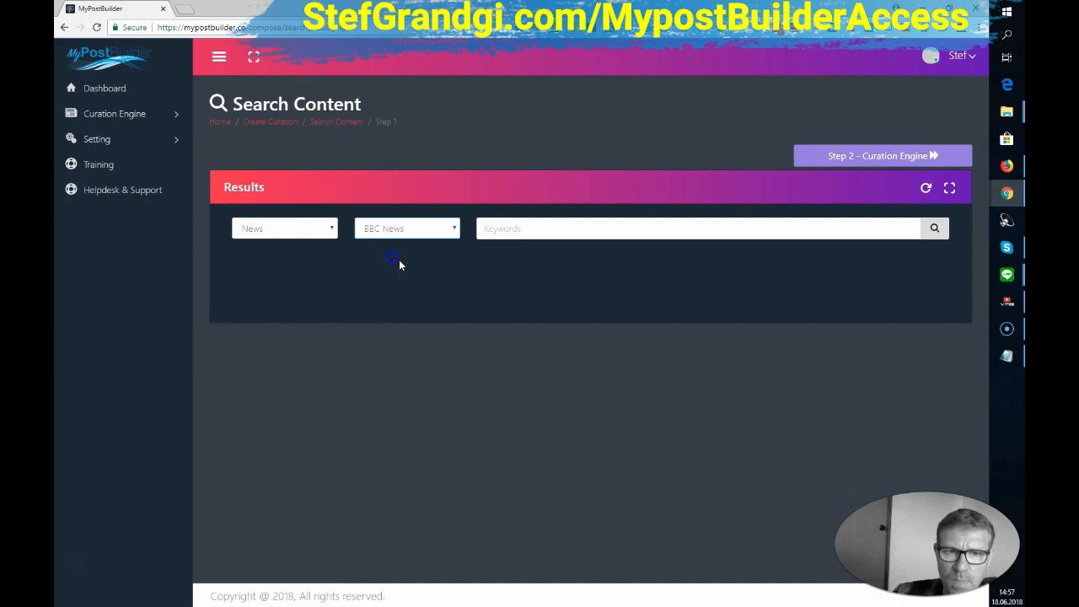
left_click(691, 228)
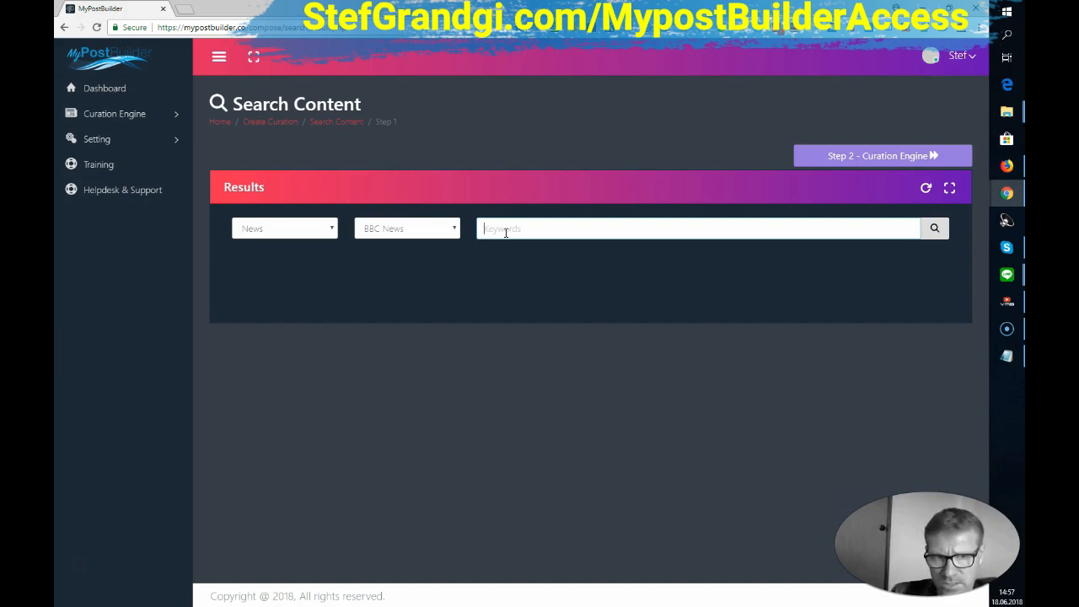
Step: Search BBC News for 'Football world cup' and scroll through the article results
type("Foot")
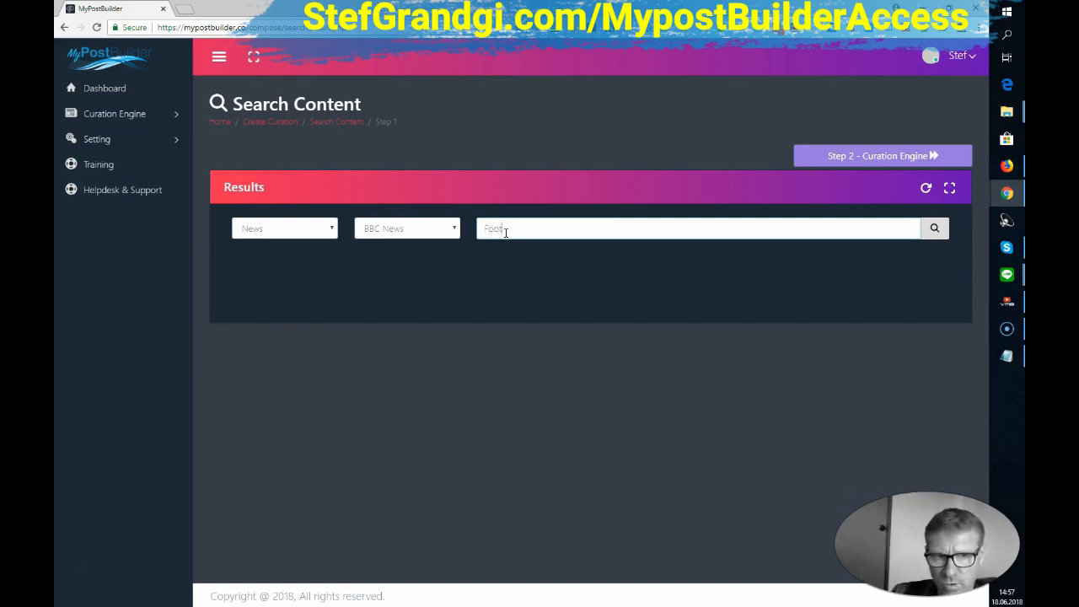
type("ball")
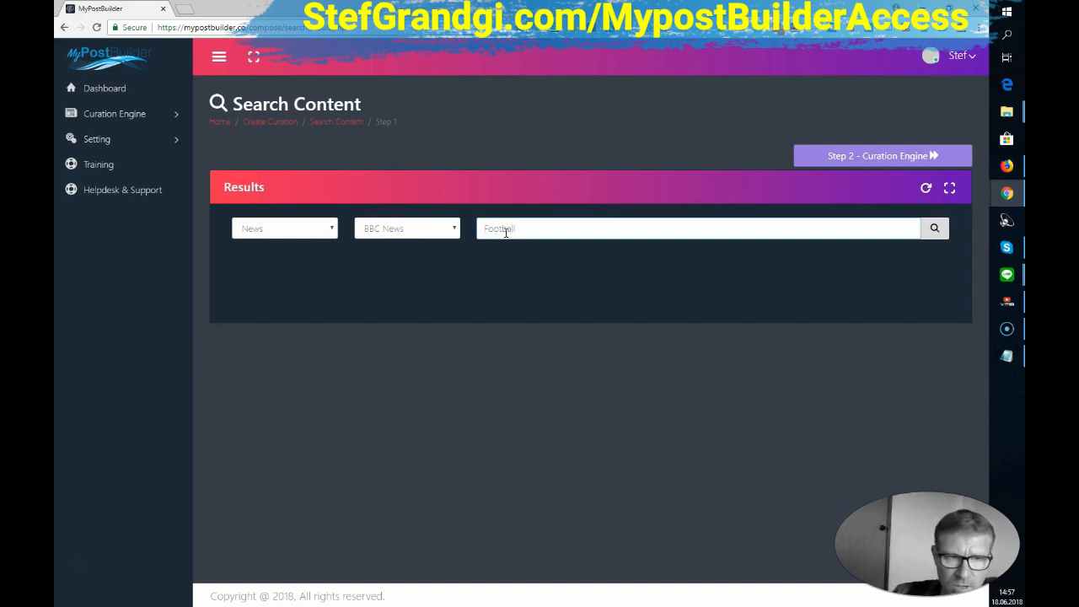
type("world")
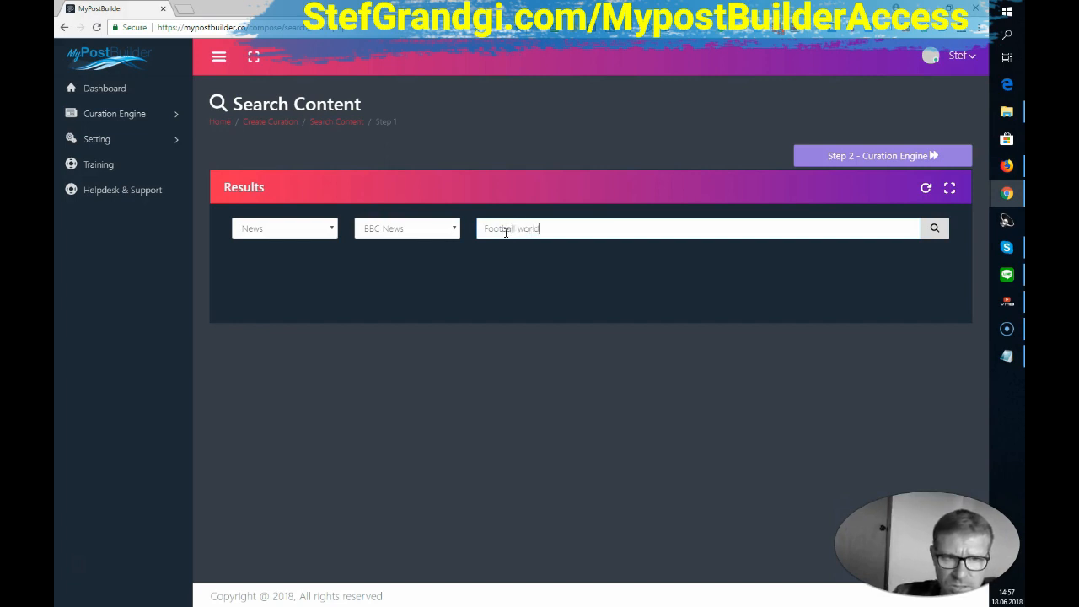
type("cup")
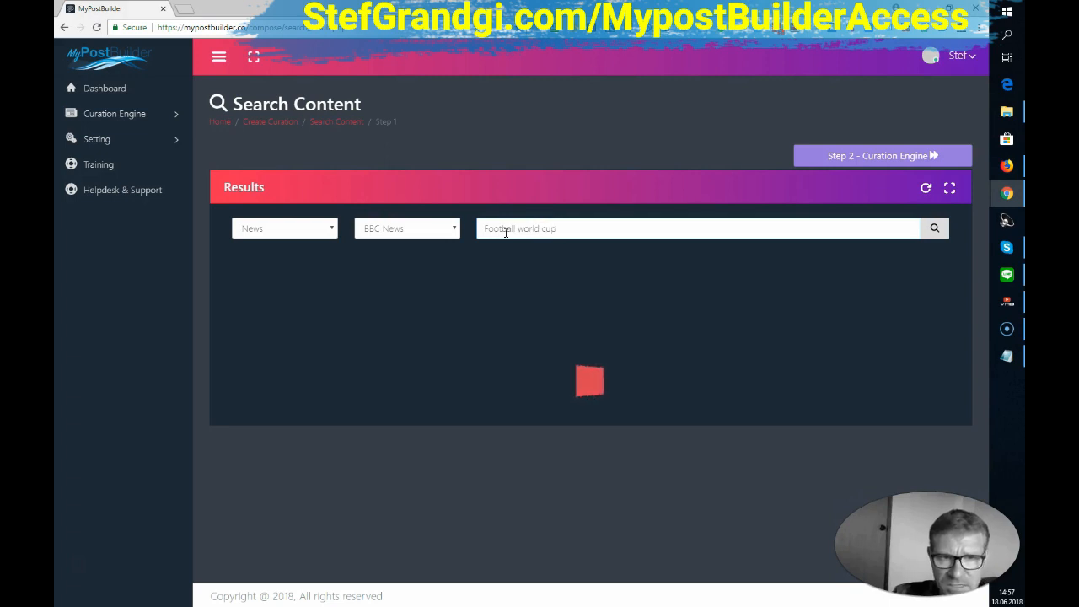
mouse_move(426, 180)
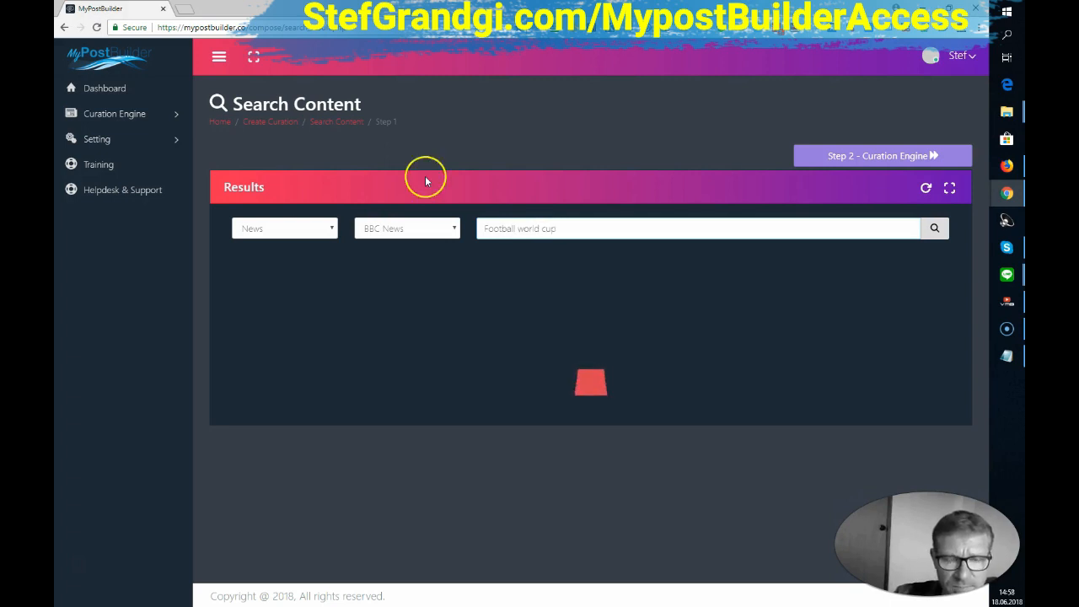
left_click(934, 228)
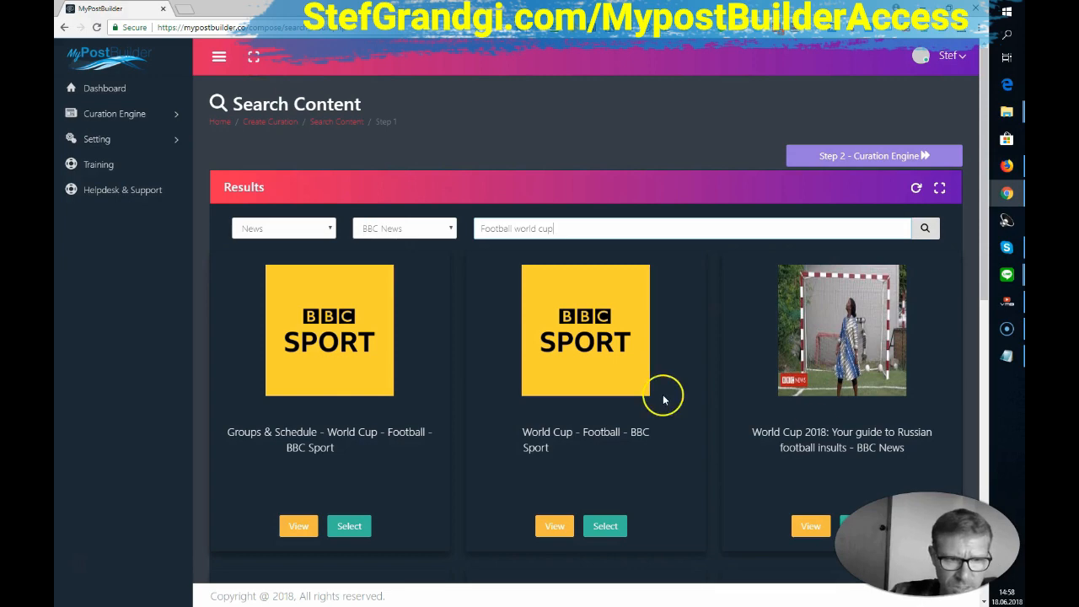
scroll("down", 3)
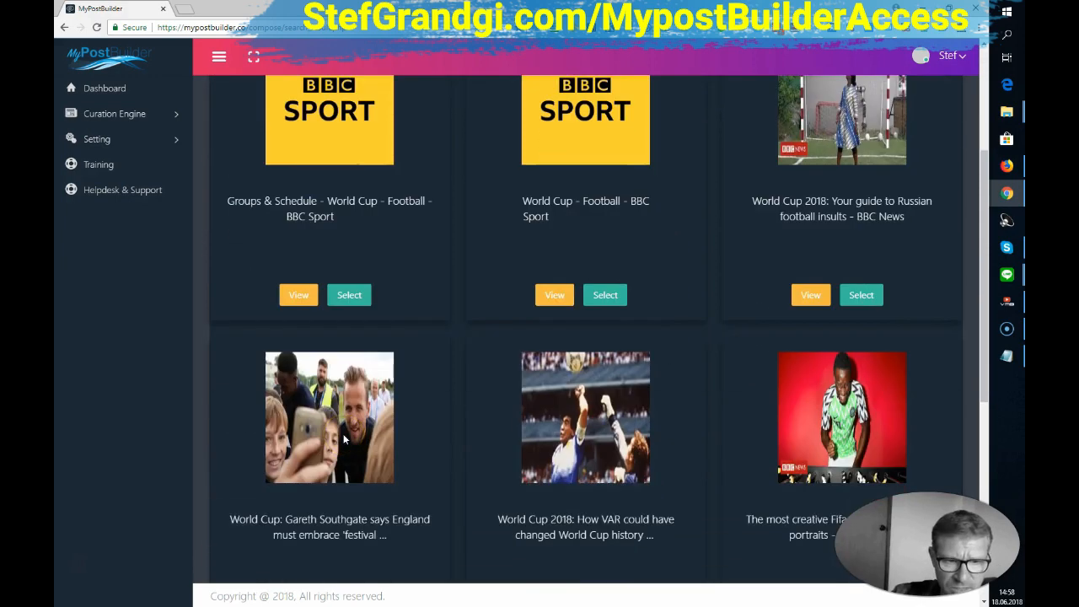
scroll("down", 3)
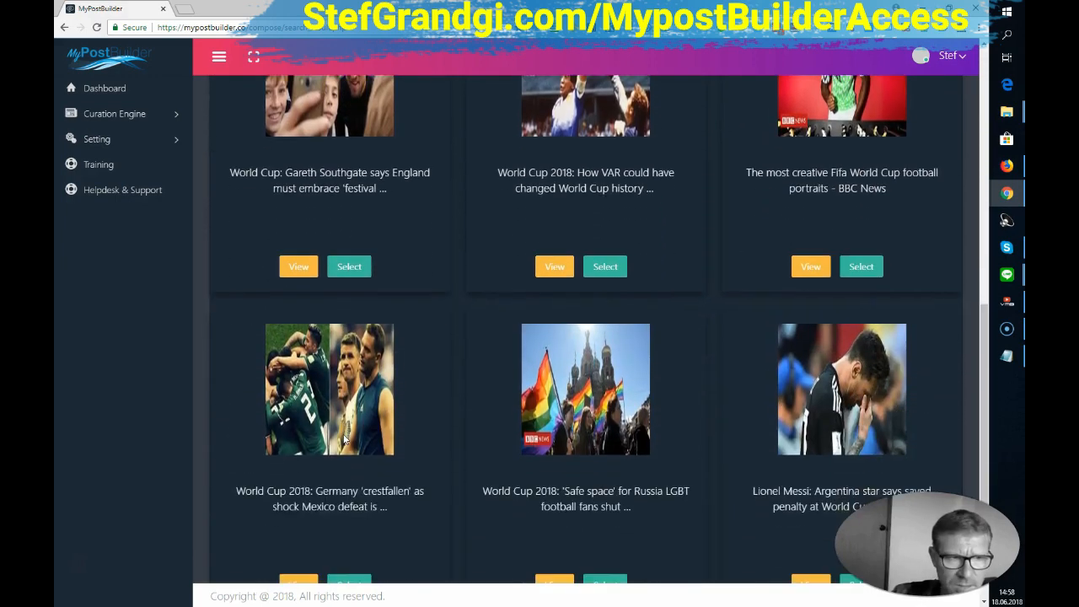
scroll("down", 3)
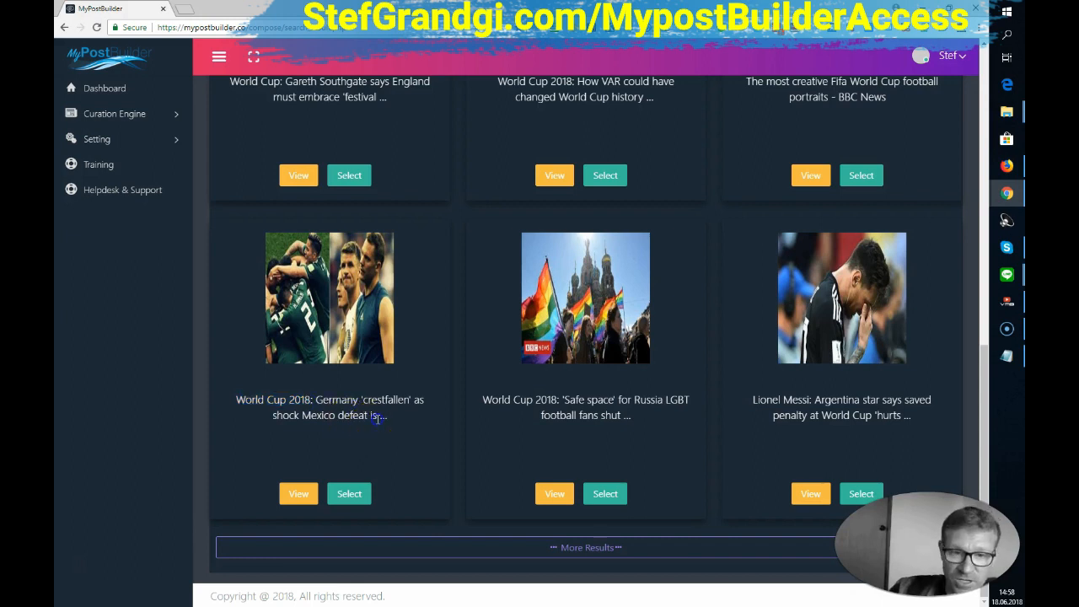
mouse_move(390, 422)
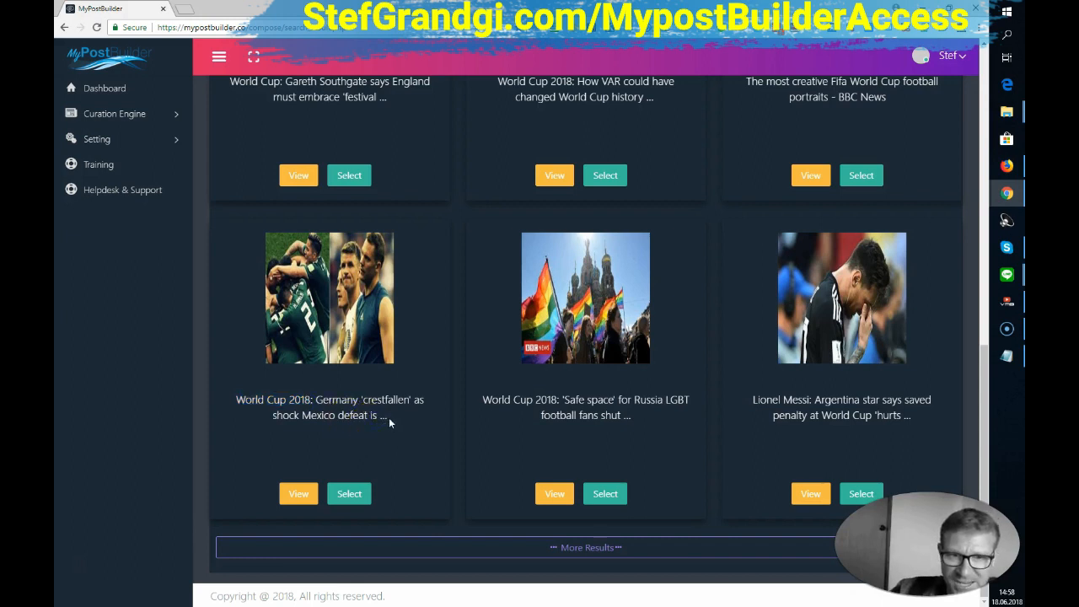
mouse_move(445, 452)
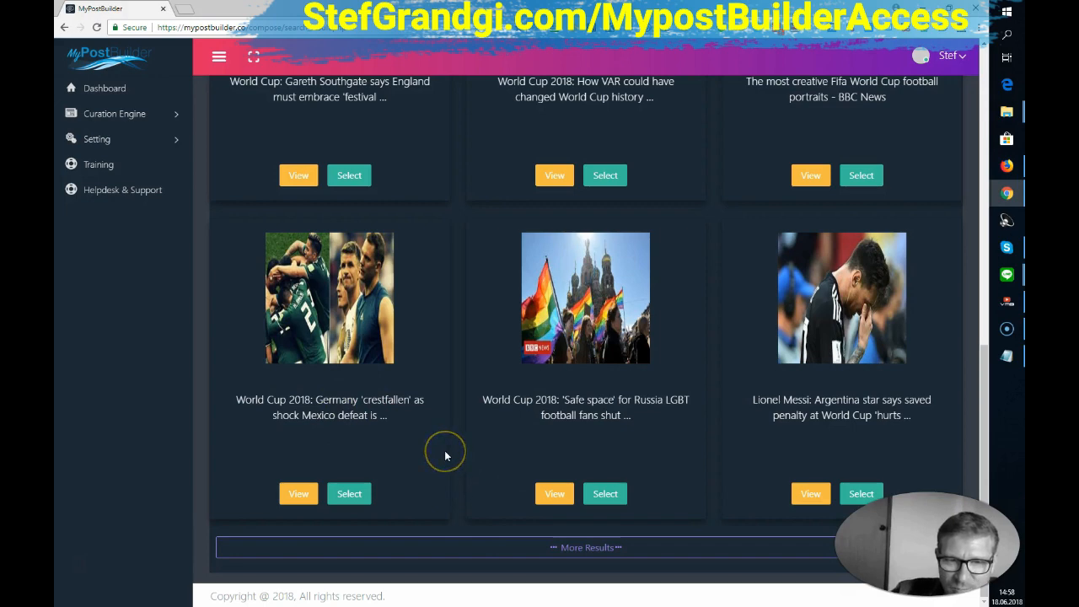
mouse_move(445, 455)
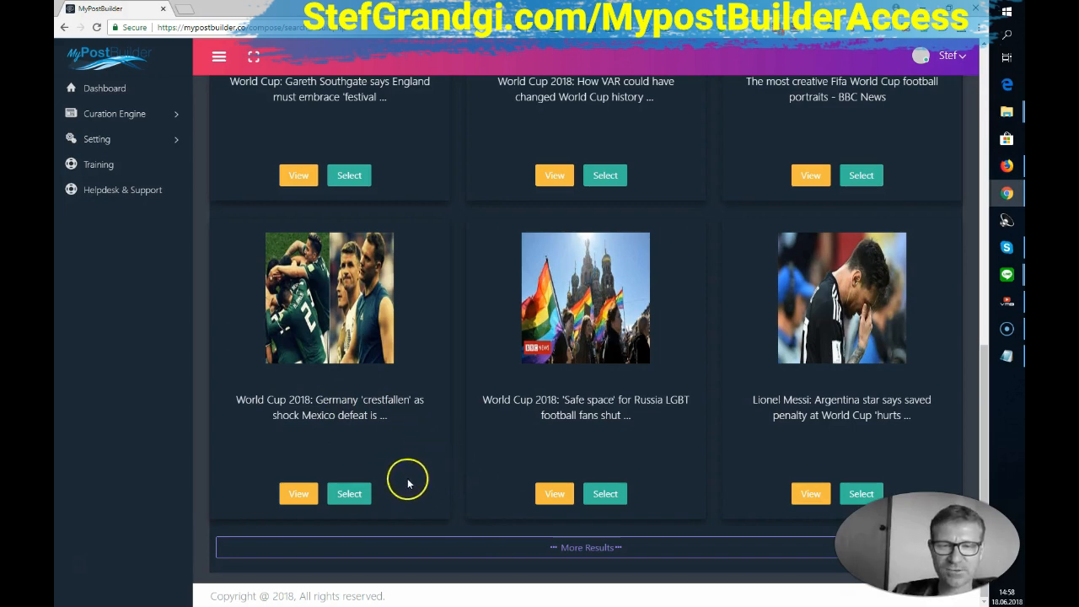
left_click(299, 493)
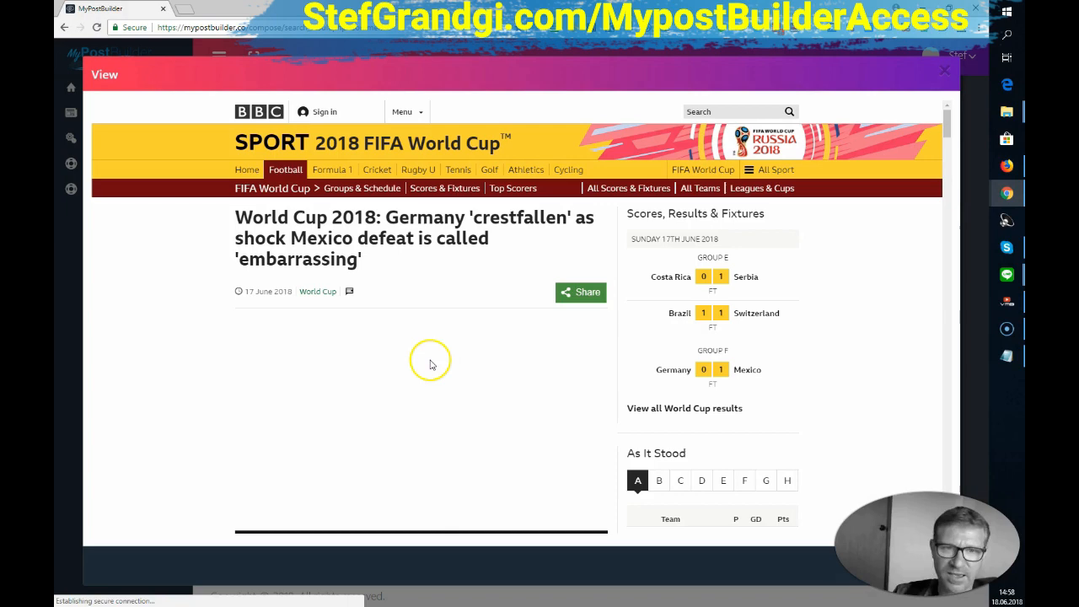
scroll("down", 3)
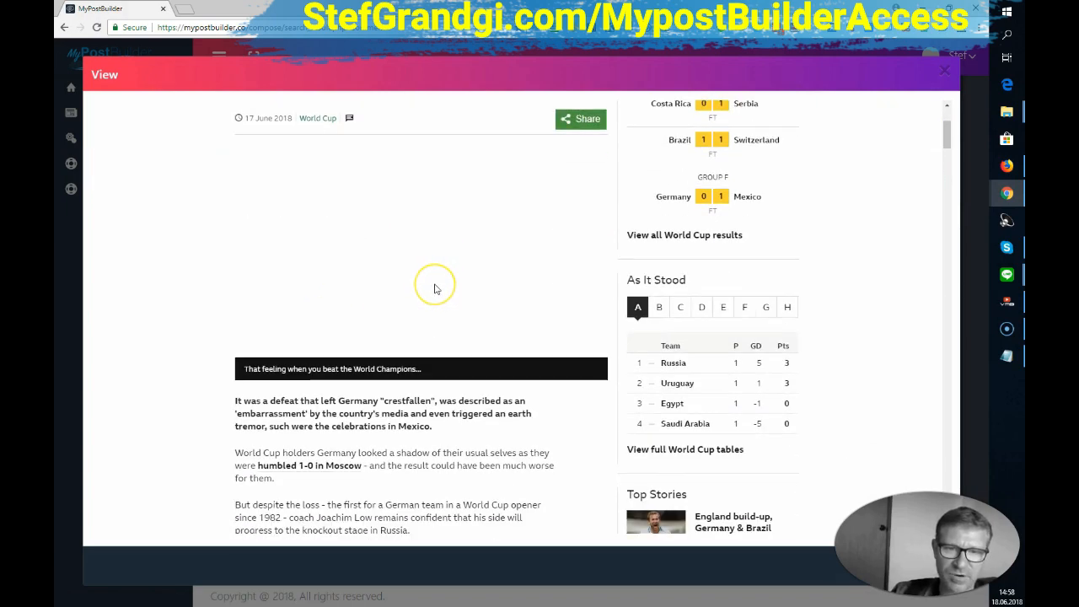
scroll("down", 3)
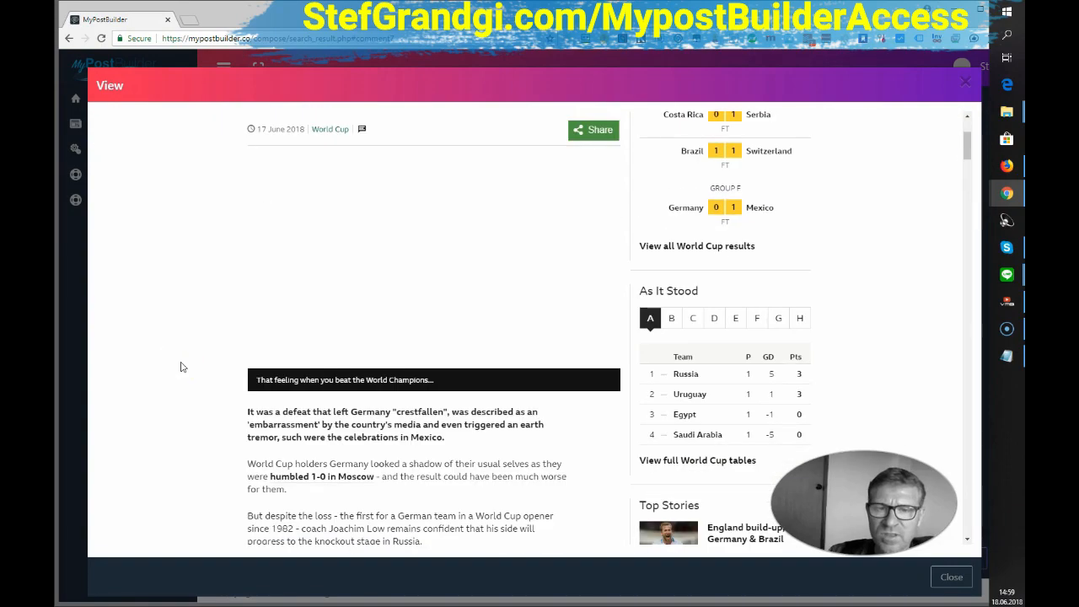
scroll("down", 3)
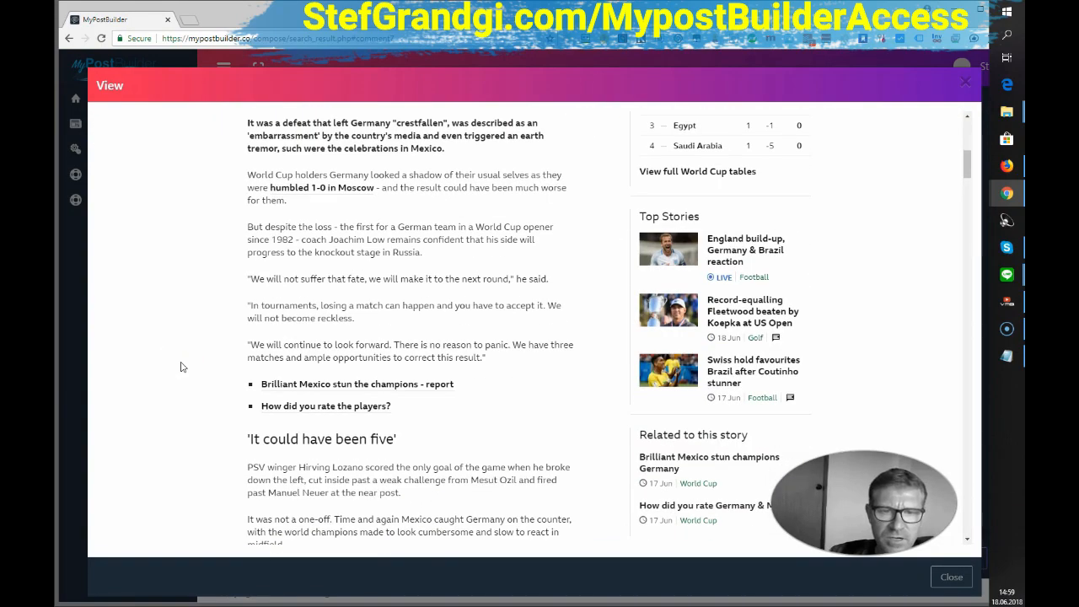
left_click(951, 577)
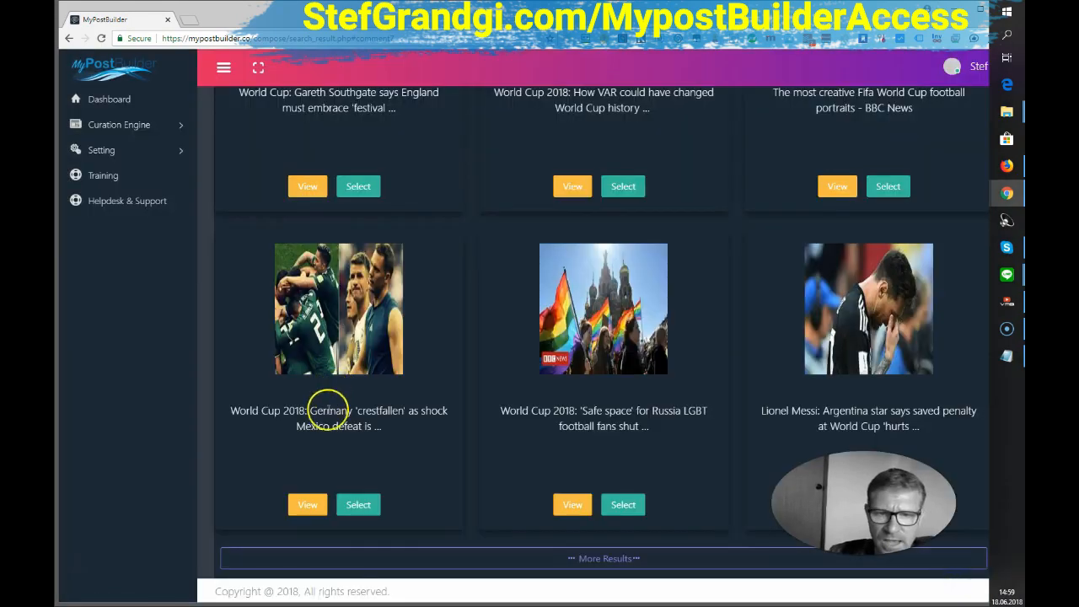
Step: Select the Germany 'crestfallen' as shock Mexico defeat article and scroll back up
left_click(358, 504)
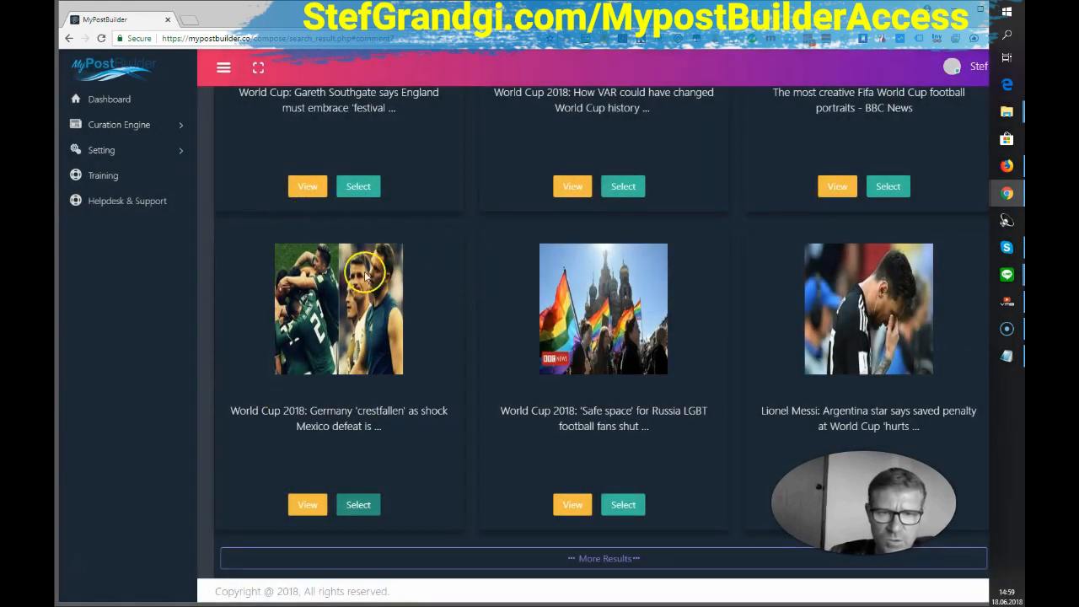
mouse_move(353, 400)
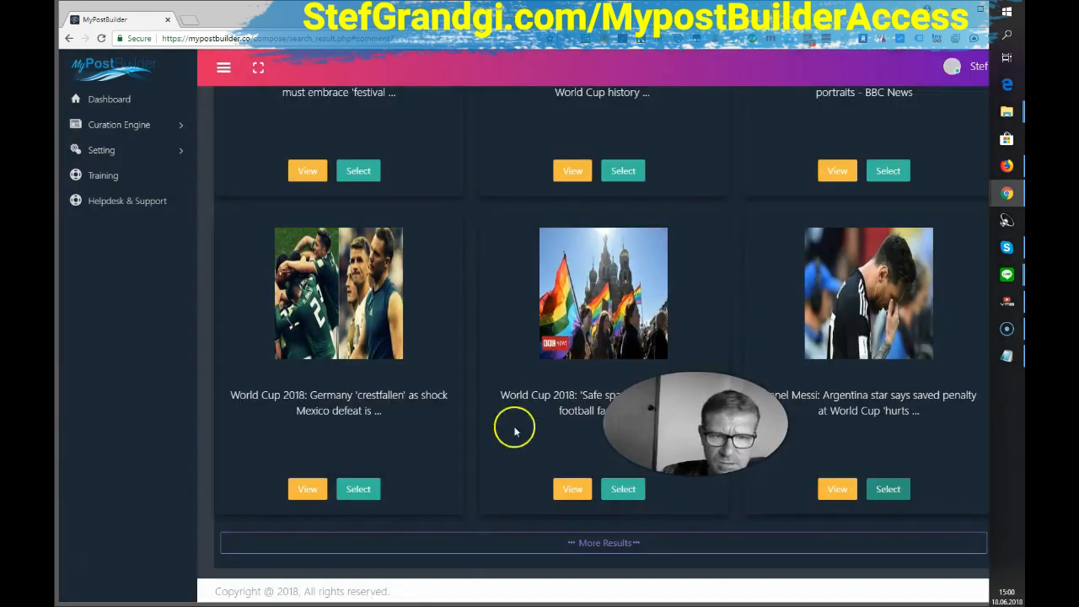
scroll("up", 3)
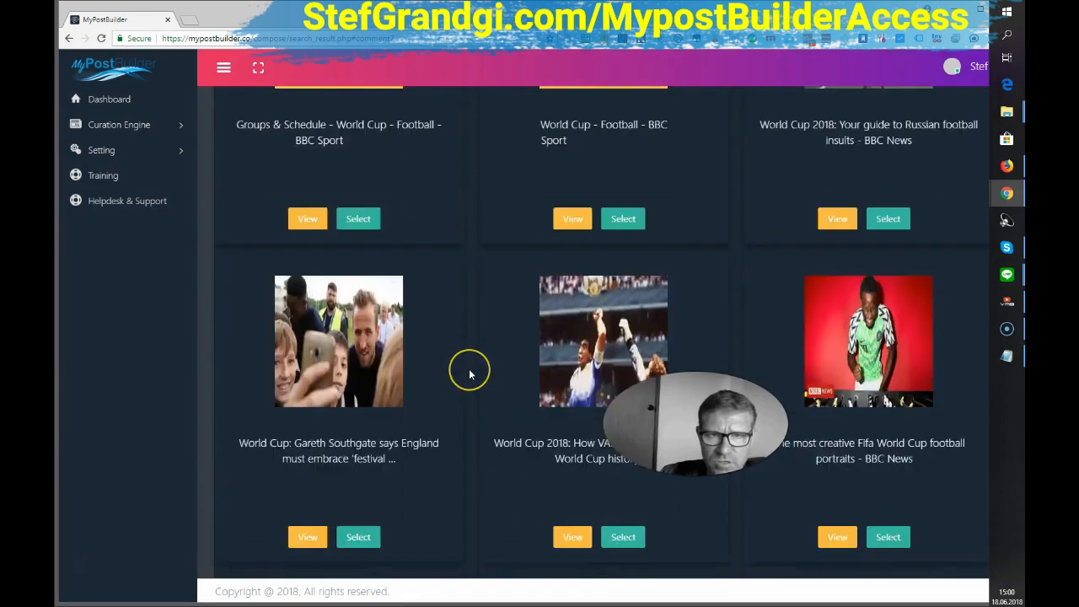
scroll("up", 3)
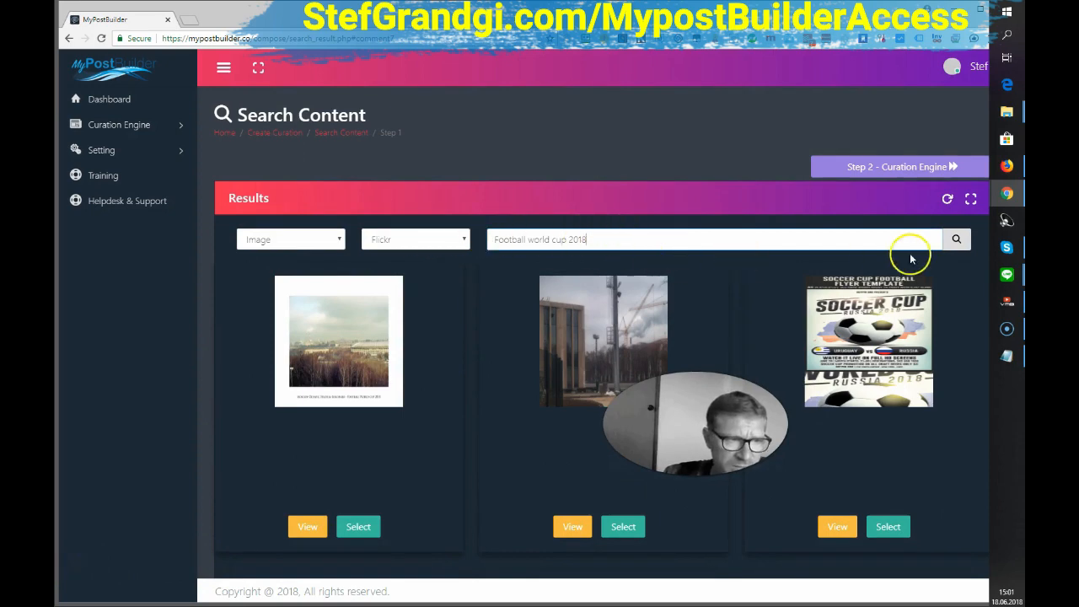
Step: Search Flickr images for 'Football world cup 2018' and browse the photos
left_click(955, 238)
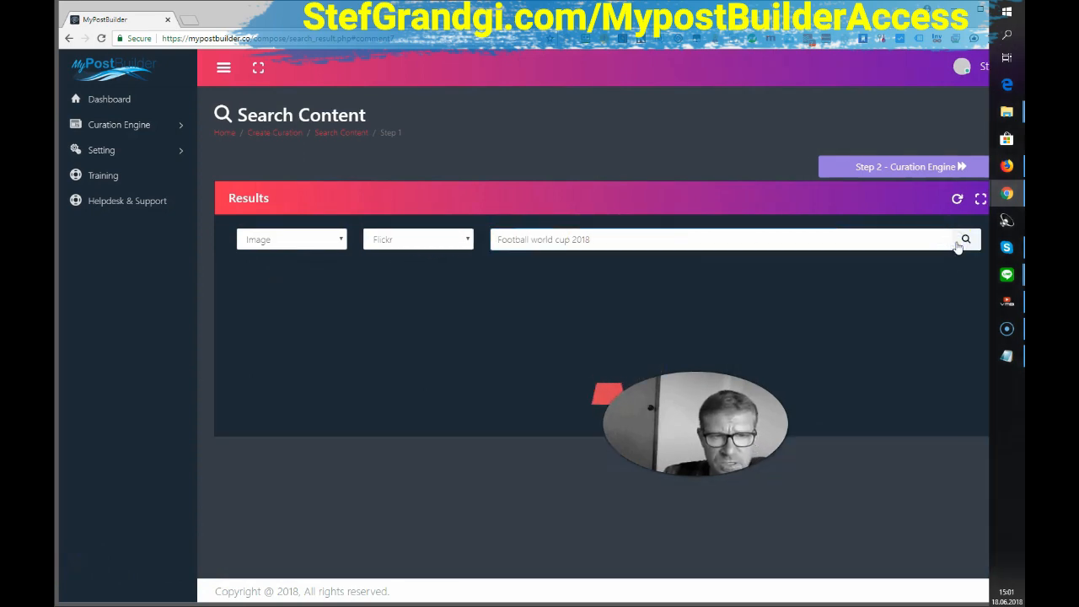
left_click(965, 239)
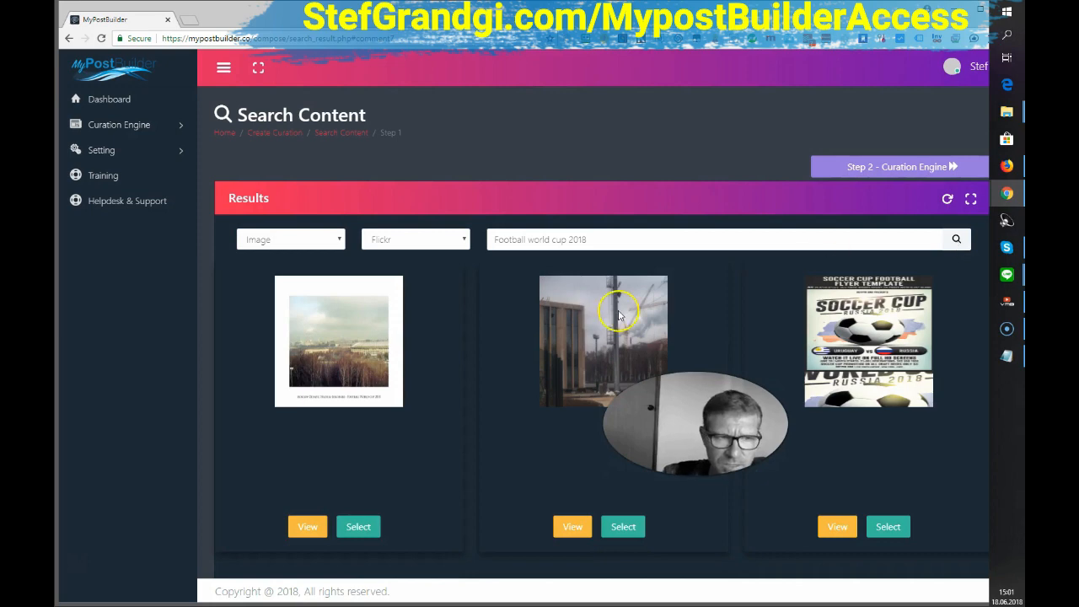
scroll("down", 3)
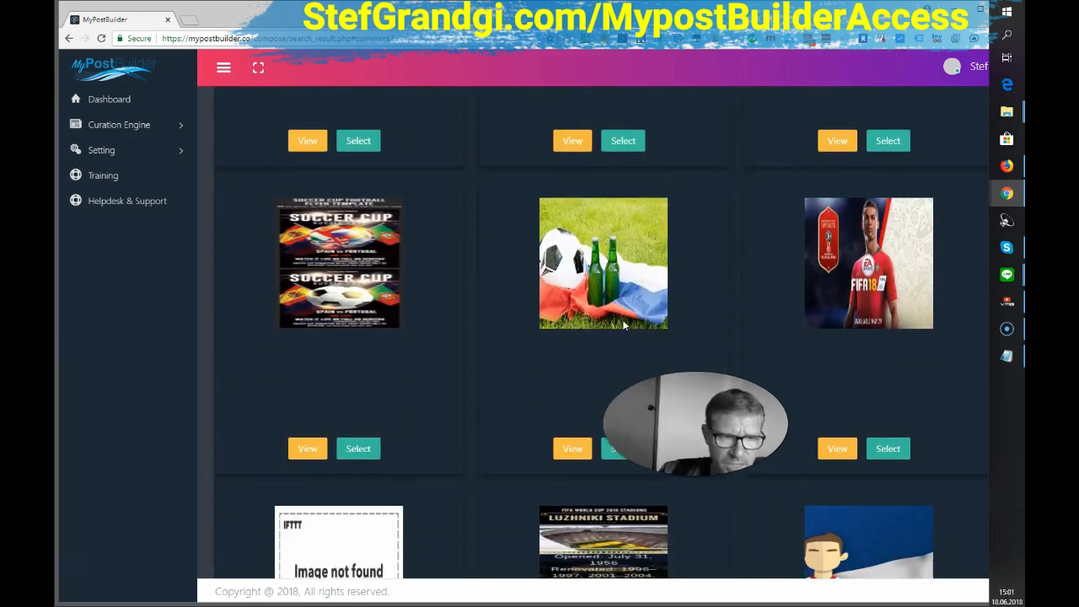
left_click(622, 447)
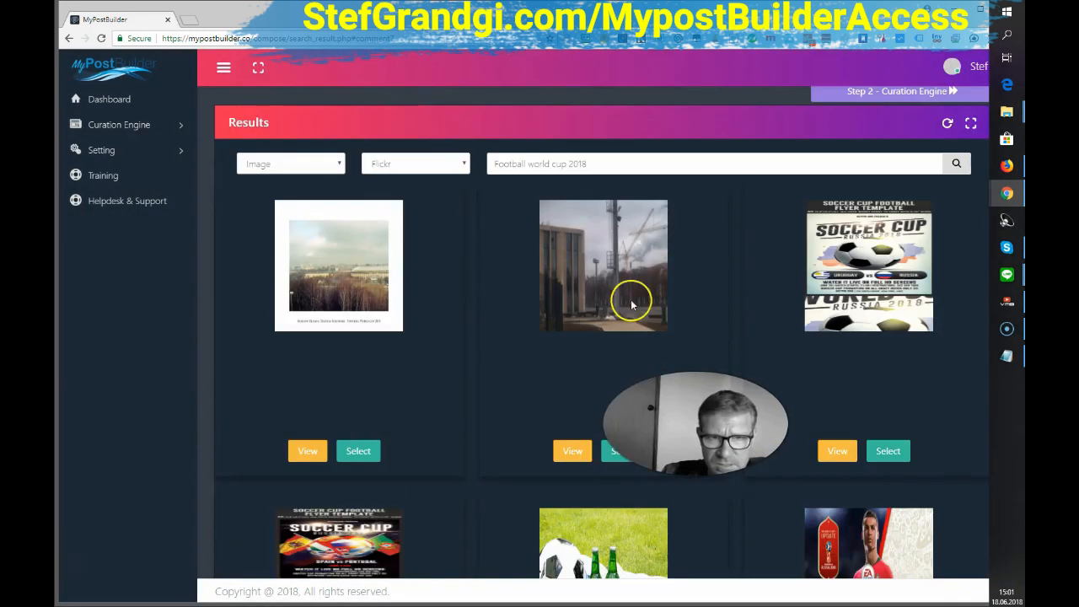
Step: Switch the image source to Giphy, search again and select the red-shirted fan GIF
left_click(414, 163)
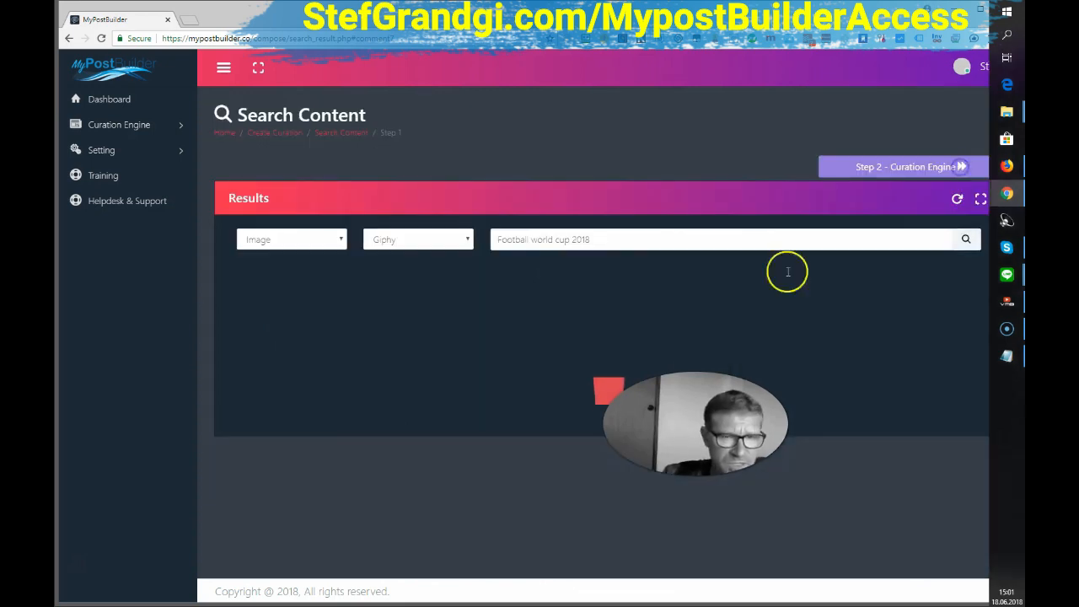
mouse_move(488, 335)
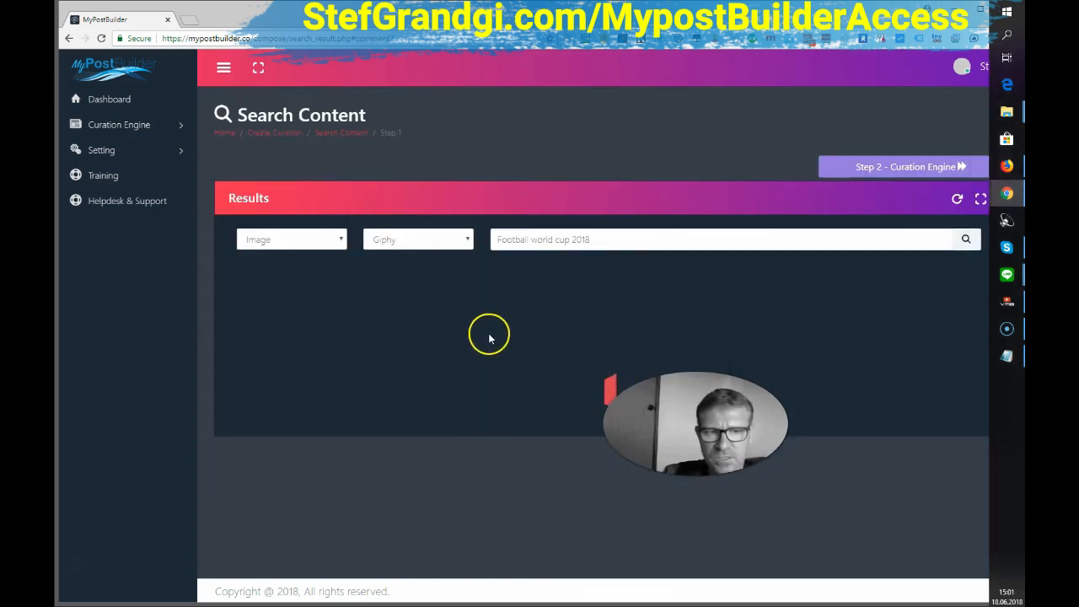
left_click(965, 238)
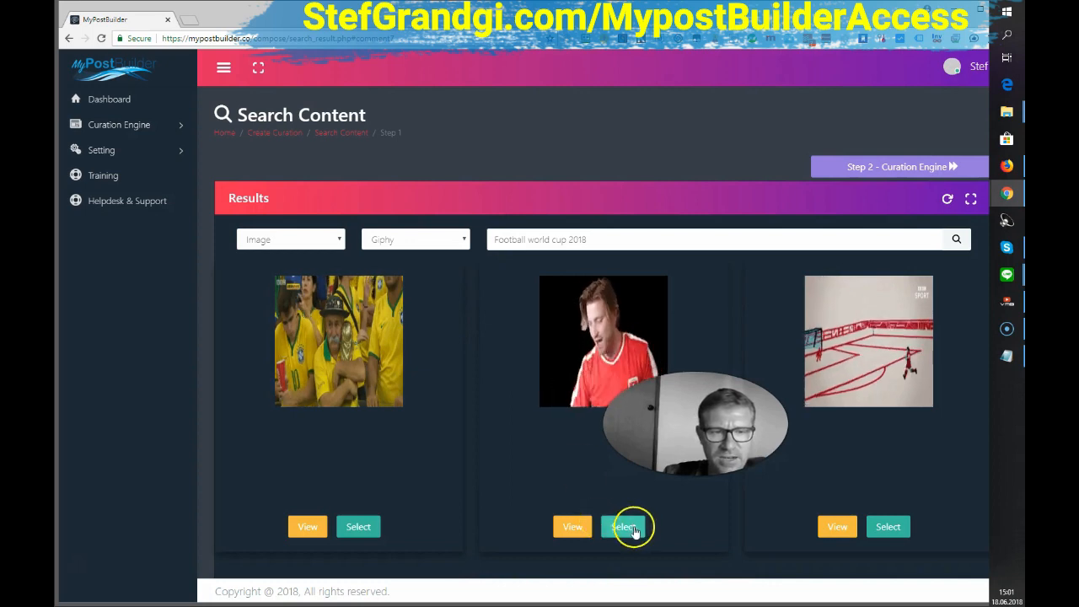
left_click(625, 526)
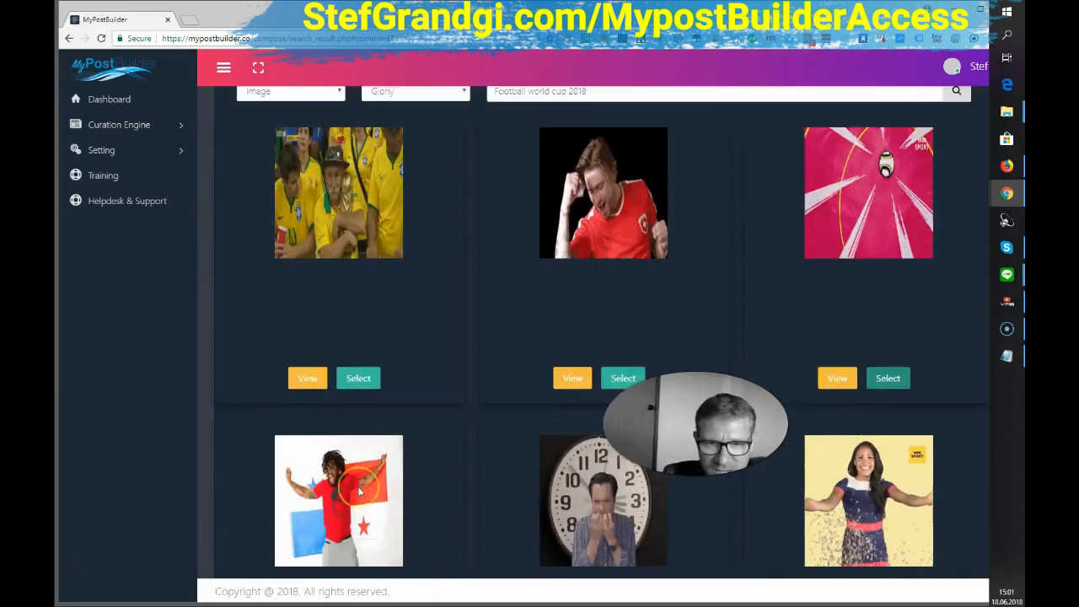
scroll("up", 3)
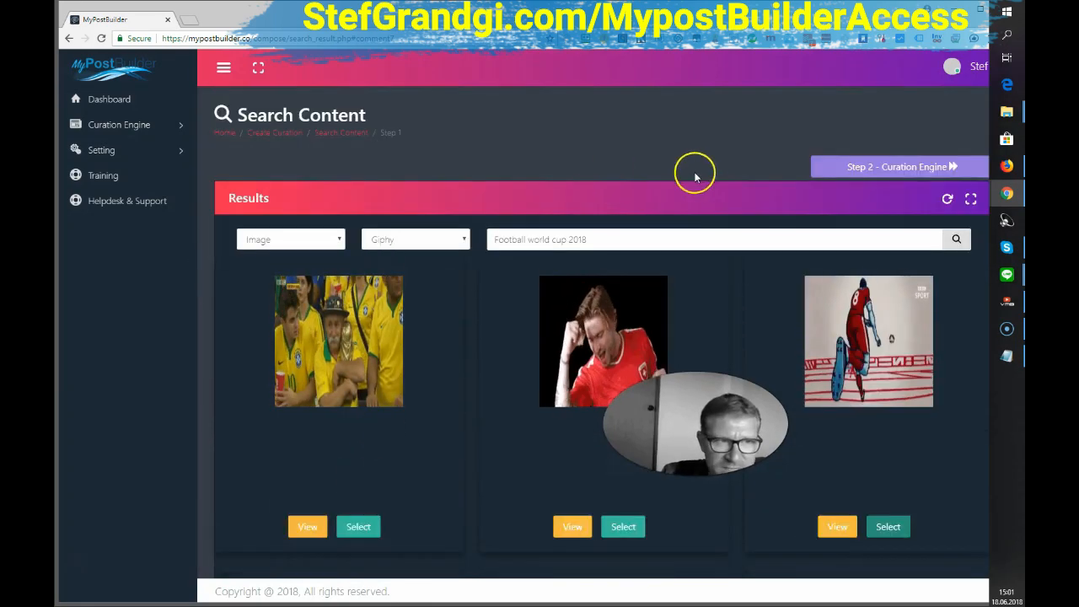
Step: Advance to 'Step 2 - Curation Engine' to see the two selected BBC articles
left_click(896, 166)
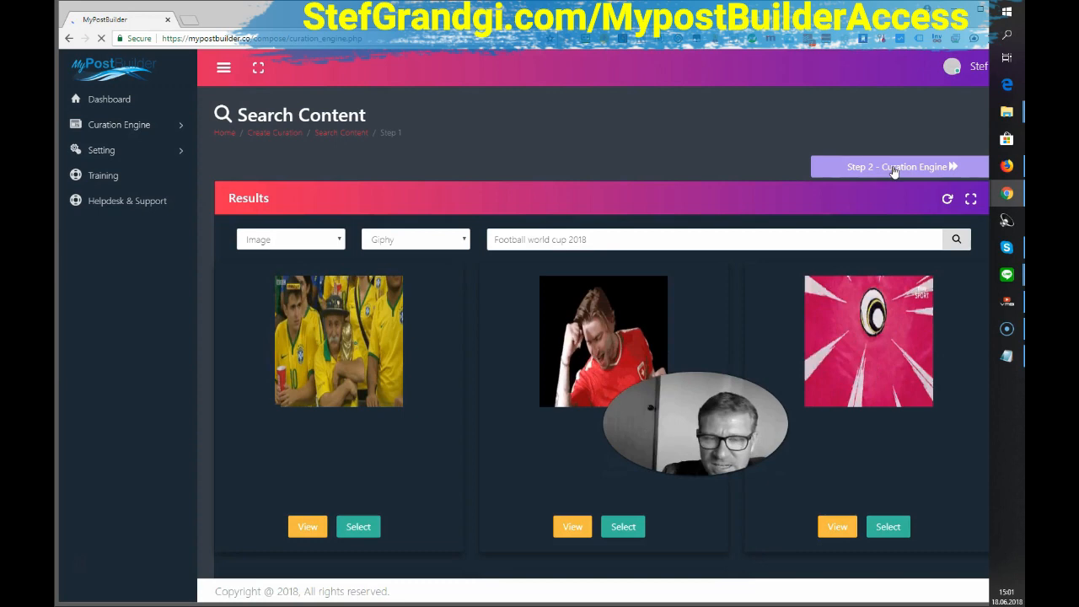
left_click(898, 166)
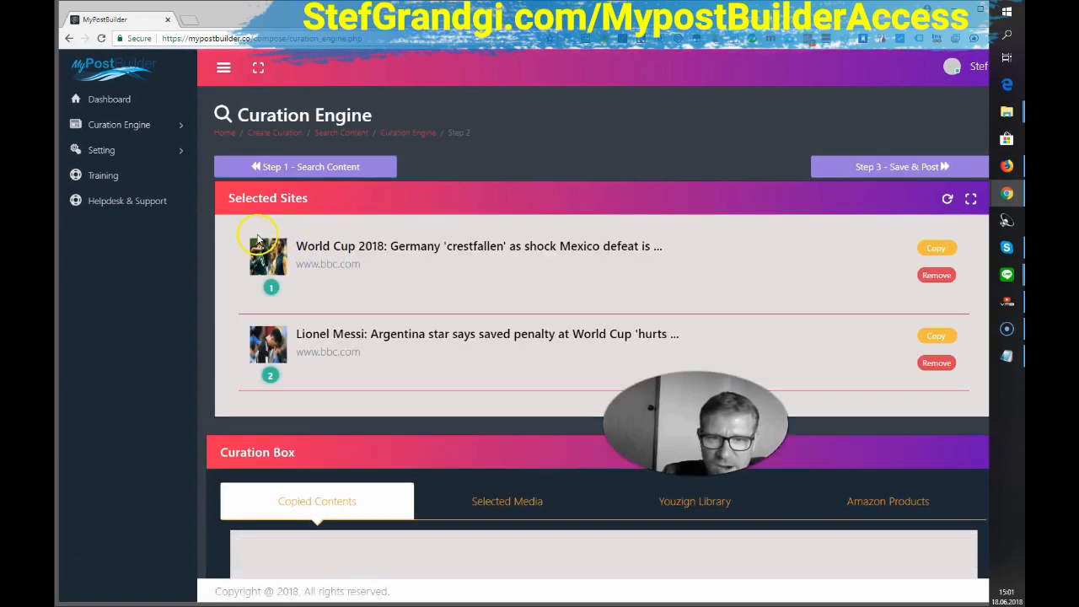
mouse_move(493, 232)
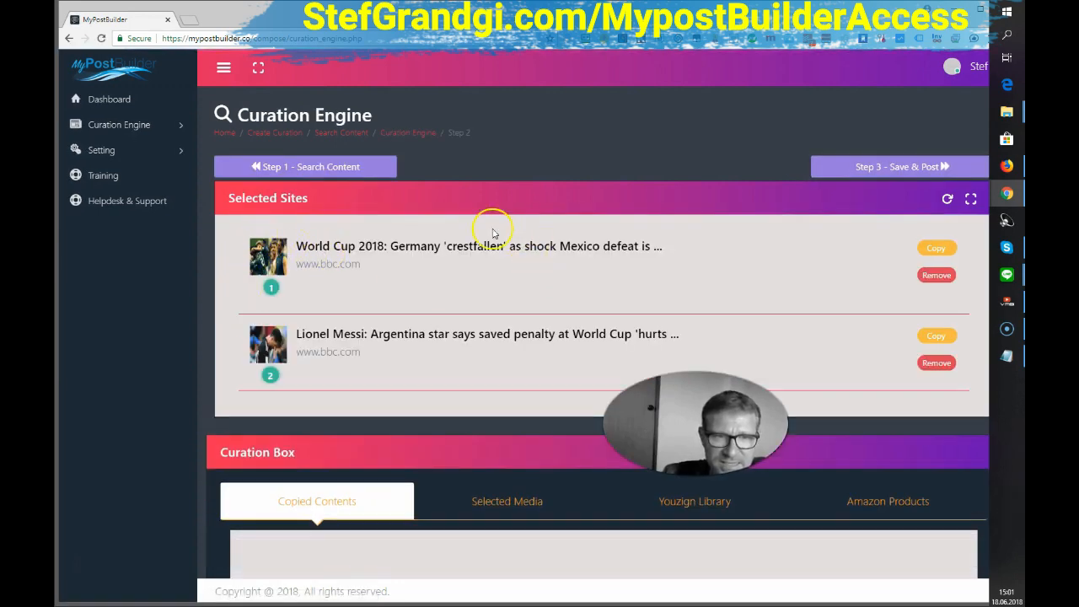
mouse_move(282, 301)
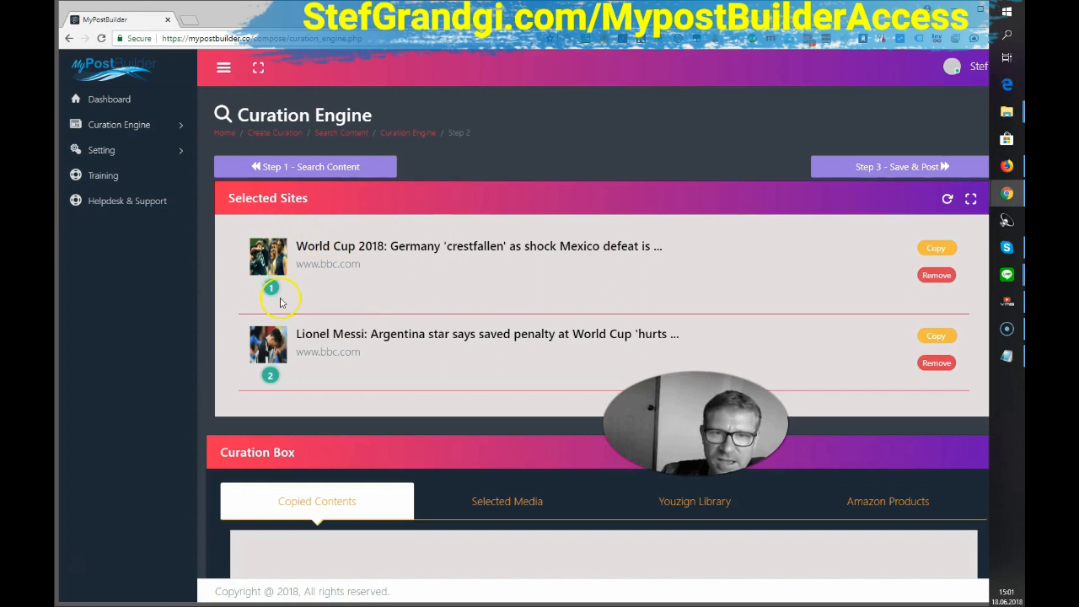
mouse_move(382, 271)
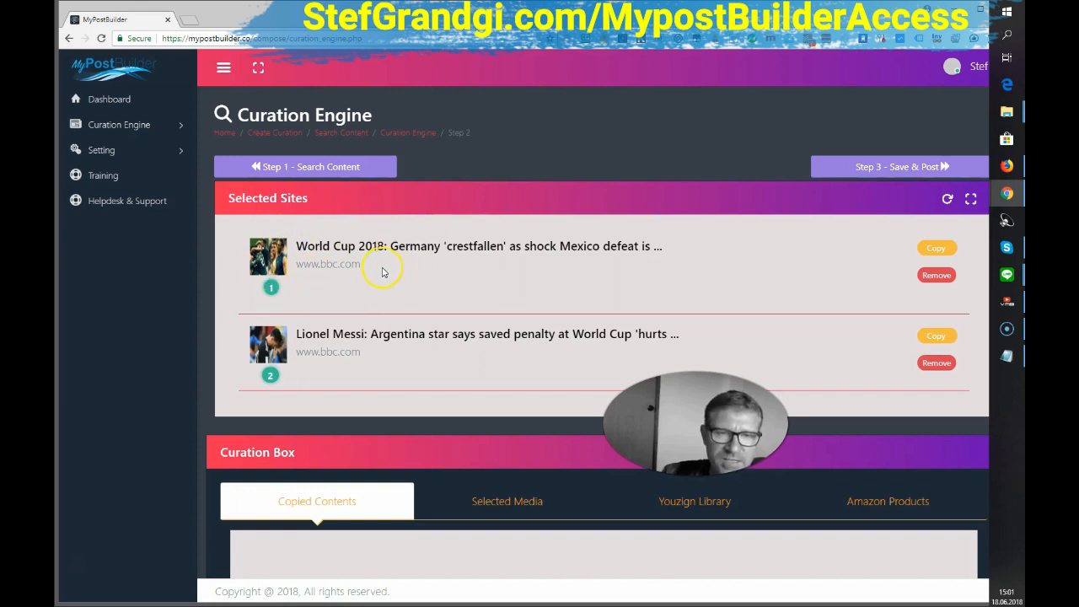
mouse_move(352, 277)
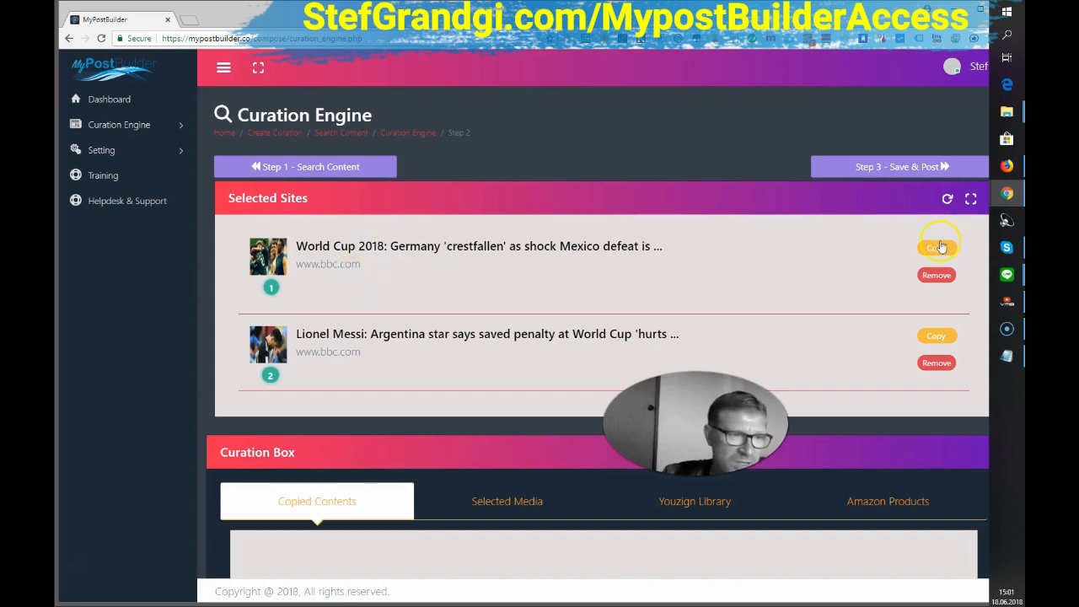
Step: Copy the Germany article's coach quotes through Lozano's goal paragraph into the curation box
left_click(935, 246)
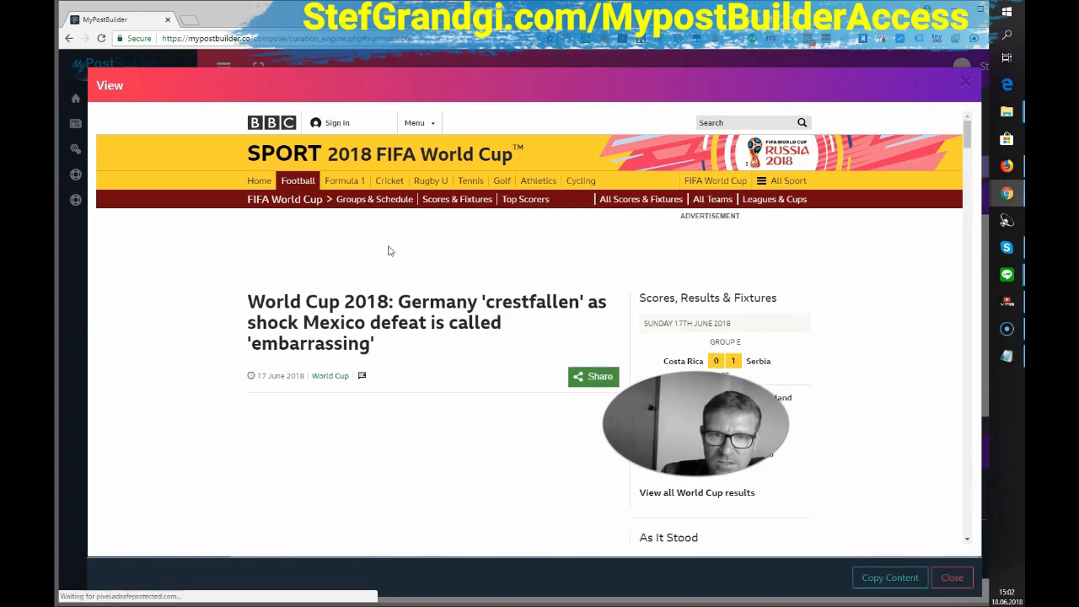
scroll("down", 3)
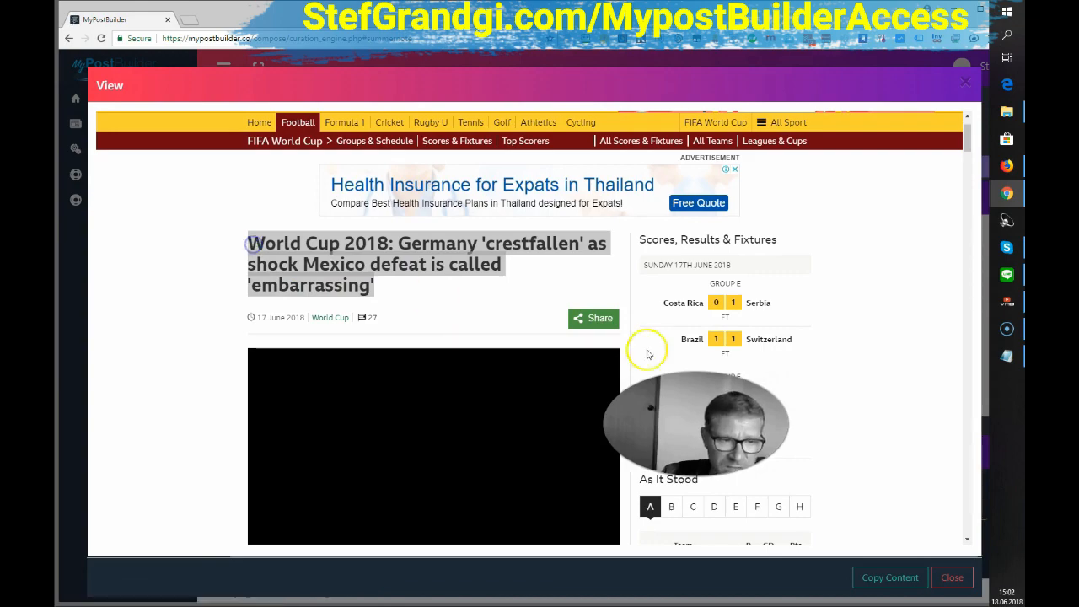
left_click(889, 577)
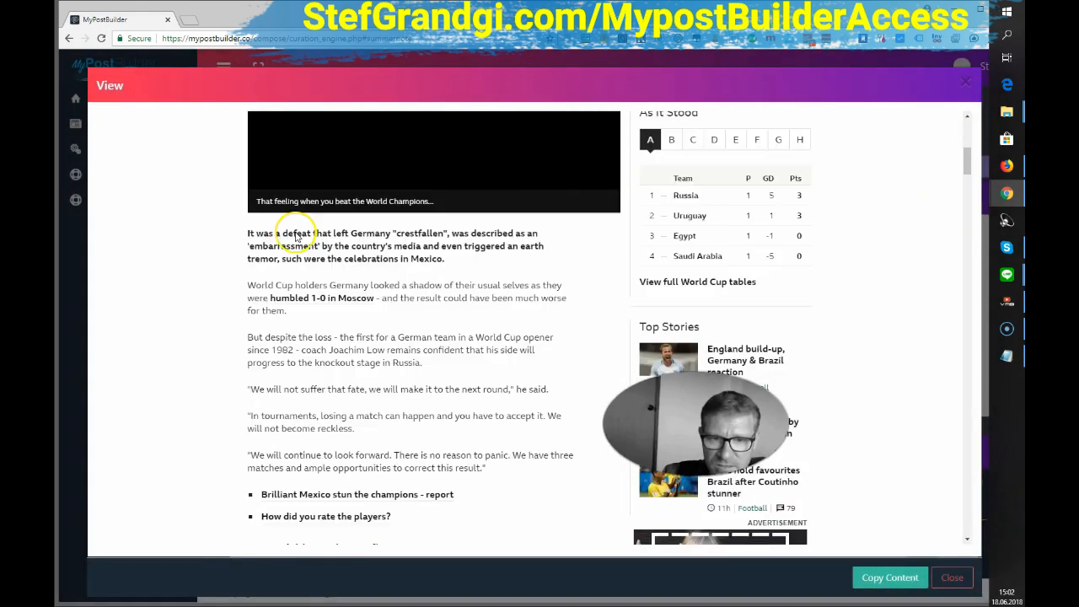
scroll("down", 3)
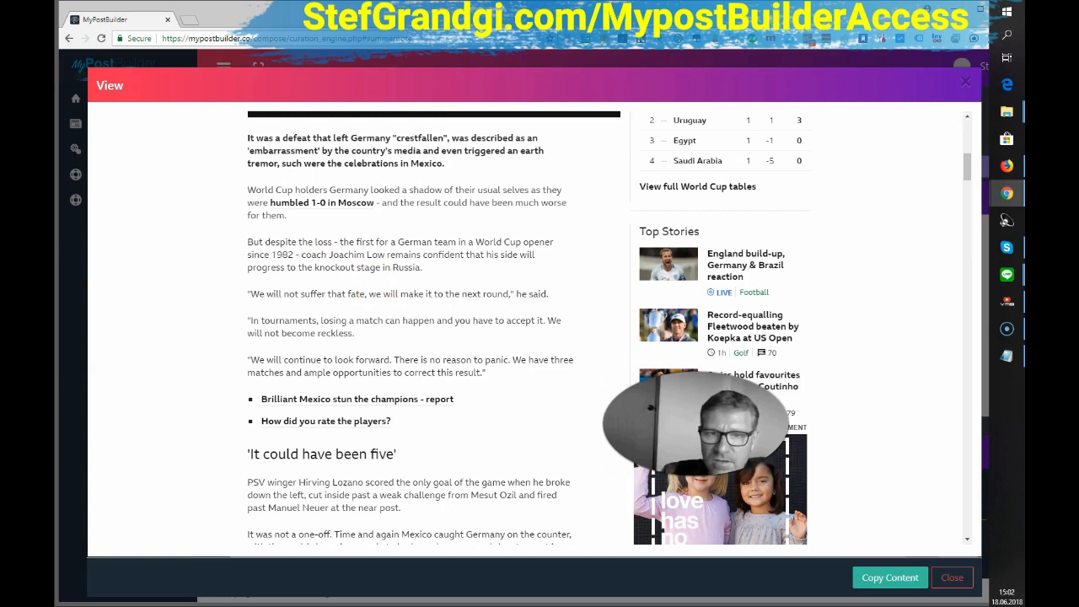
mouse_move(216, 320)
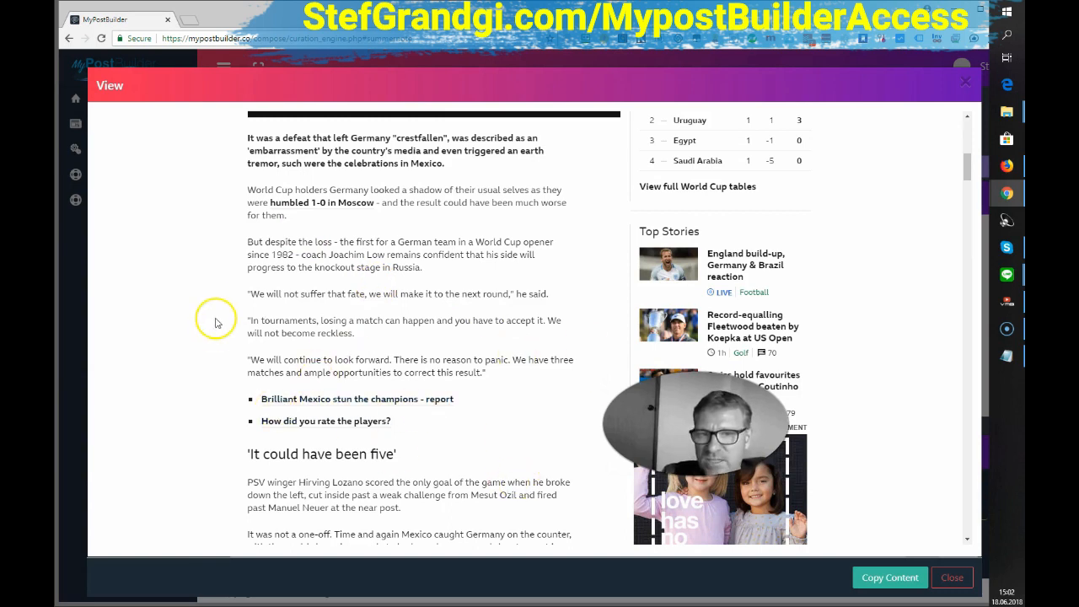
mouse_move(237, 313)
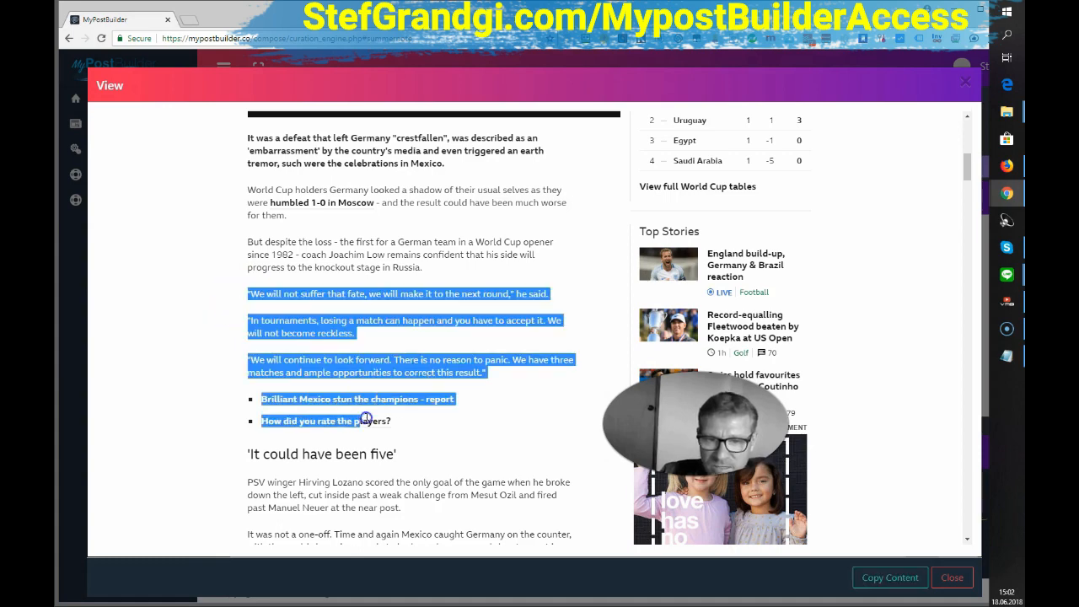
left_click_drag(366, 418, 419, 508)
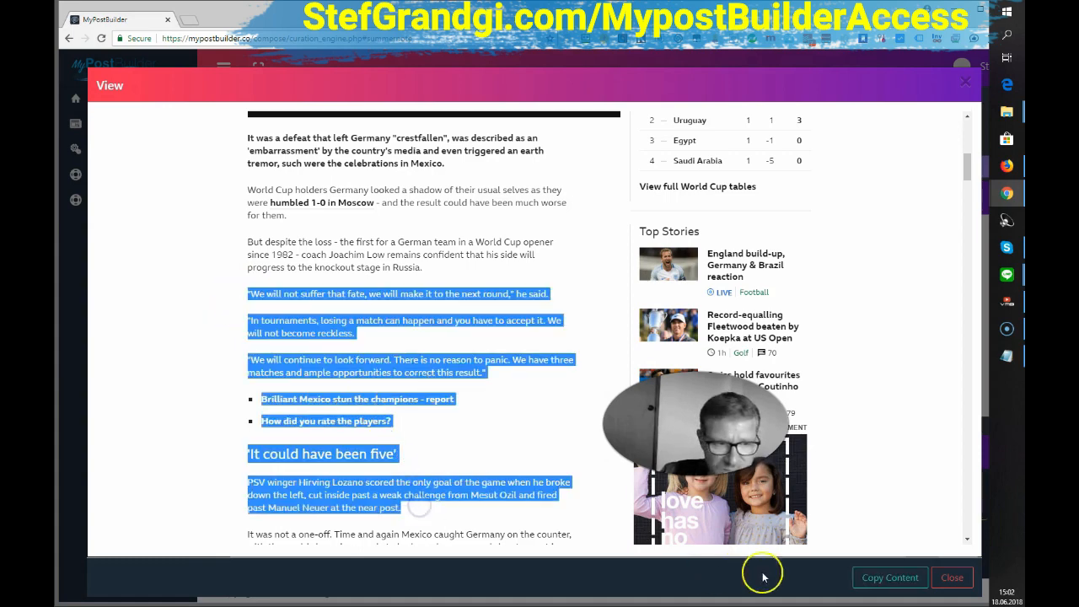
left_click(888, 577)
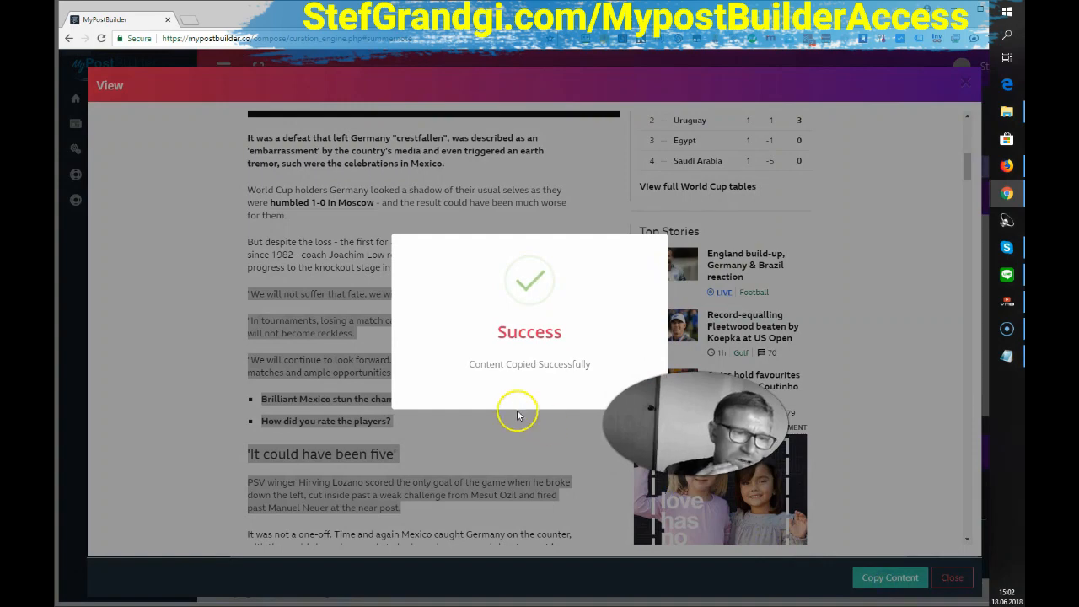
left_click(952, 577)
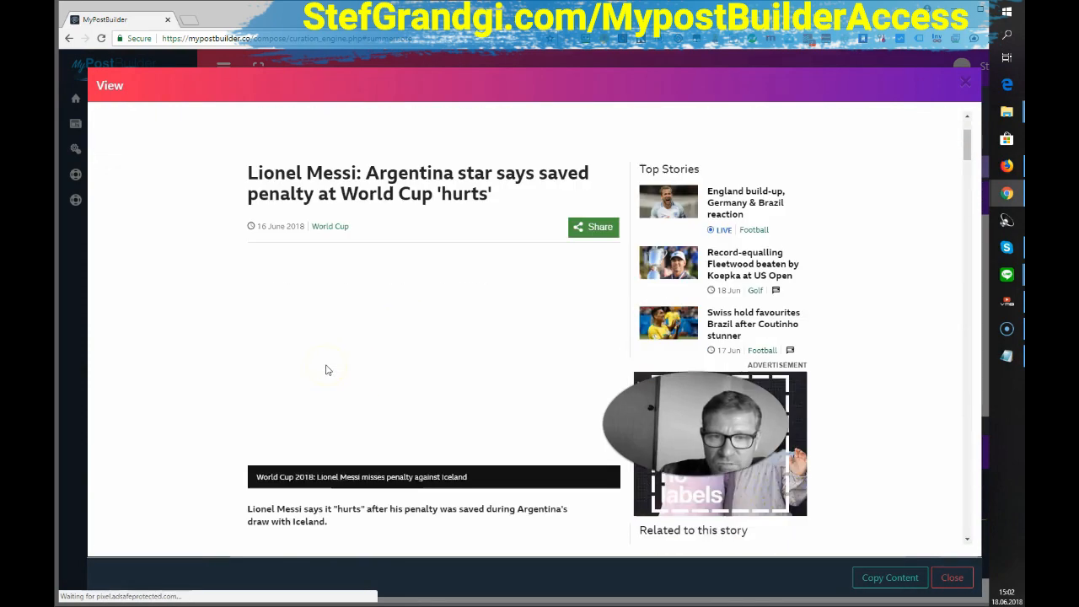
Step: Copy the Messi article's opening paragraphs through his script quote into the curation box
scroll("down", 3)
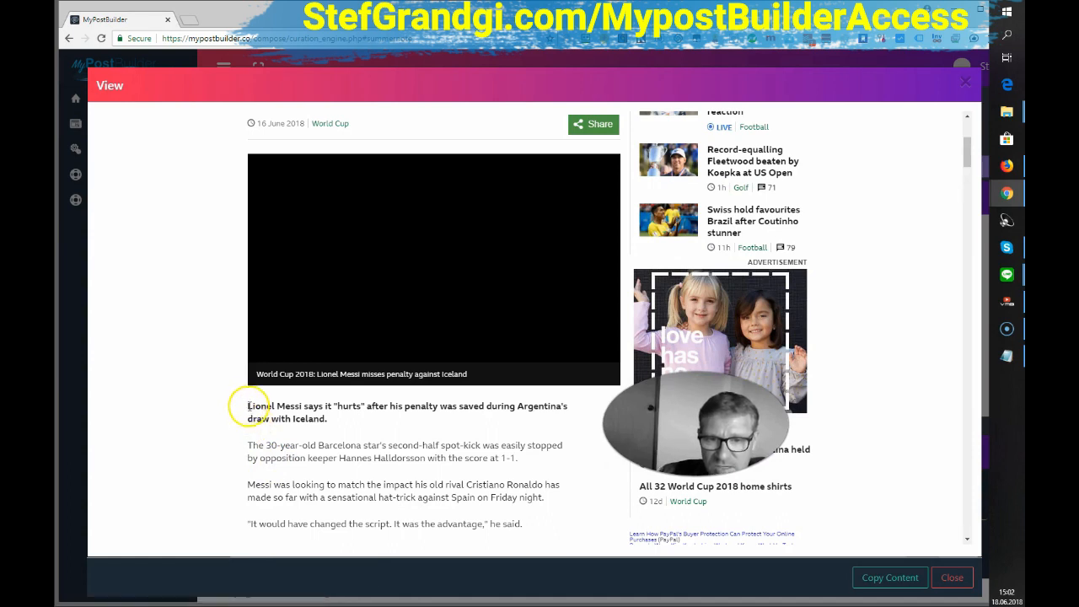
left_click_drag(247, 405, 502, 472)
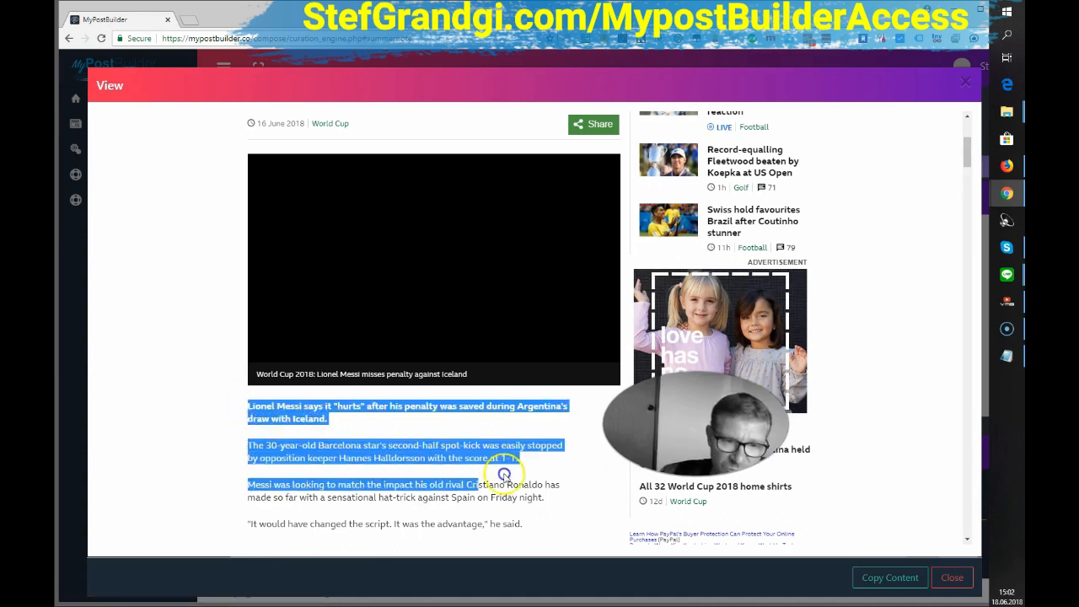
left_click_drag(503, 472, 556, 505)
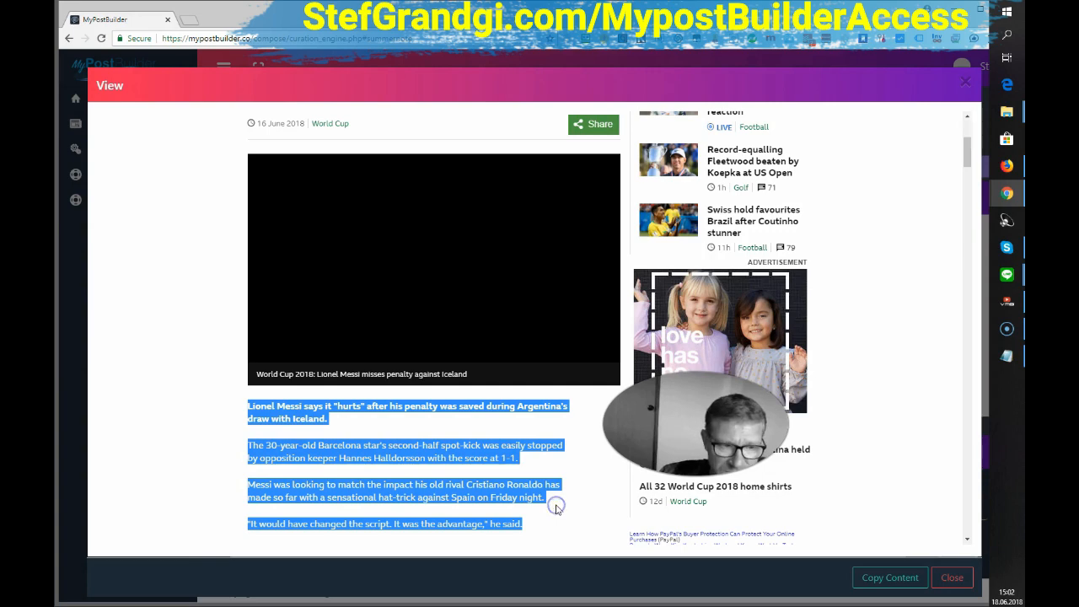
left_click(888, 577)
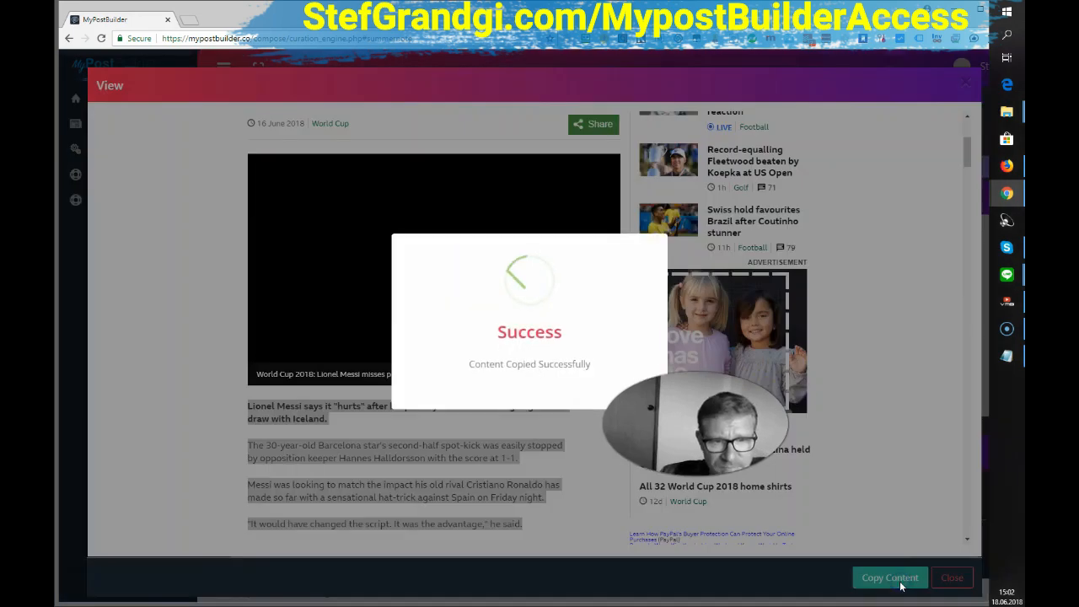
left_click(951, 577)
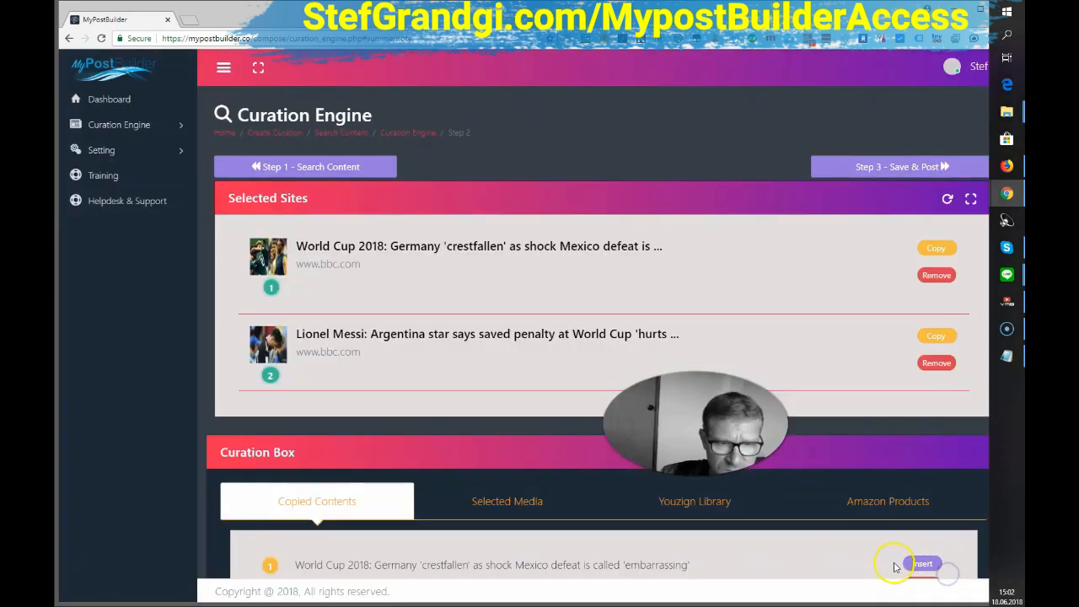
Step: Scroll down to the Curation Box and back up to review the copied contents
scroll("down", 3)
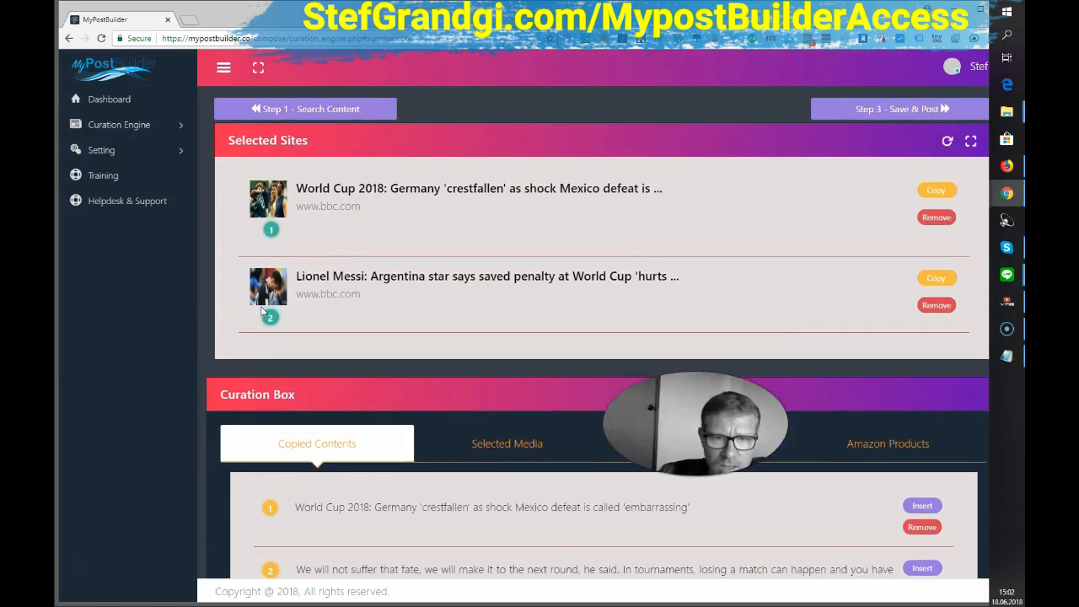
scroll("down", 3)
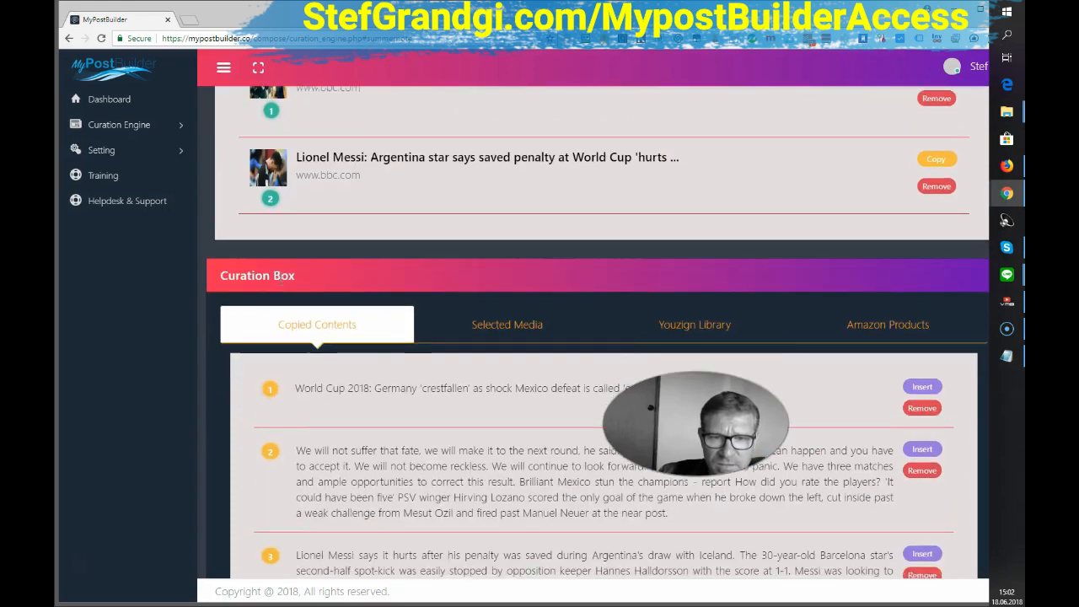
scroll("down", 3)
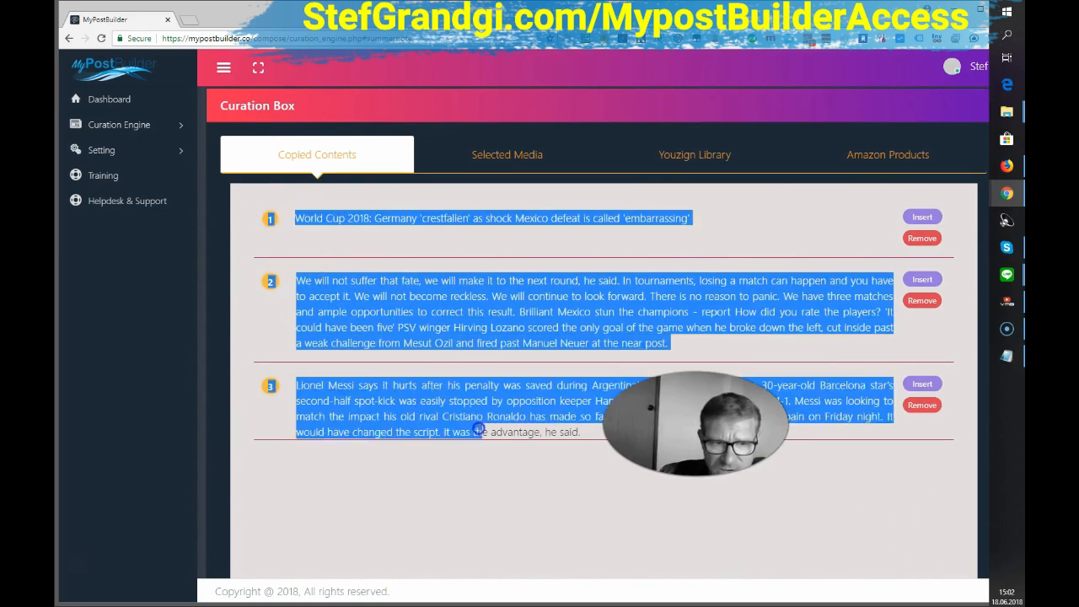
scroll("up", 3)
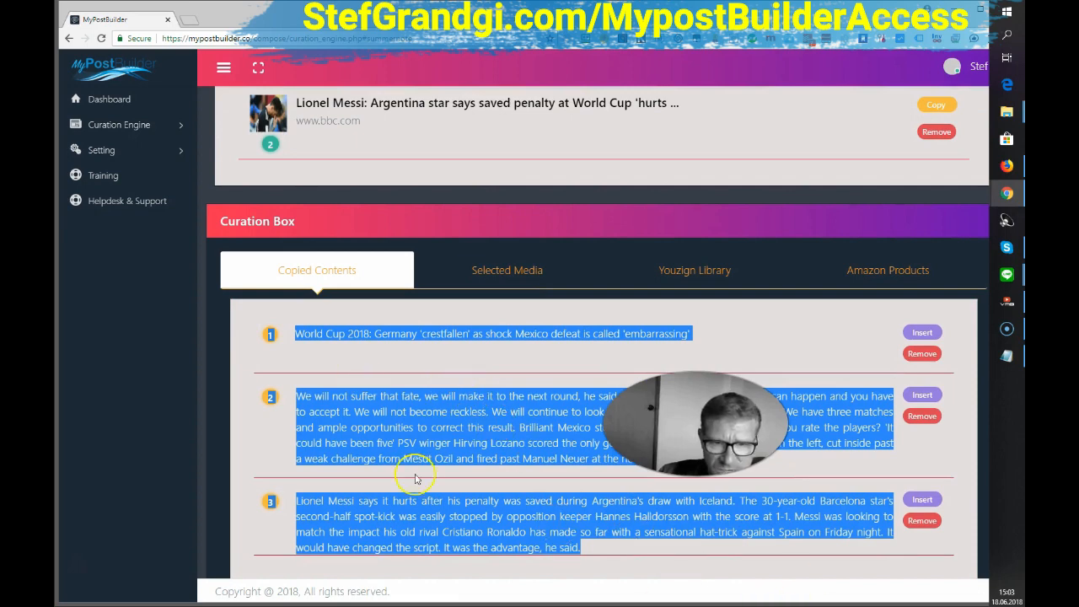
mouse_move(556, 334)
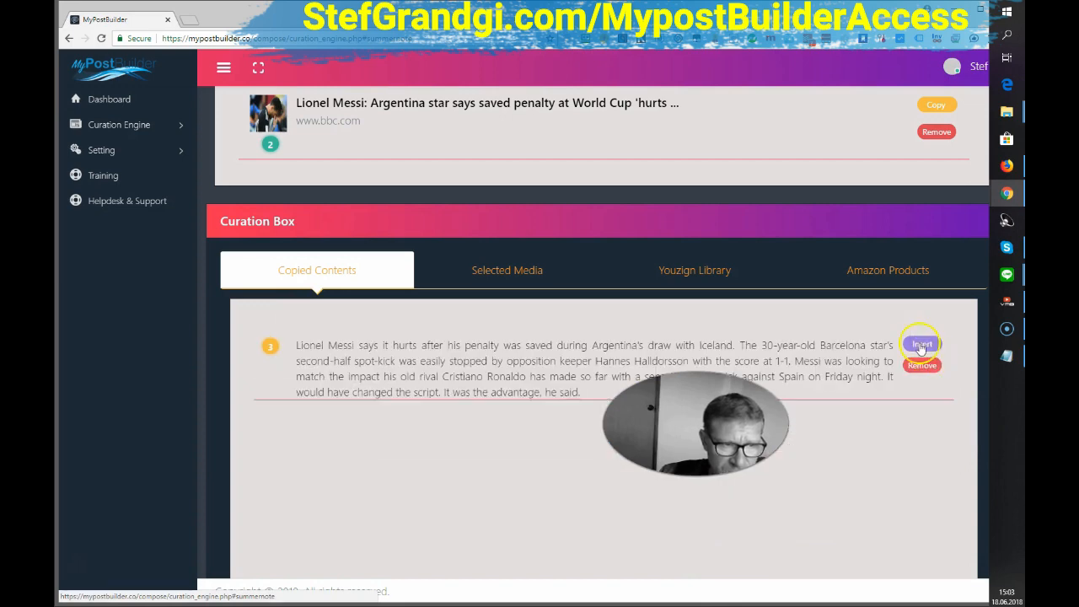
Step: Insert copied item 3, the Messi excerpt, and select text in the curated content editor
left_click(920, 344)
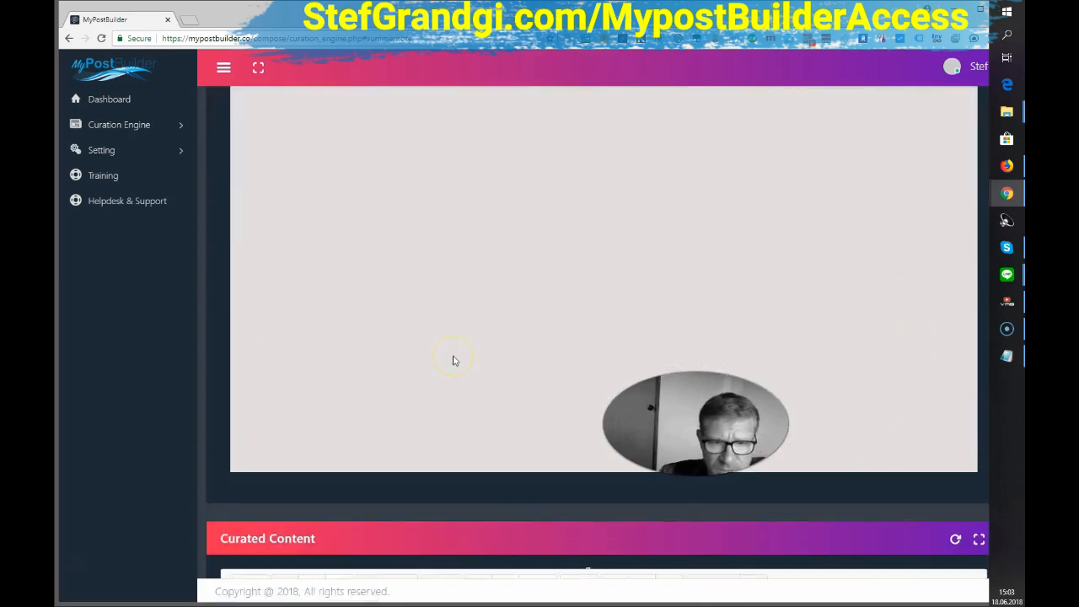
scroll("down", 3)
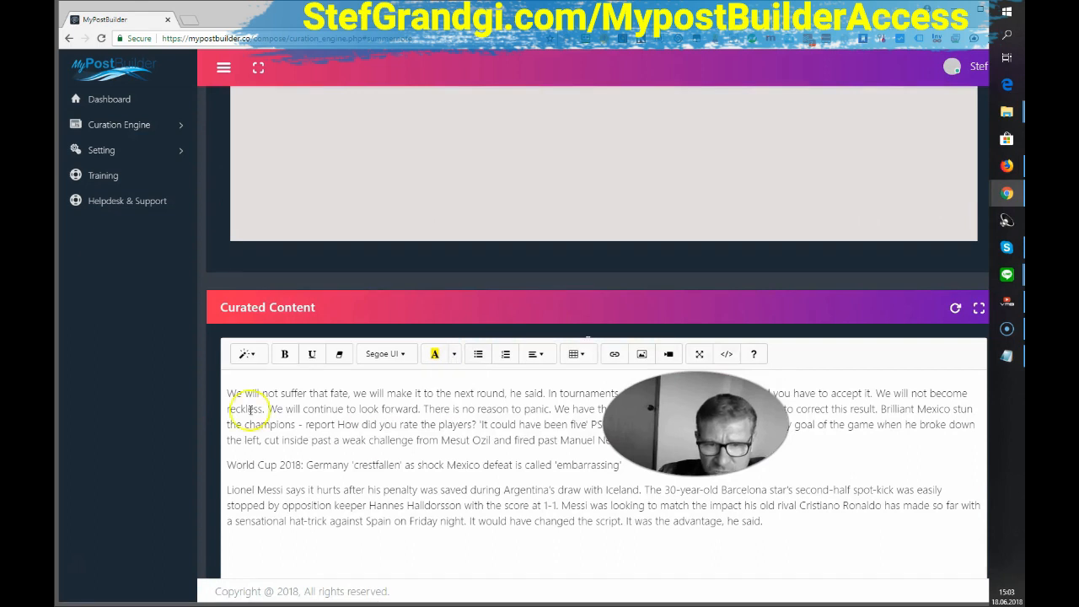
left_click_drag(226, 393, 304, 440)
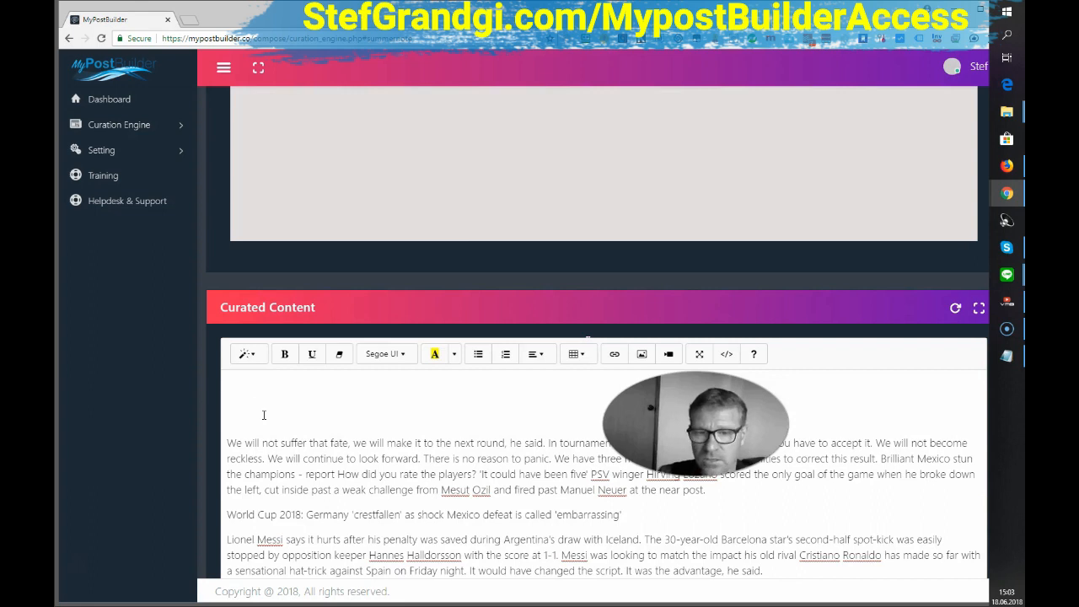
Step: Type the introduction crediting articles found on BBCnews, then start the headline 'German lost their'
type("This is my")
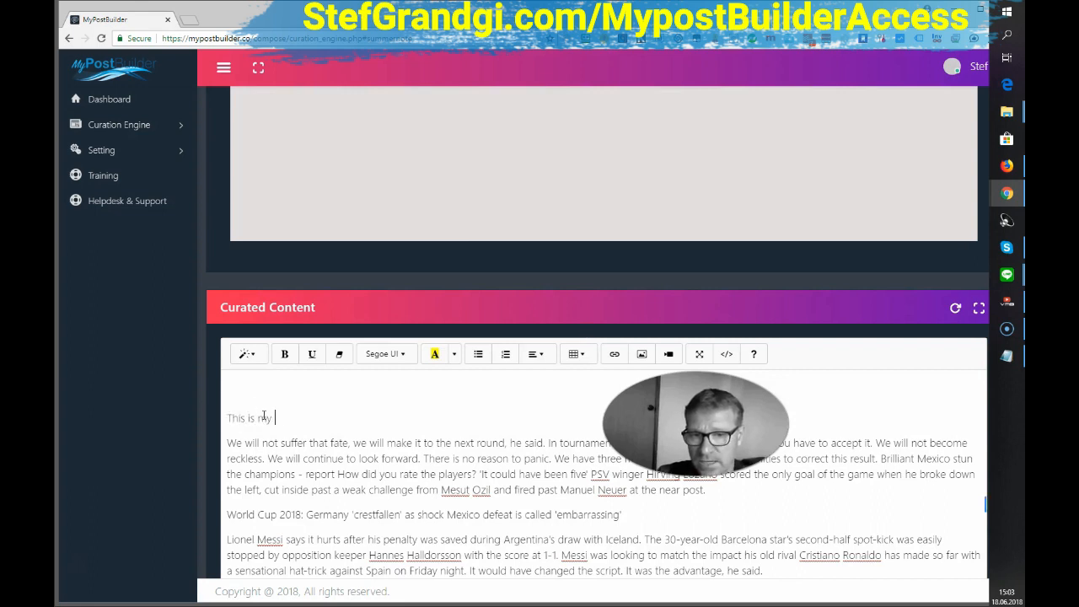
type("nice int")
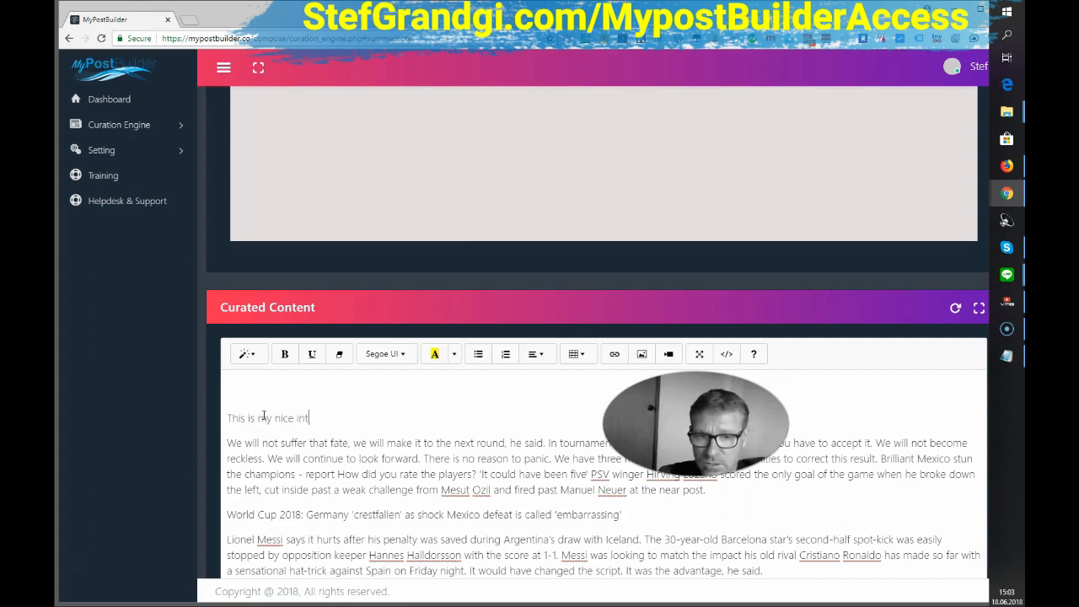
type("roduction, t")
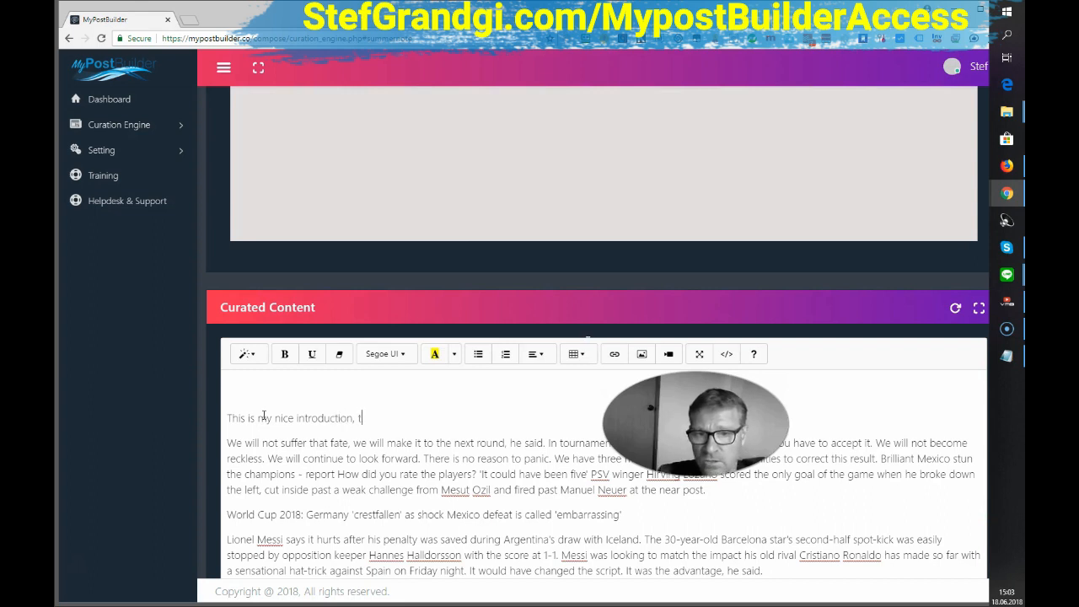
type("those a")
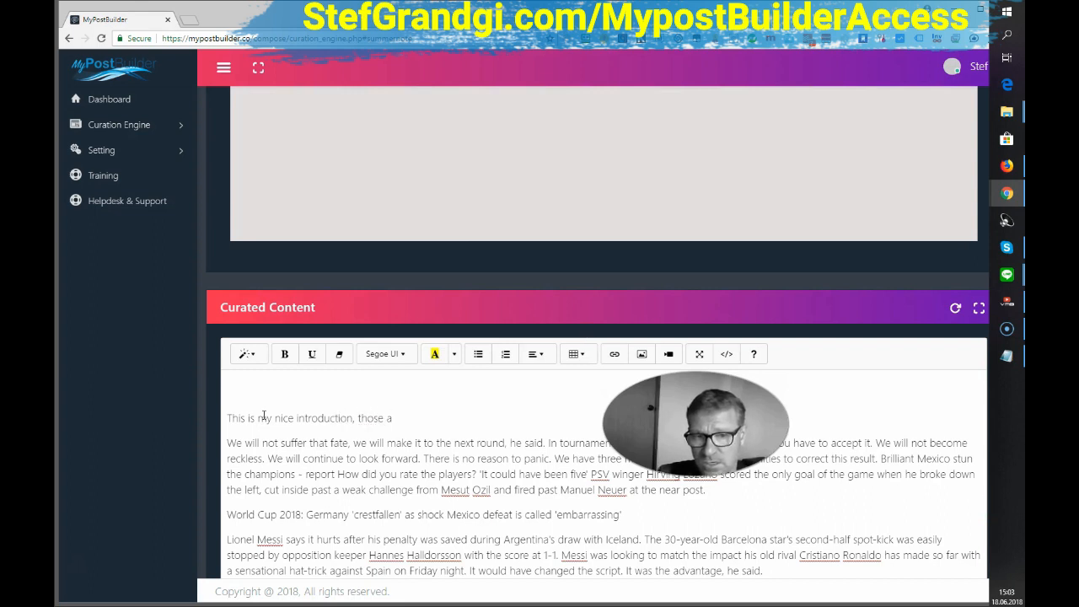
type("are arti")
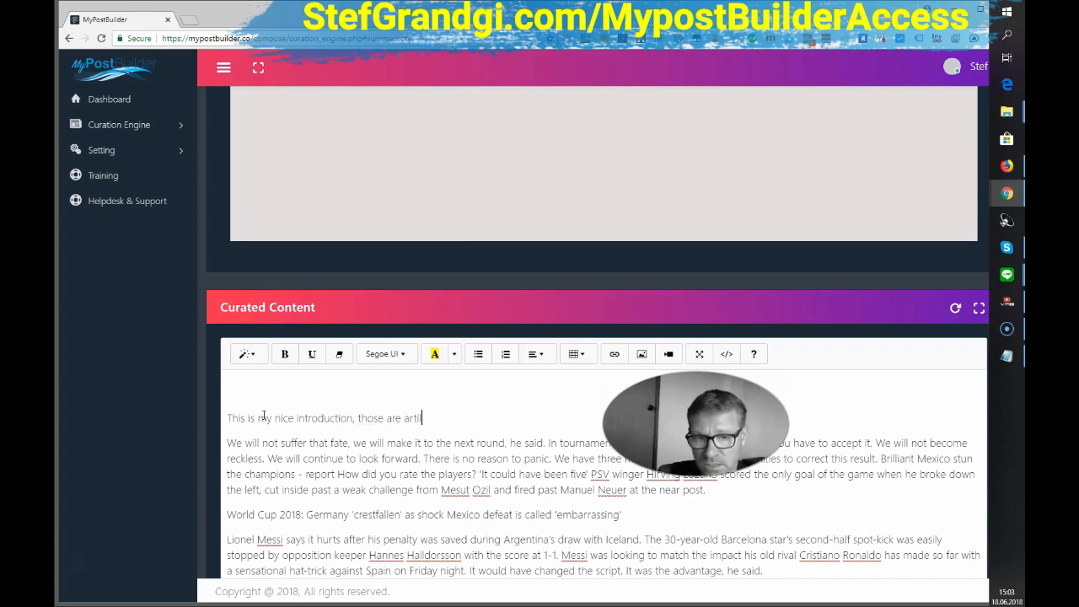
type("cle I")
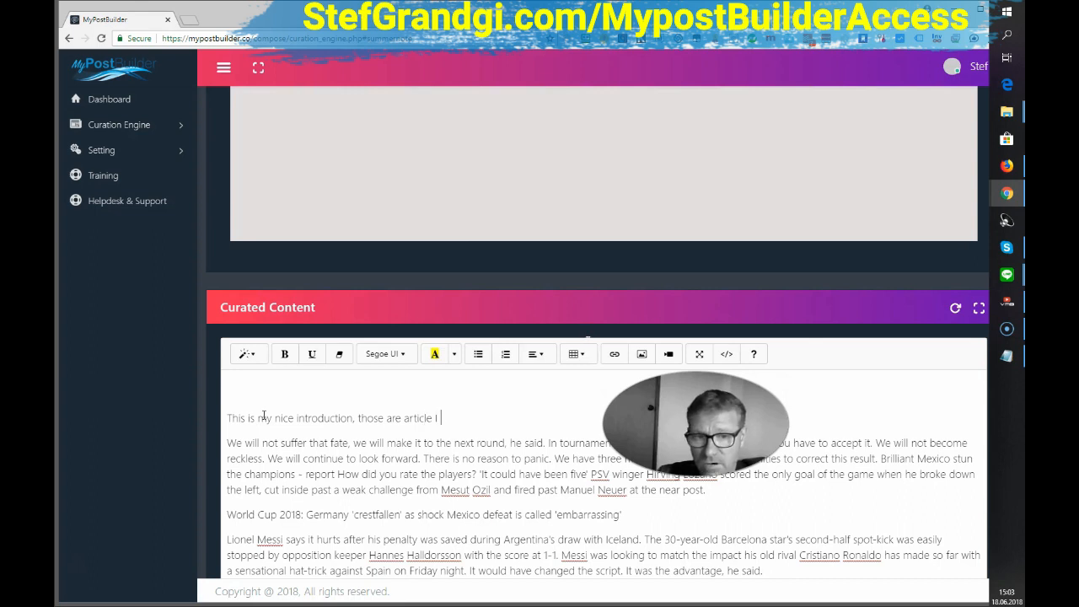
type("found on")
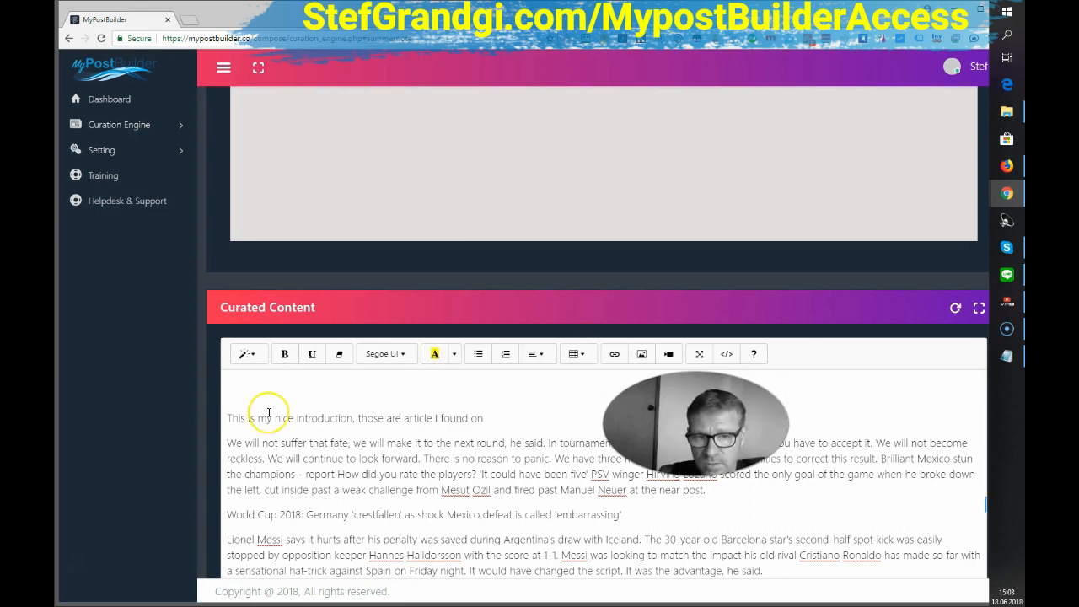
type("BBCnewd")
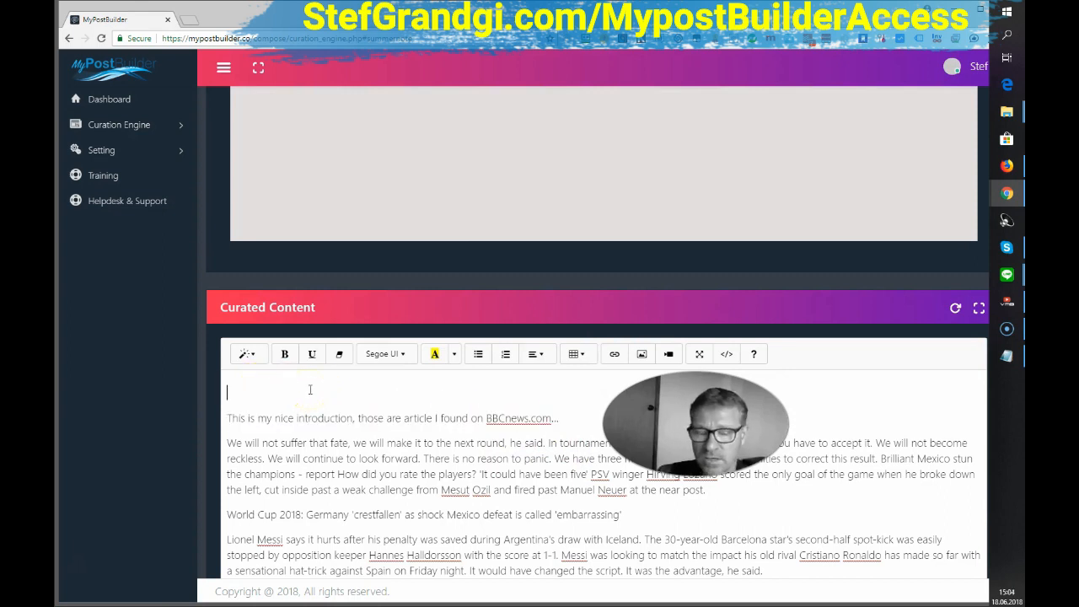
type("German")
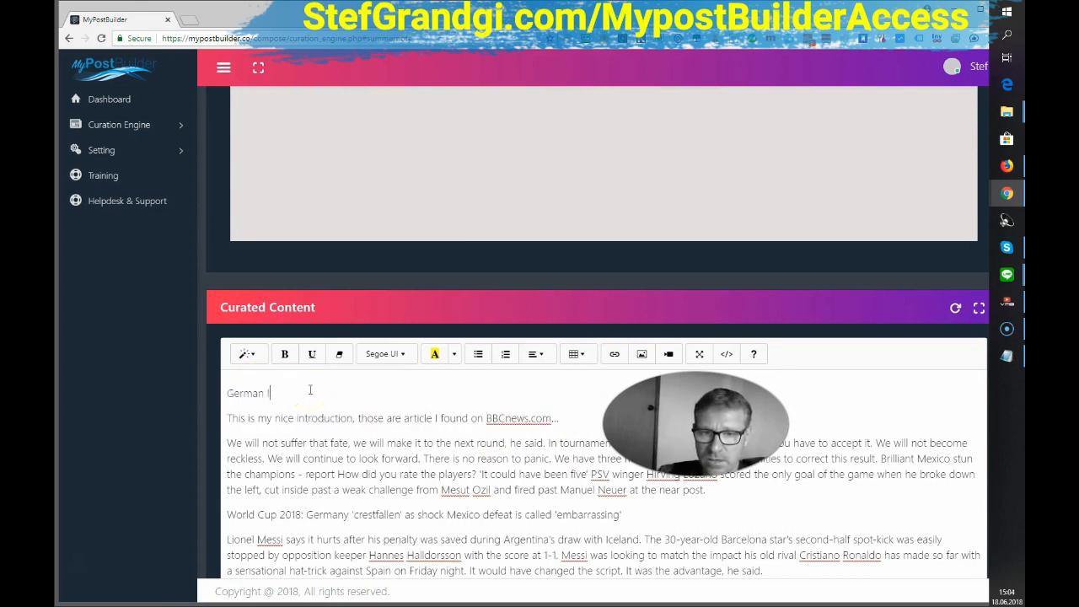
type("lost their")
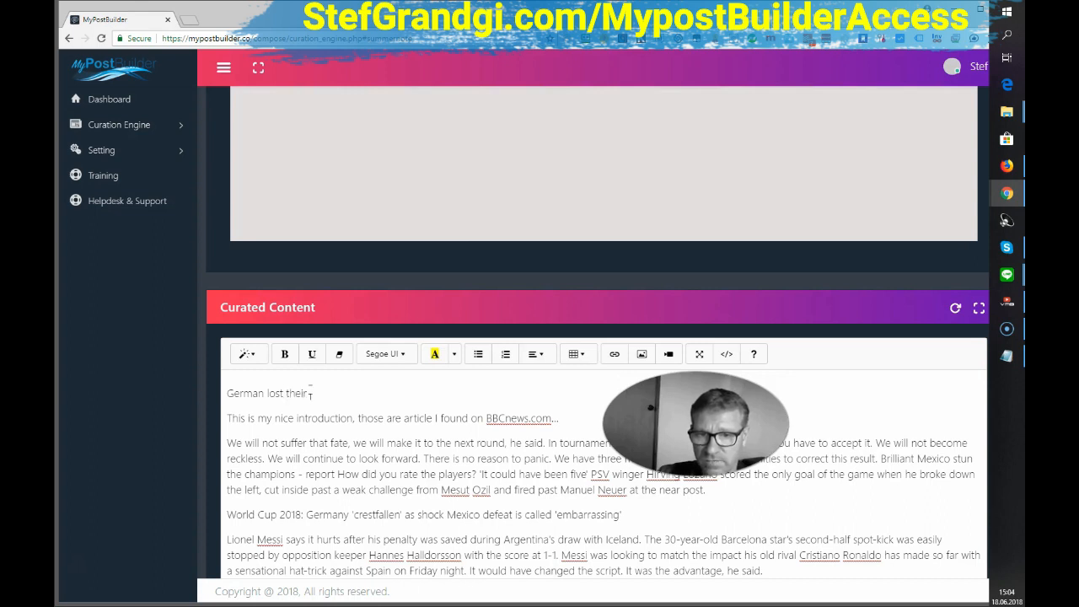
Step: Finish the headline 'German lost their 1st match' and make it a large red heading
type("1st mat")
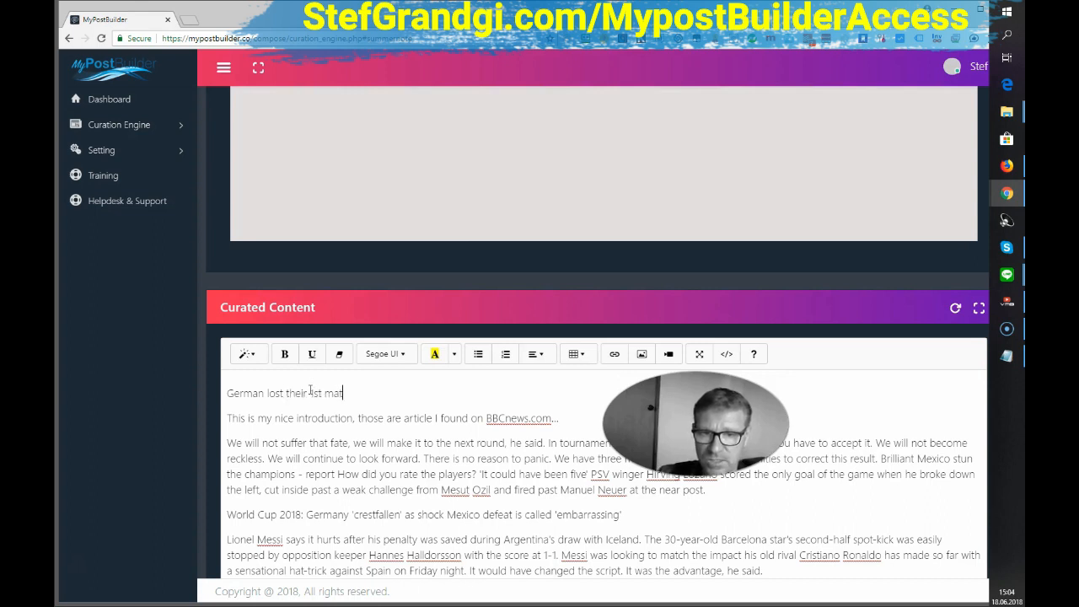
double_click(244, 417)
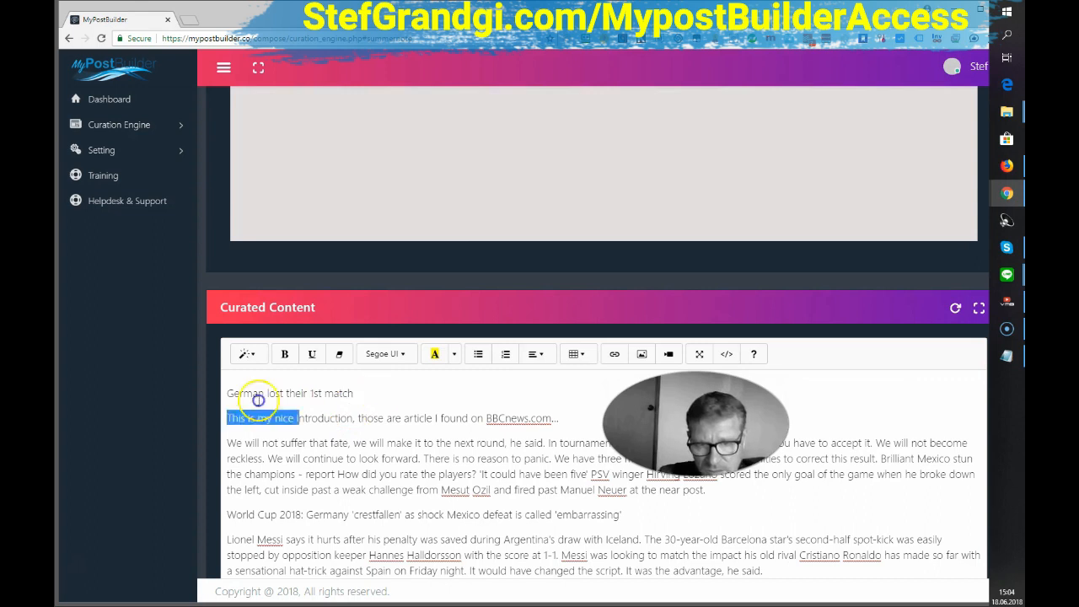
left_click(458, 353)
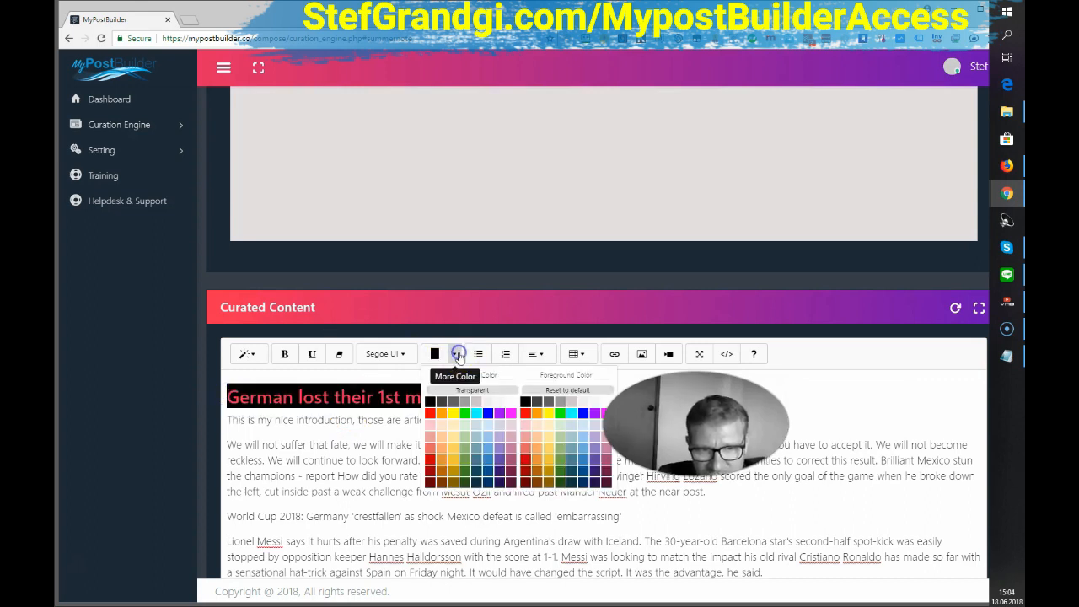
left_click(457, 353)
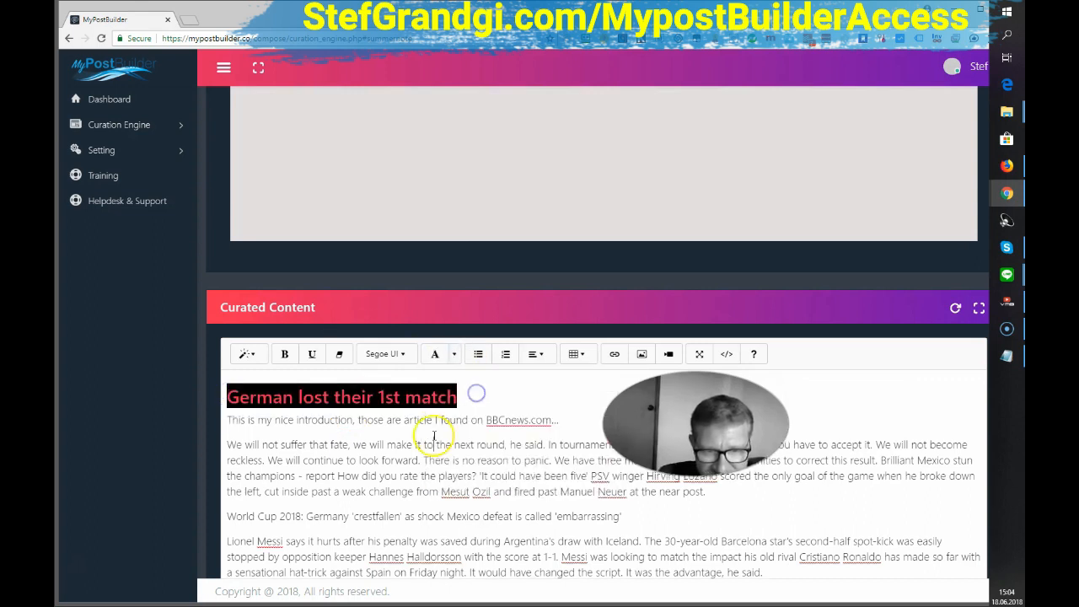
left_click(434, 353)
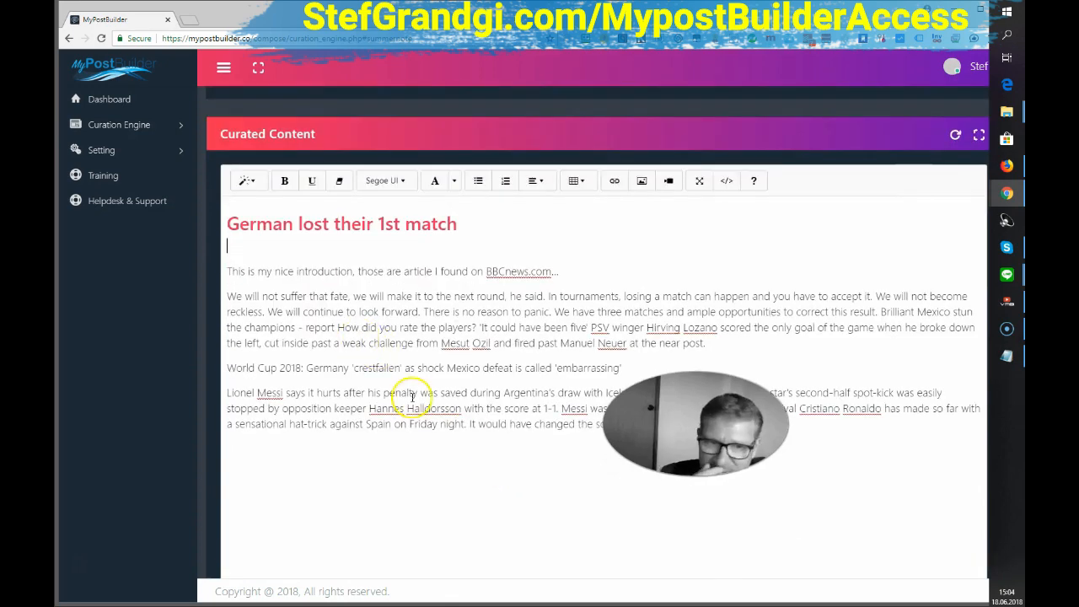
Step: Insert the red-shirted fan photo from Selected Media into the post after the Messi paragraph
scroll("down", 3)
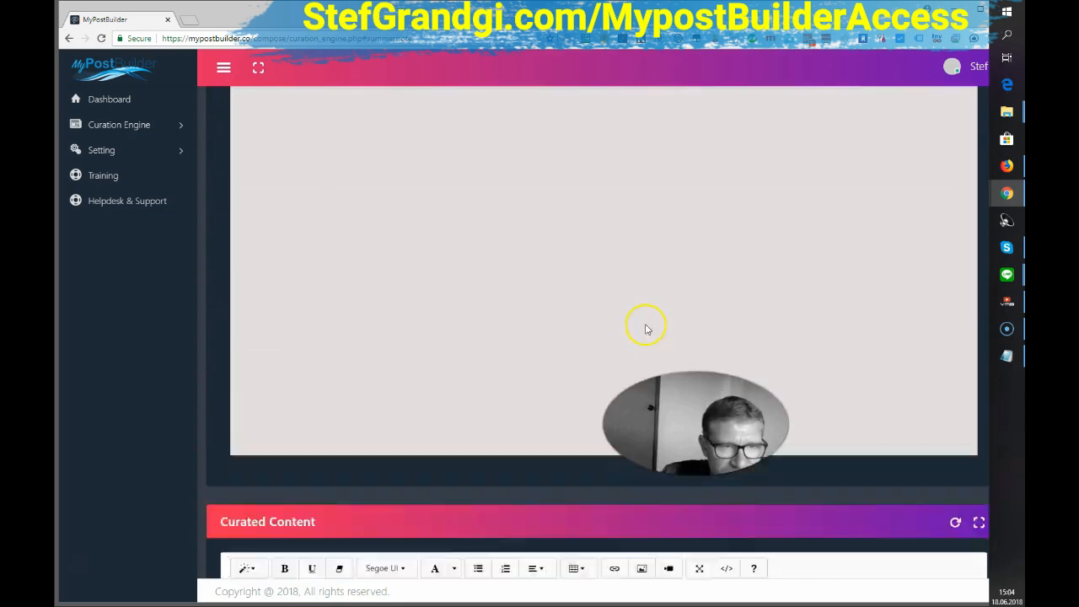
scroll("down", 3)
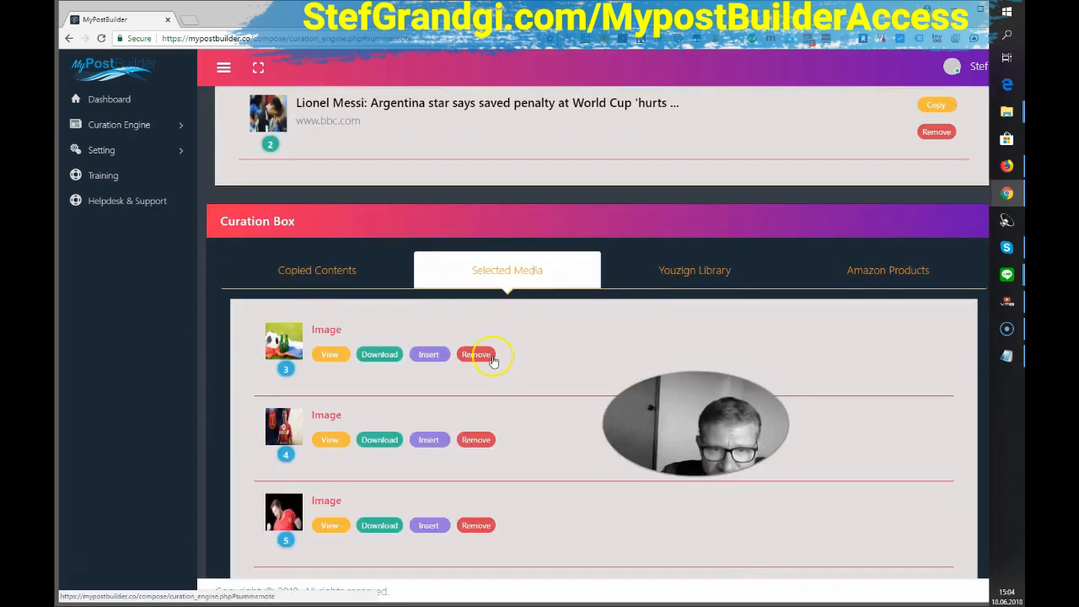
scroll("down", 3)
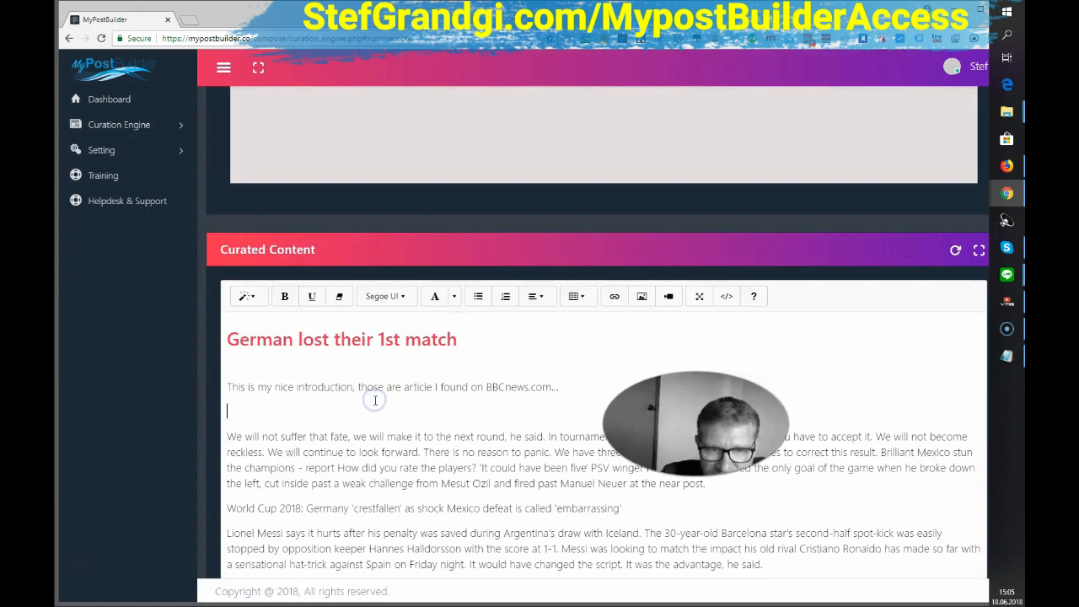
scroll("down", 3)
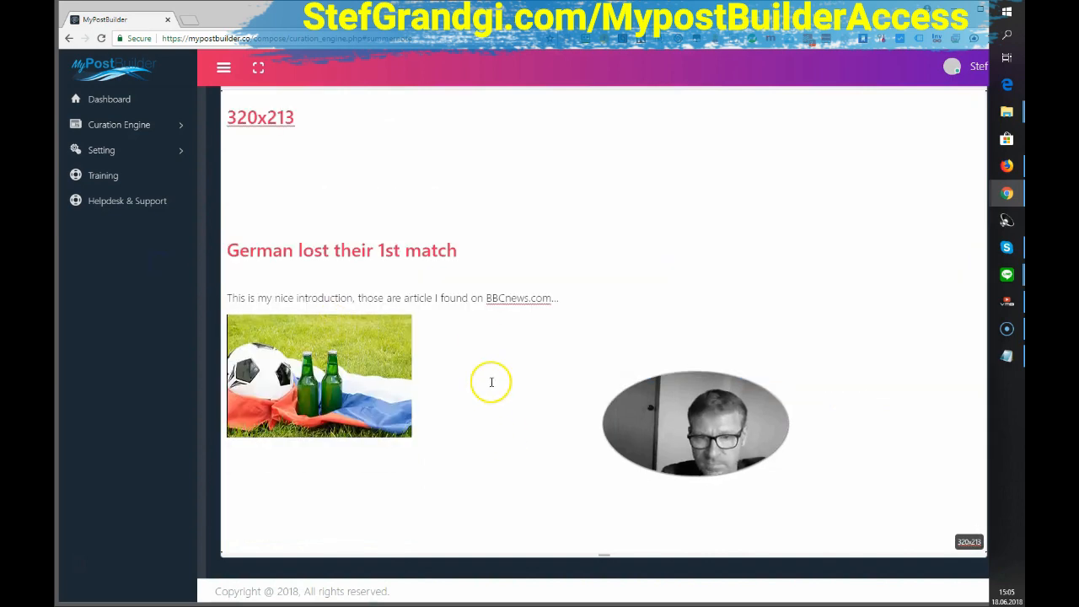
scroll("down", 3)
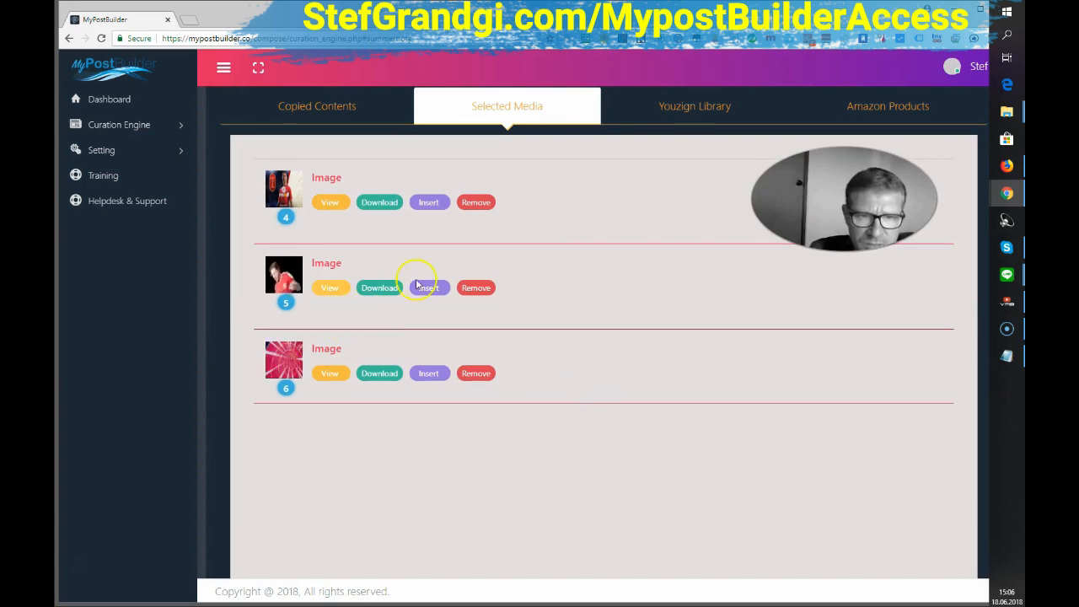
left_click(428, 286)
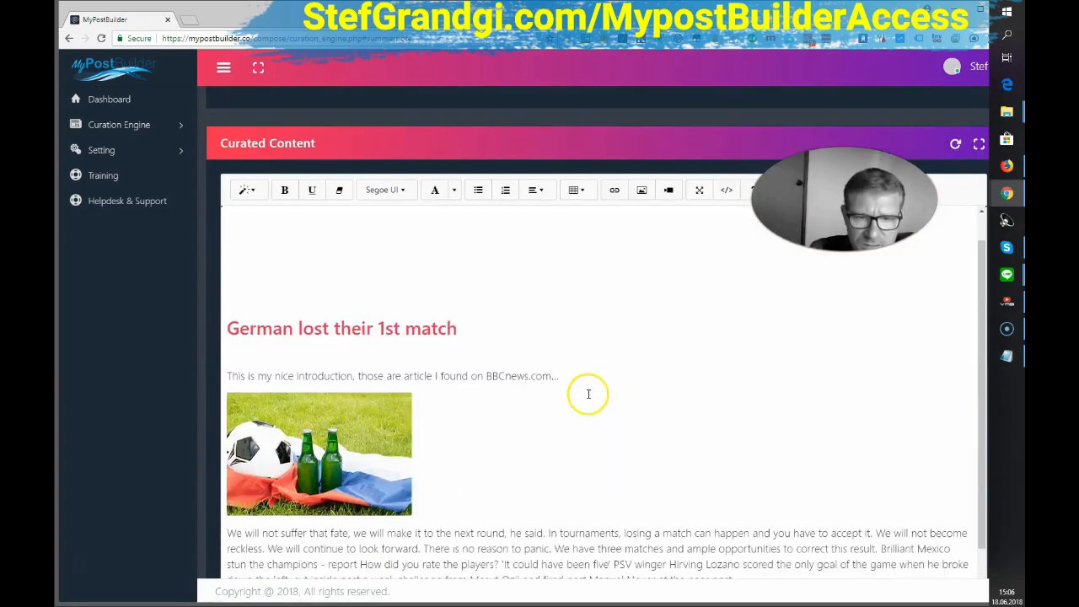
scroll("down", 3)
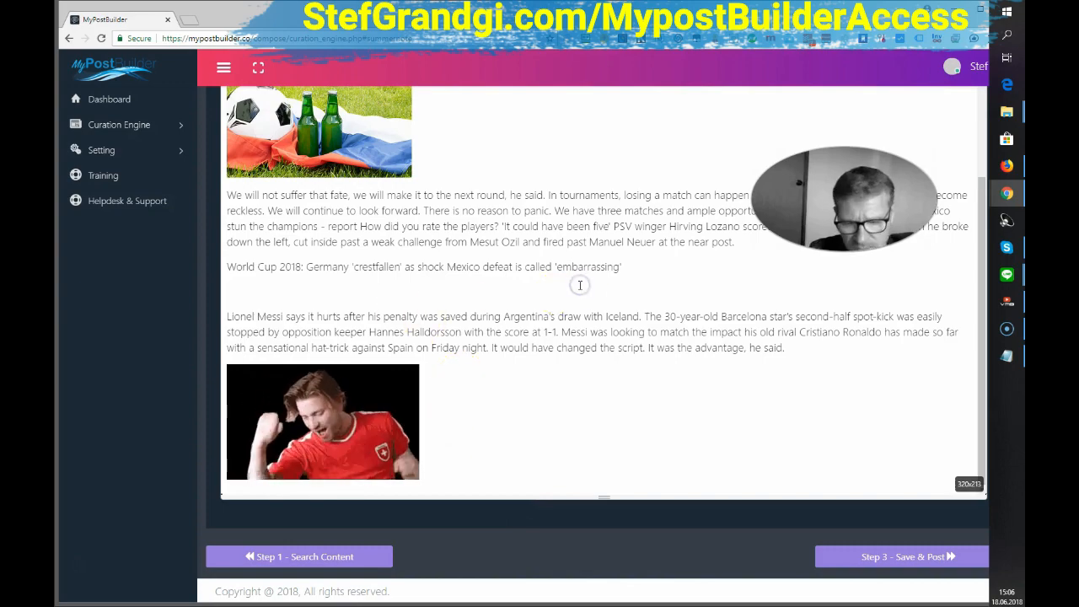
scroll("up", 3)
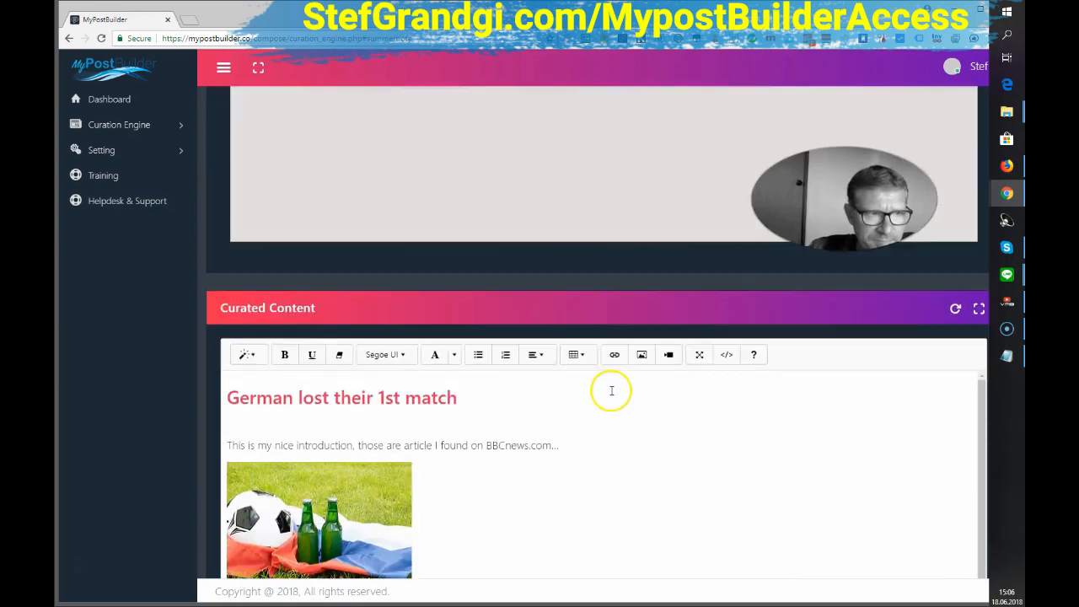
Step: View the Youzign Library, switch to Amazon Products, and expand the Setting menu
left_click(694, 221)
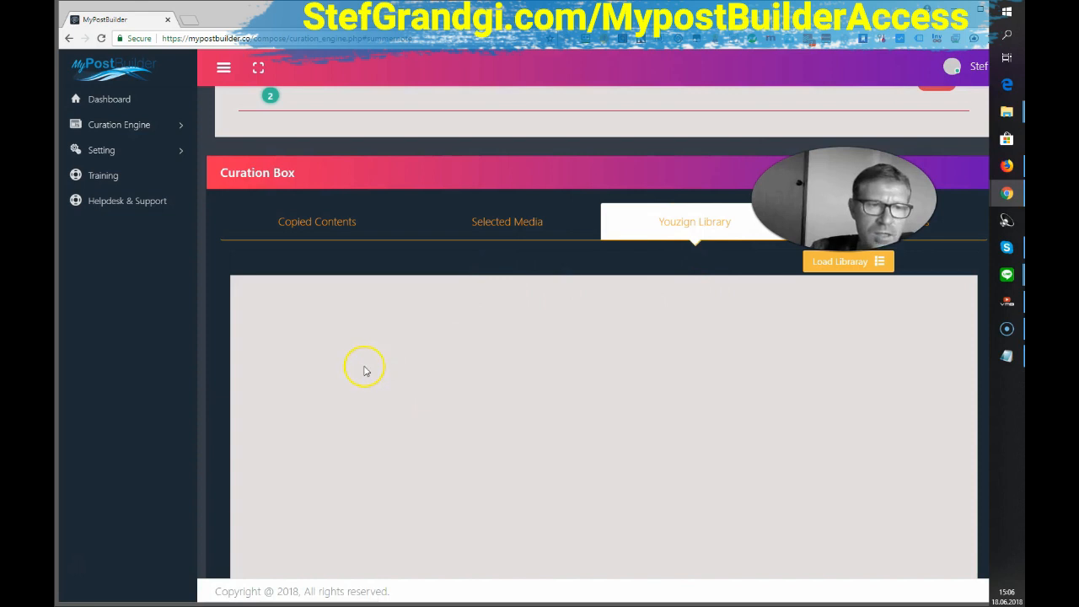
mouse_move(744, 268)
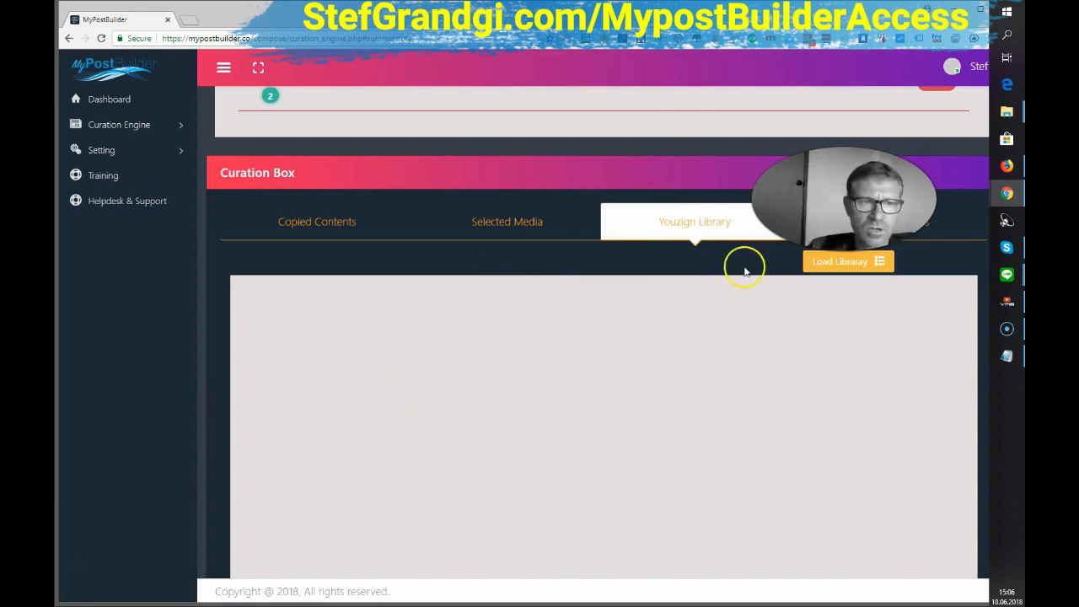
mouse_move(711, 373)
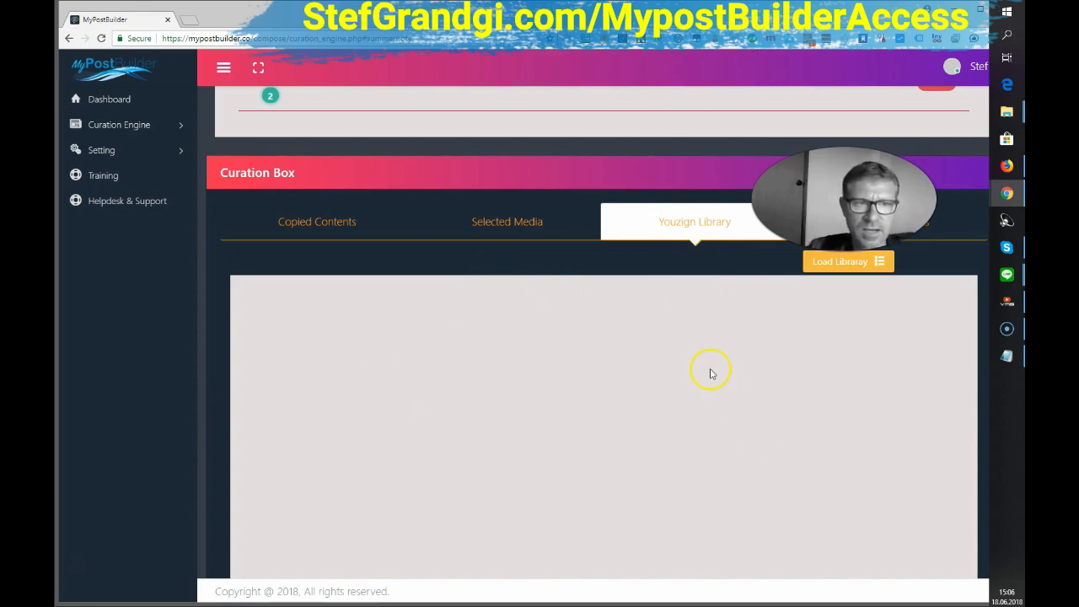
mouse_move(711, 371)
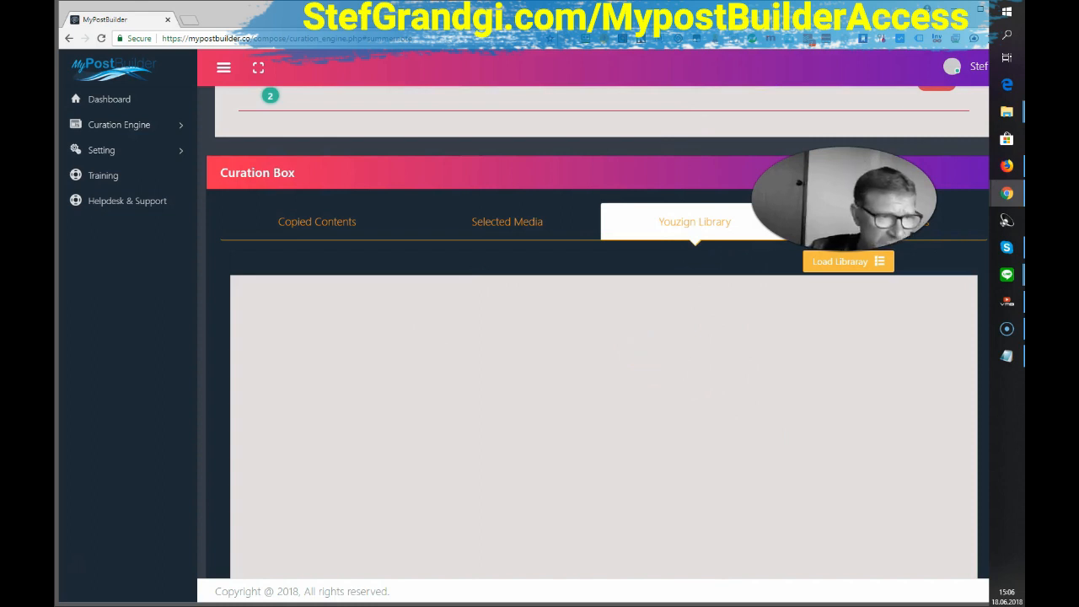
left_click(888, 222)
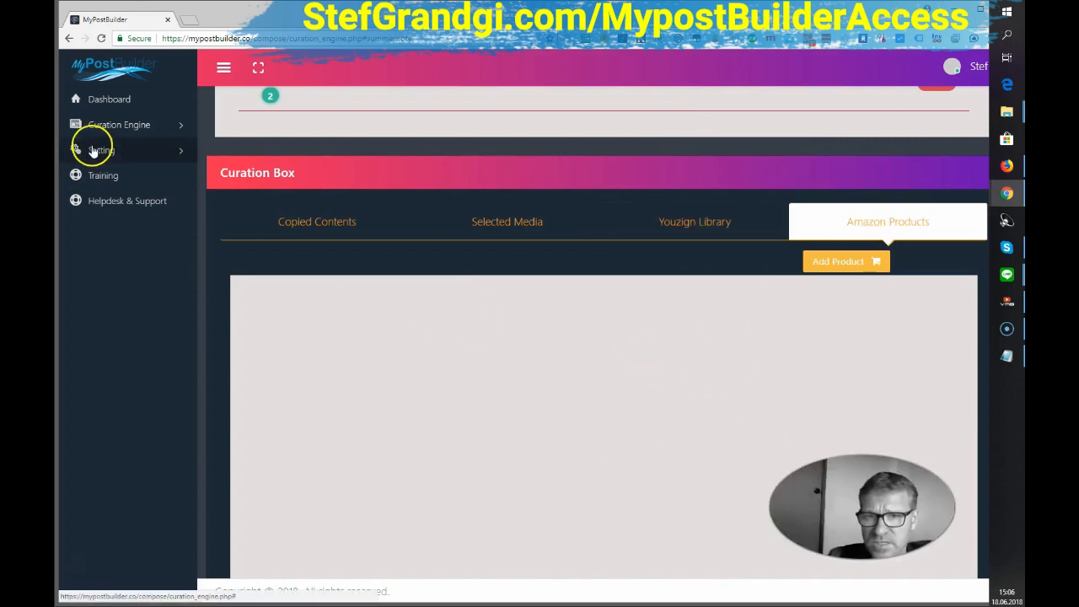
left_click(101, 150)
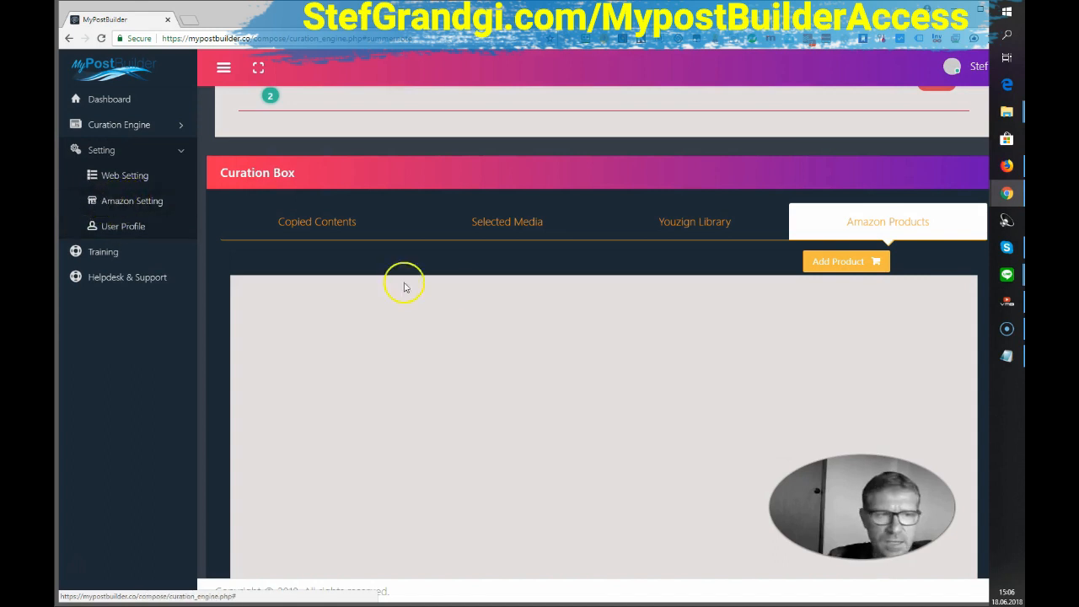
mouse_move(521, 468)
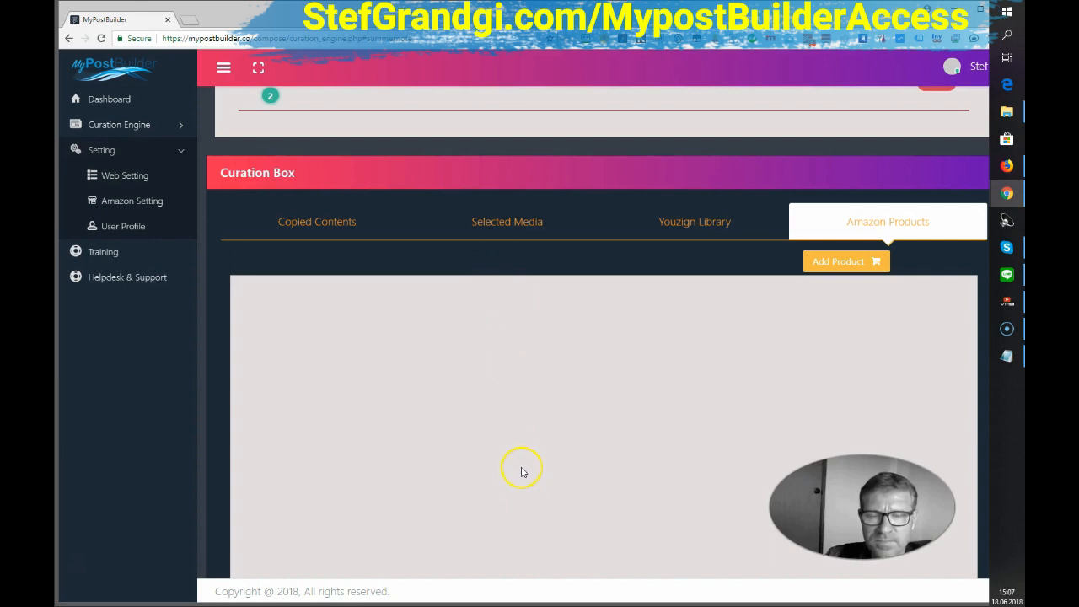
mouse_move(539, 467)
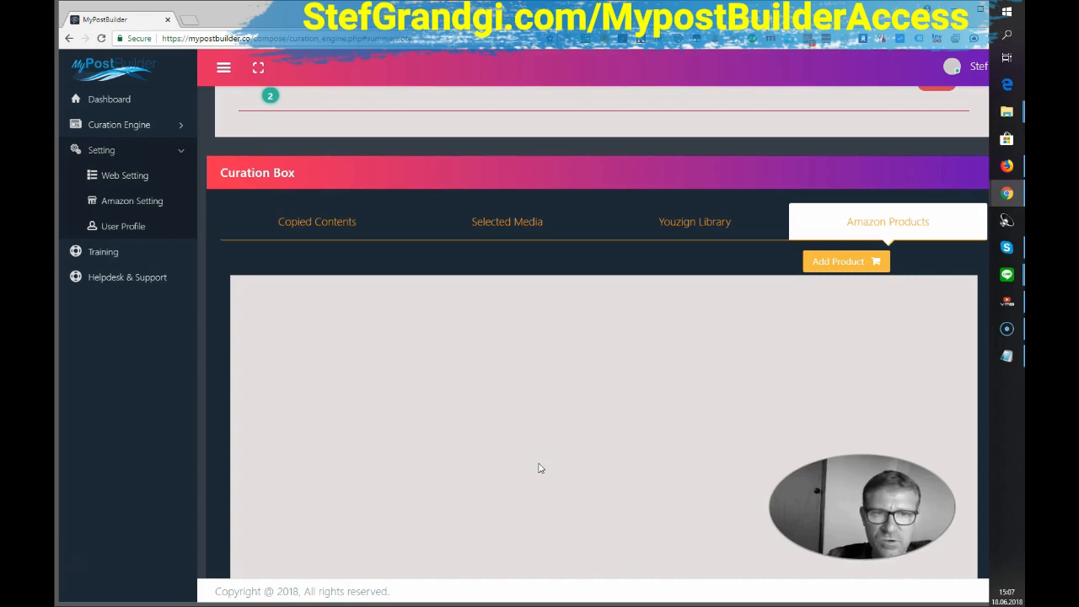
scroll("down", 3)
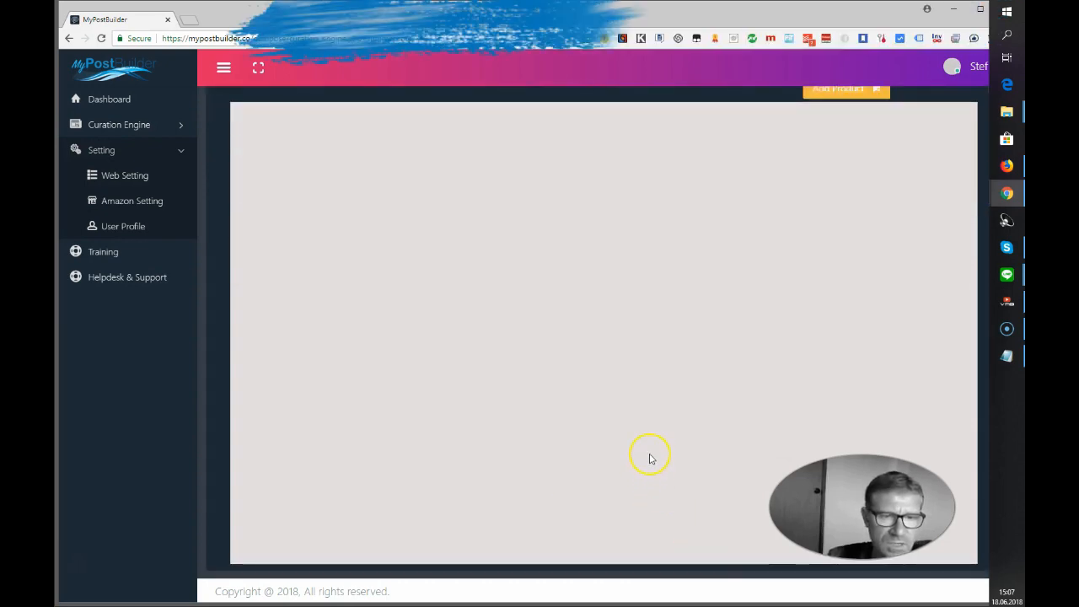
scroll("down", 3)
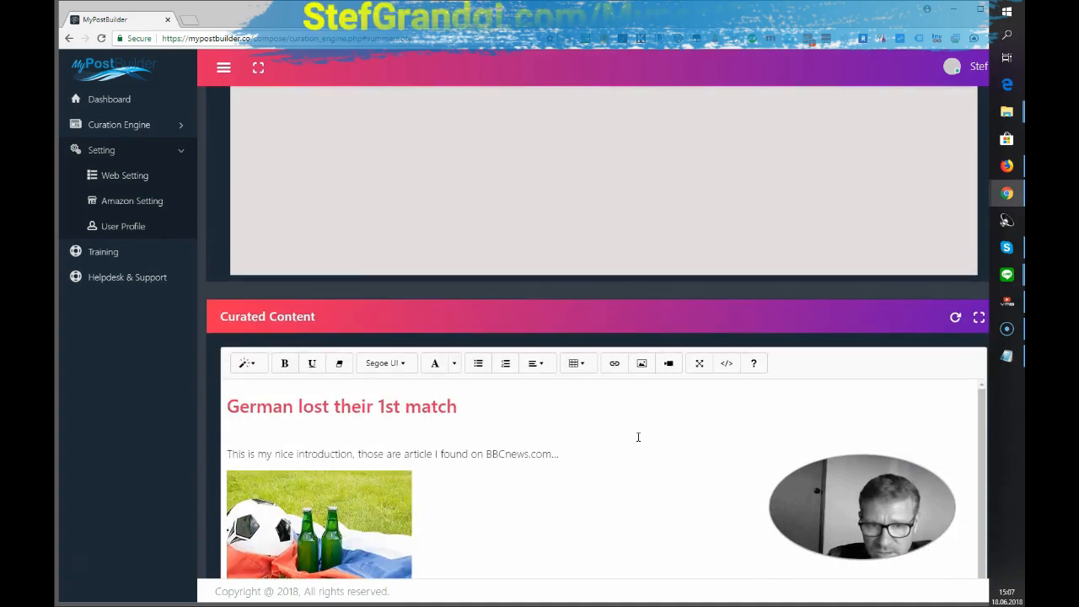
scroll("down", 3)
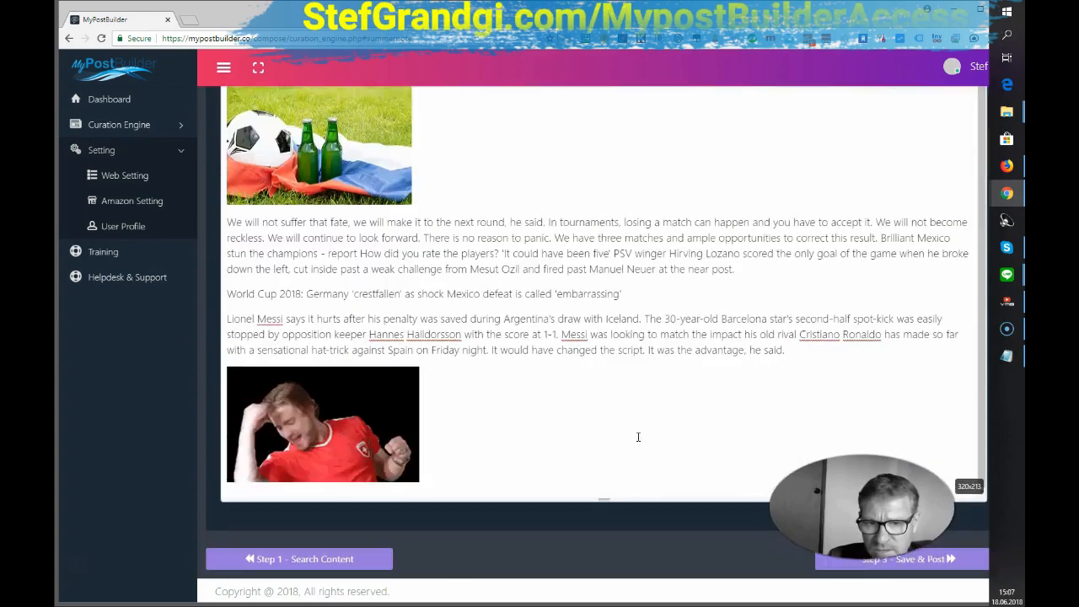
scroll("up", 3)
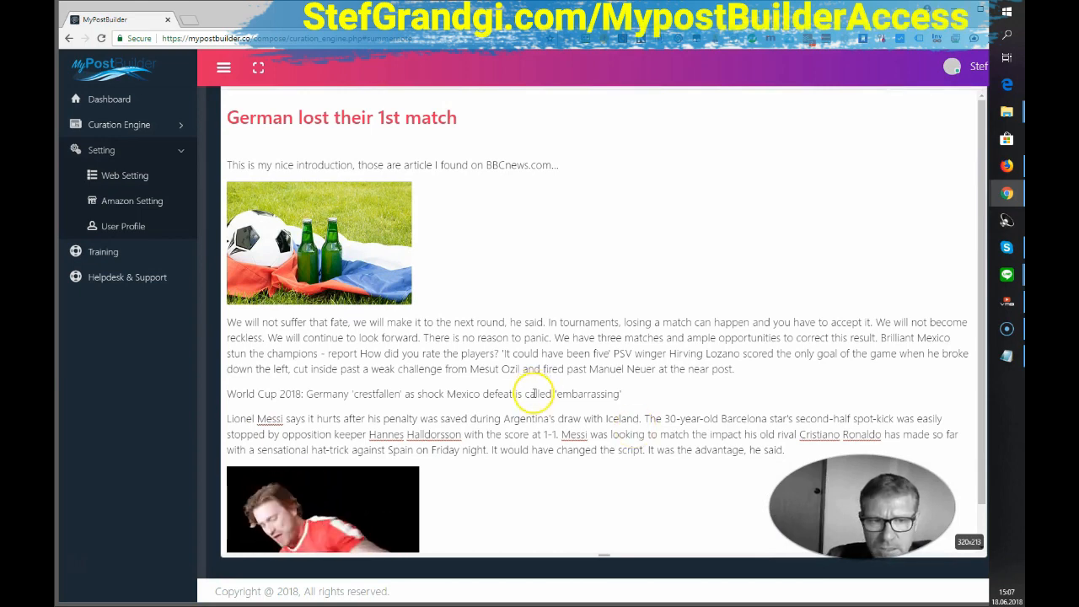
scroll("down", 3)
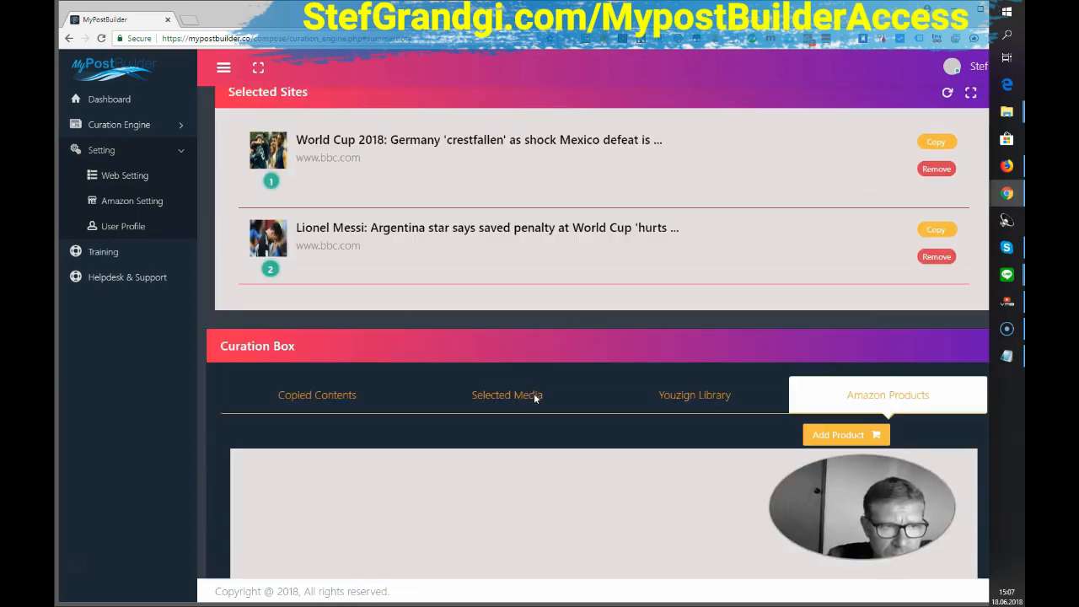
scroll("up", 3)
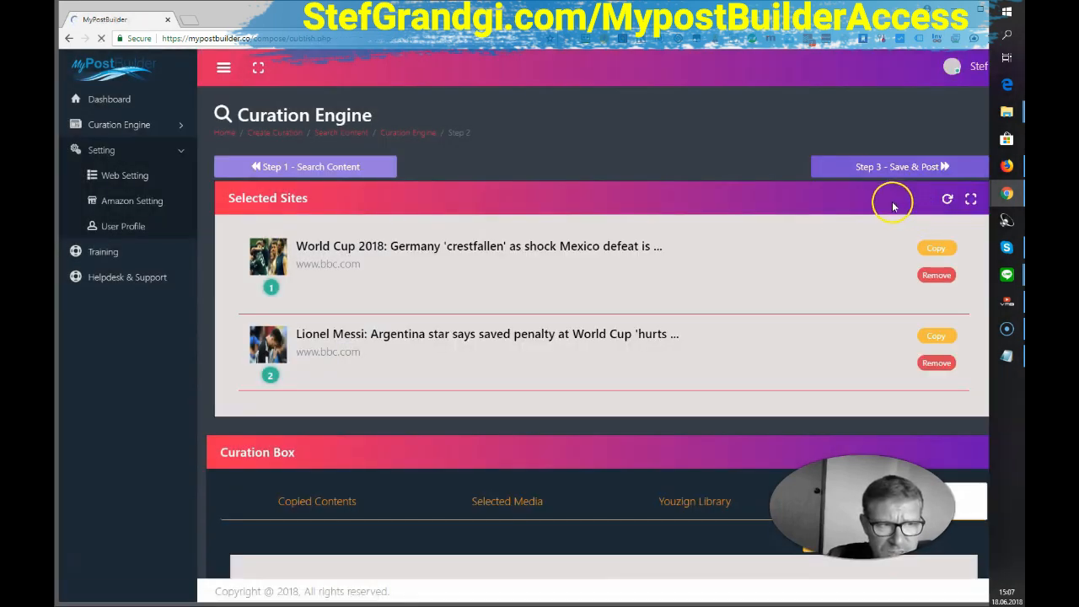
Step: Advance the World Cup post to the Step 3 Save & Post publish page
left_click(897, 166)
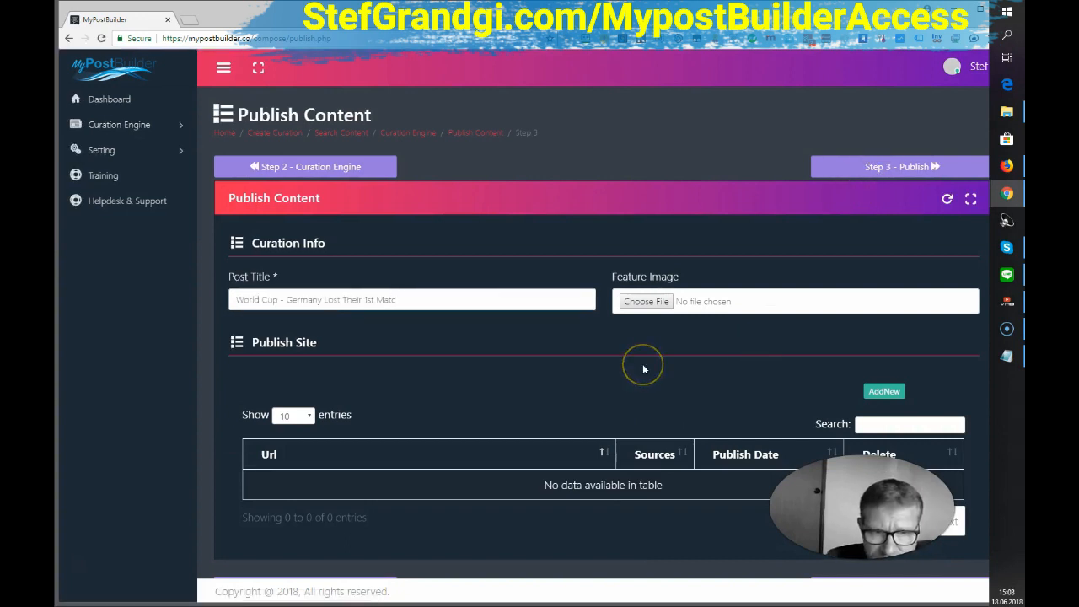
mouse_move(643, 369)
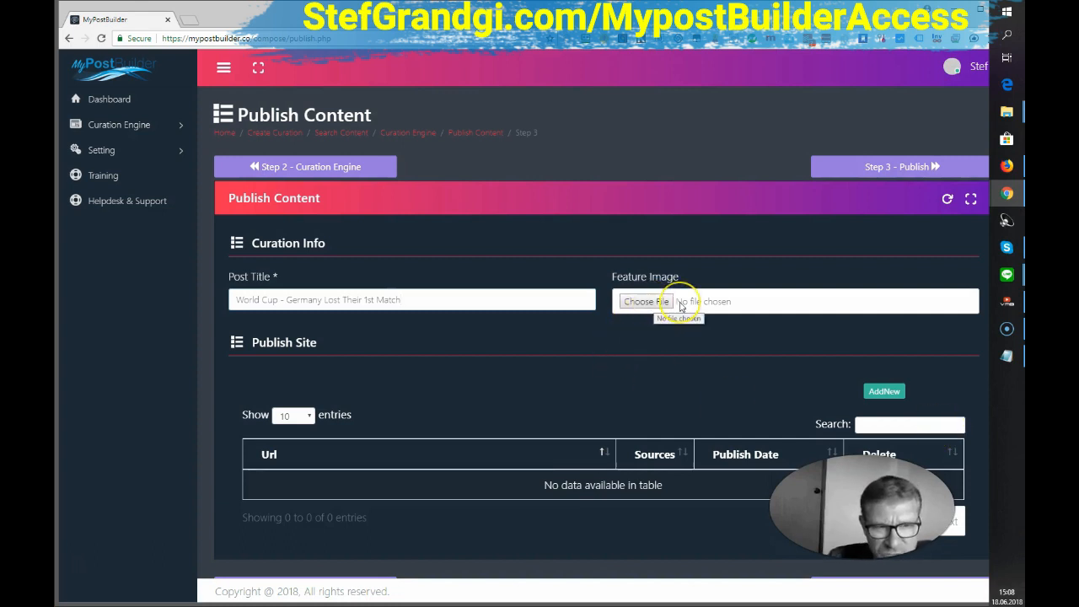
scroll("down", 3)
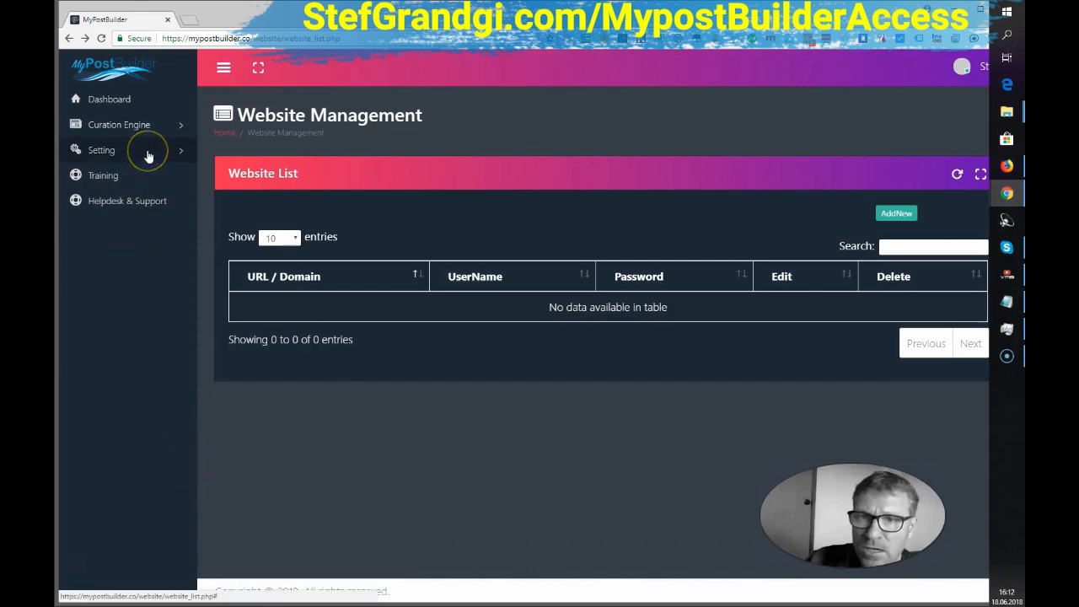
Step: Create a Video curation from Youtube searching 'football world cup' and browse the results
left_click(119, 124)
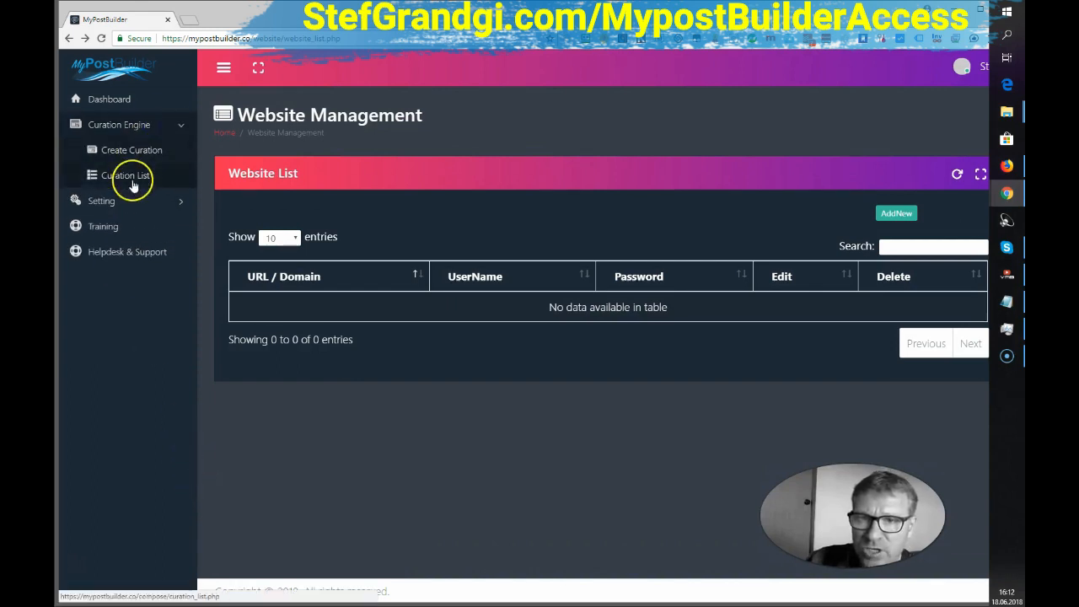
left_click(126, 174)
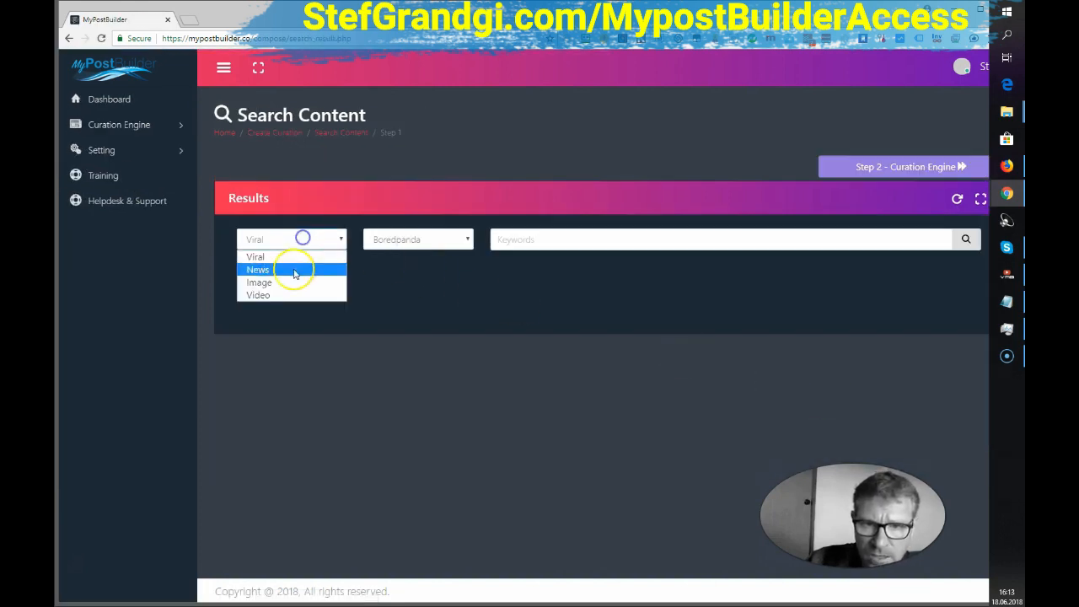
left_click(258, 295)
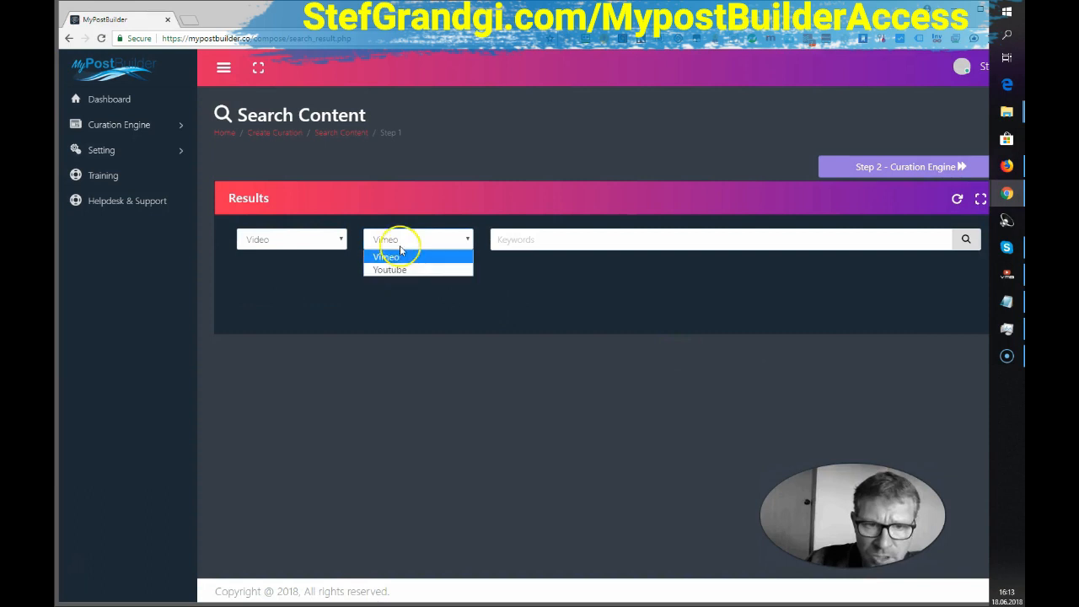
left_click(389, 270)
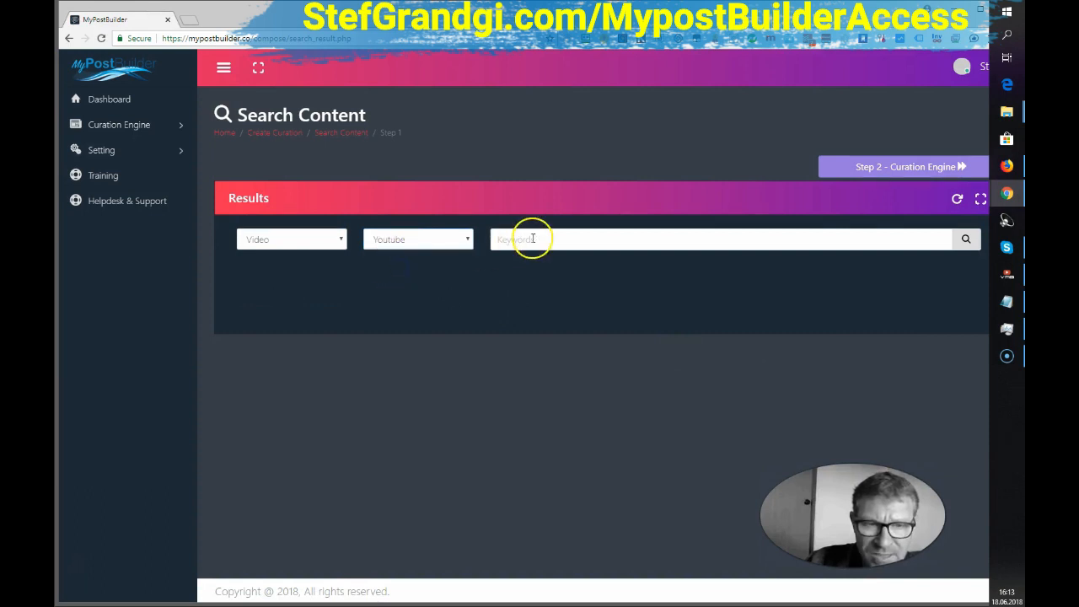
type("football world cup")
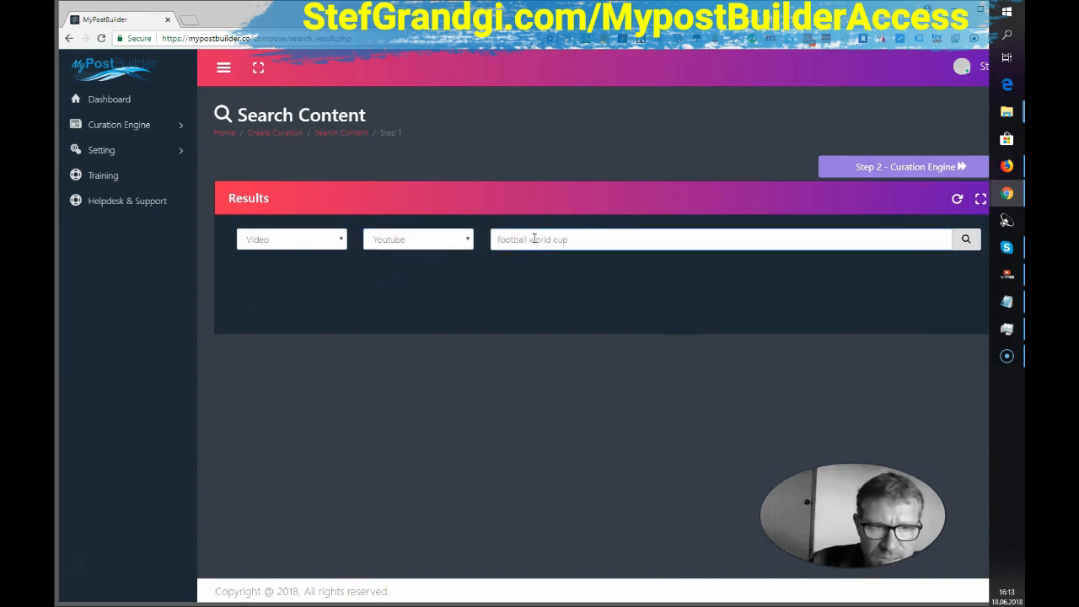
left_click(966, 239)
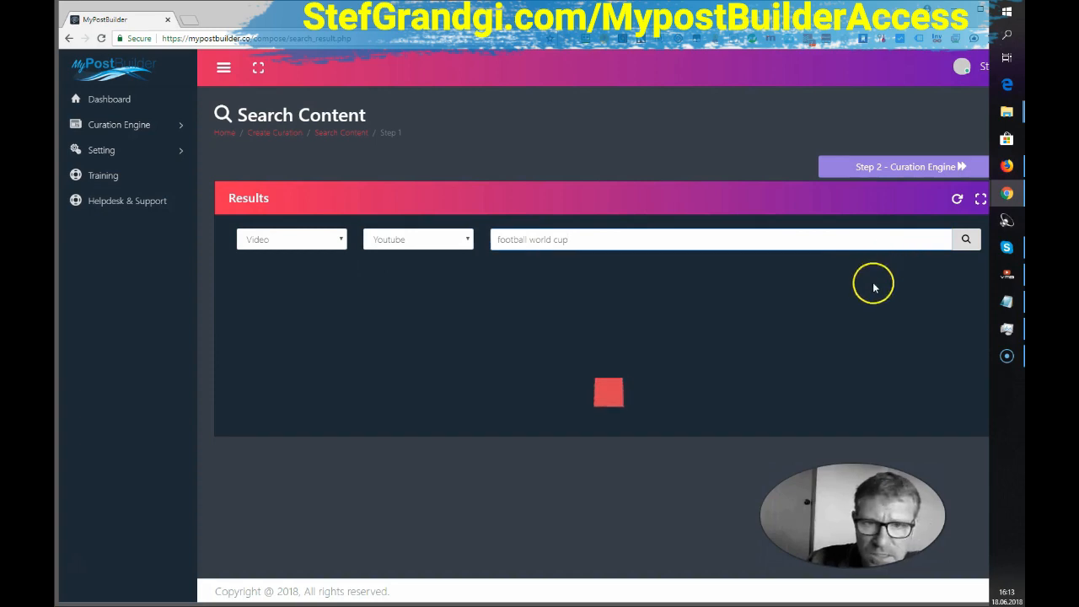
mouse_move(792, 310)
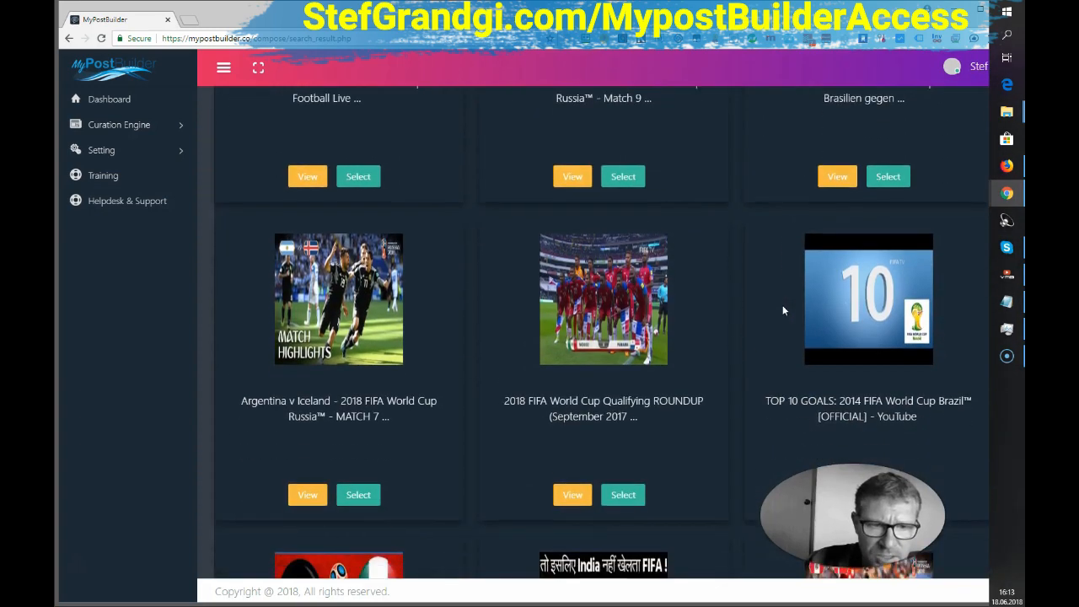
scroll("down", 3)
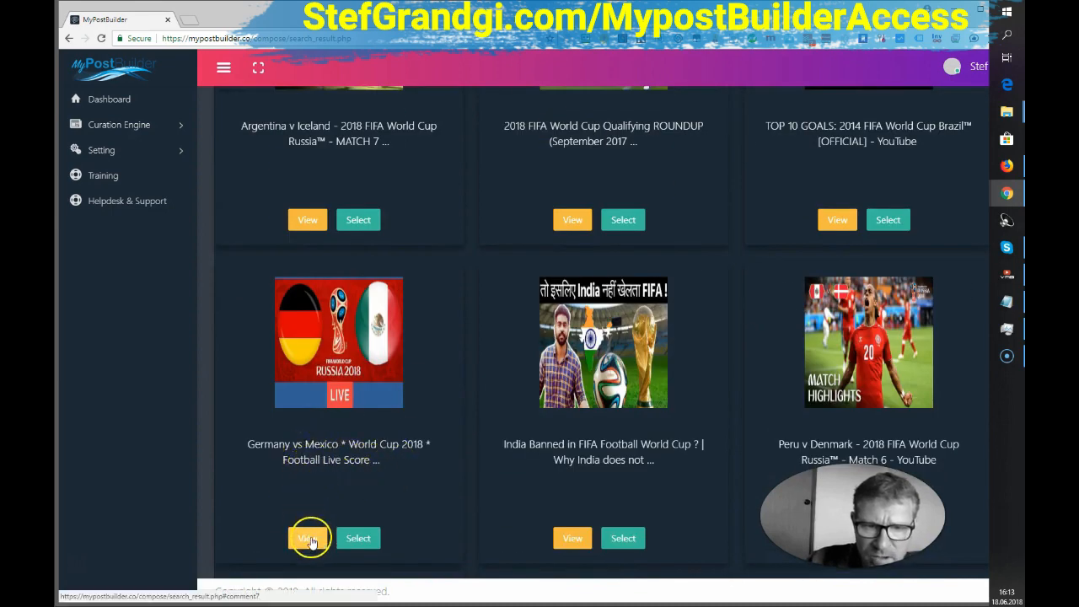
left_click(307, 538)
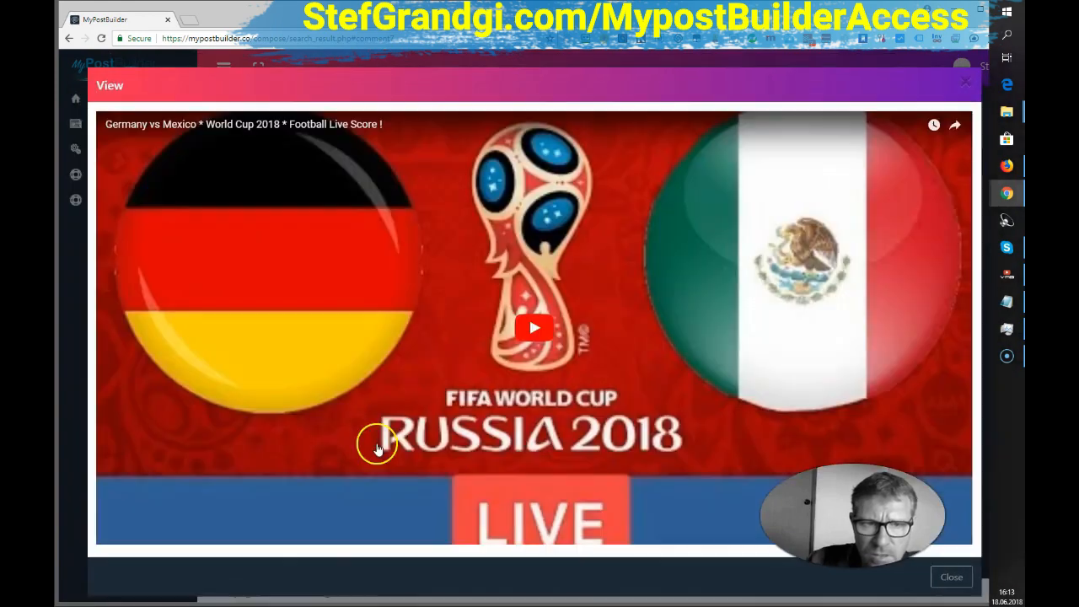
left_click(534, 327)
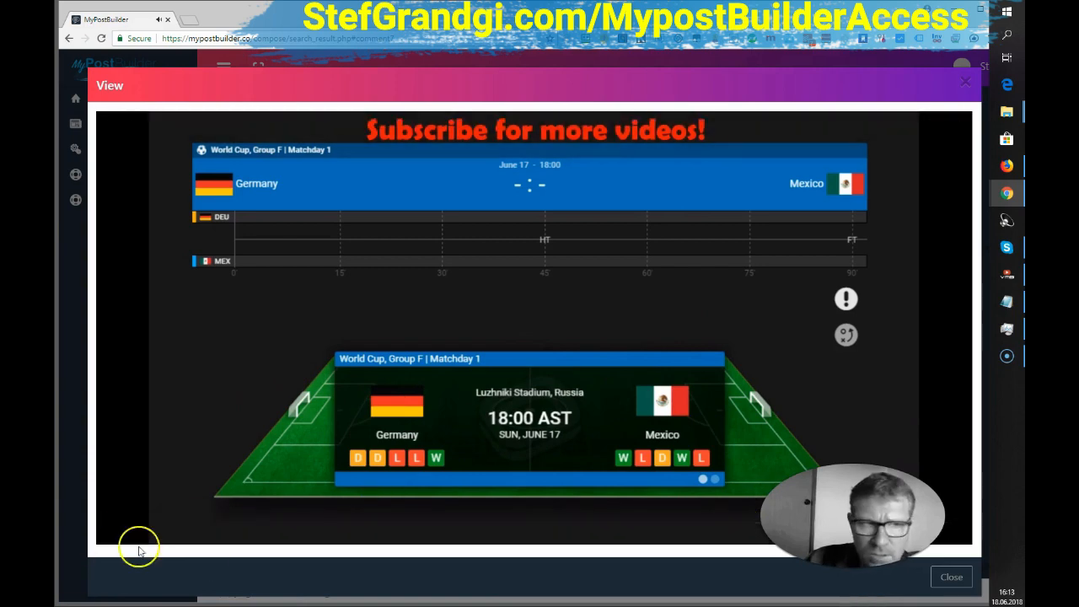
left_click(951, 576)
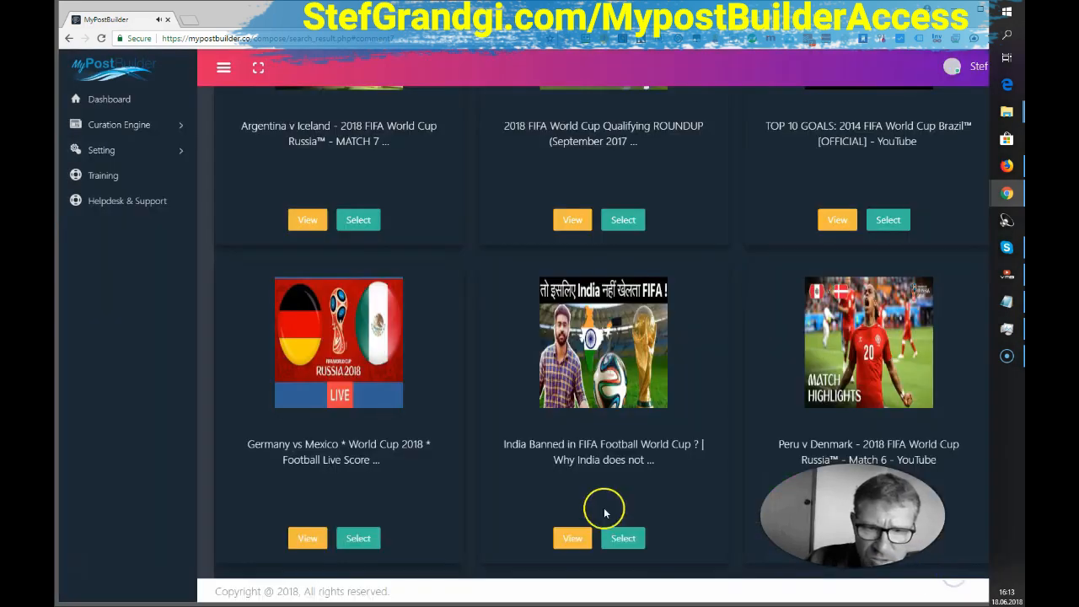
Step: Select the Germany vs Mexico World Cup 2018 video
left_click(358, 538)
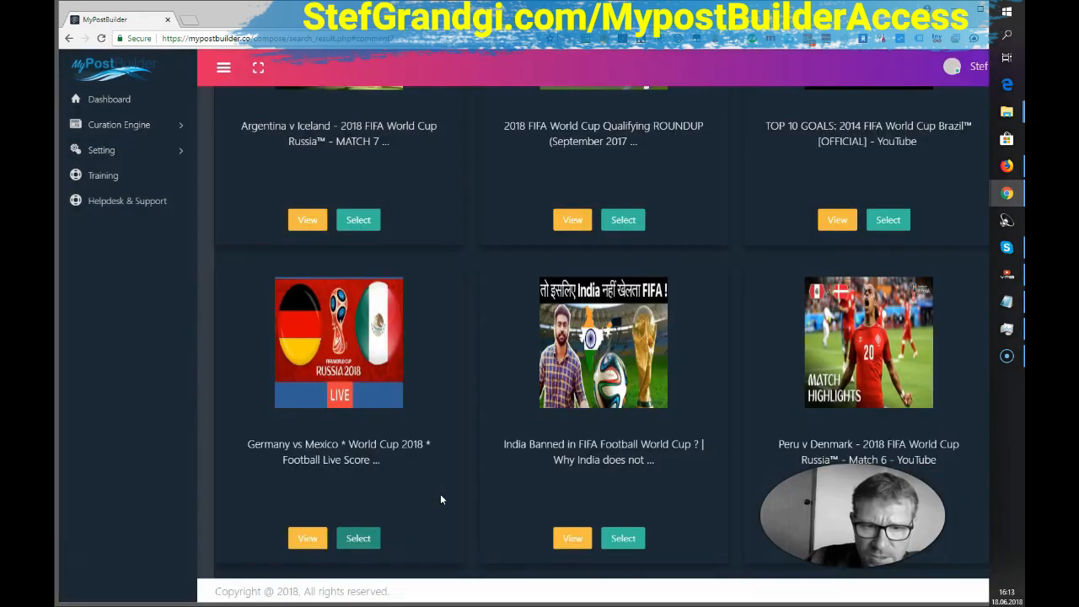
mouse_move(438, 464)
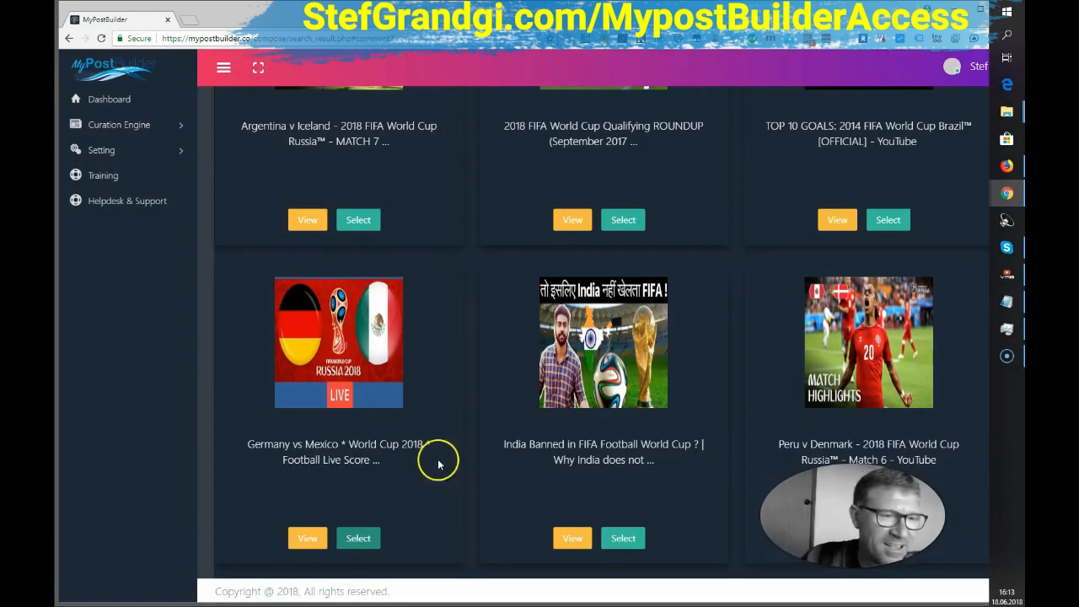
mouse_move(452, 416)
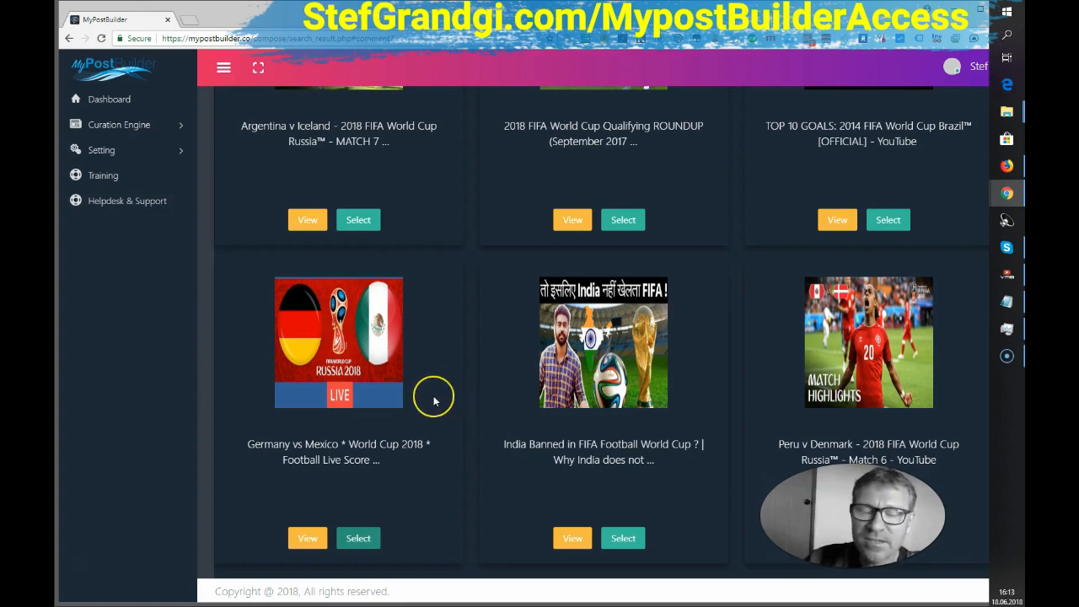
mouse_move(434, 401)
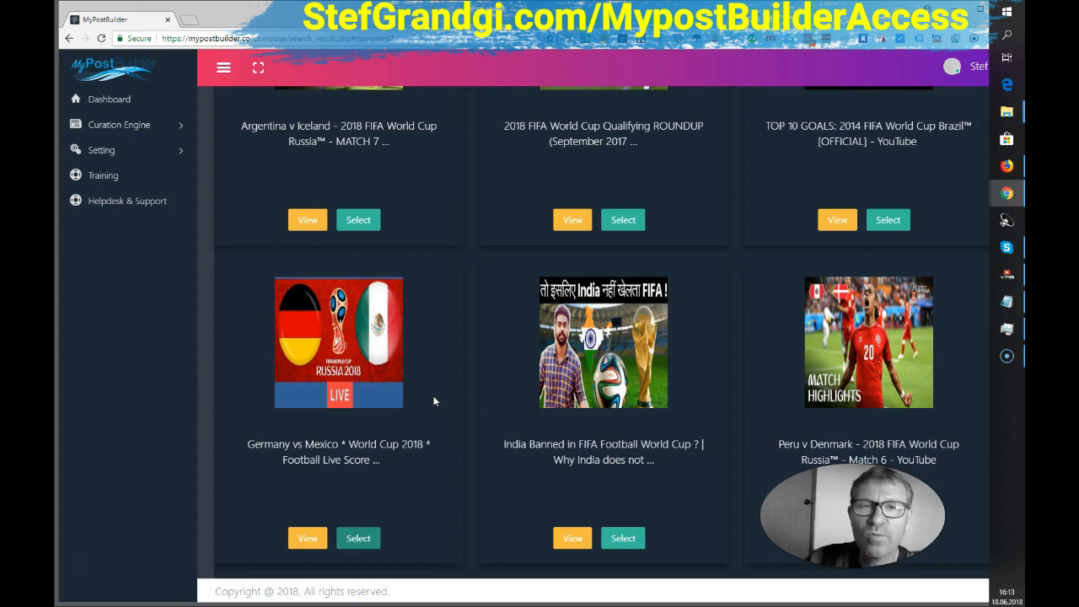
mouse_move(438, 396)
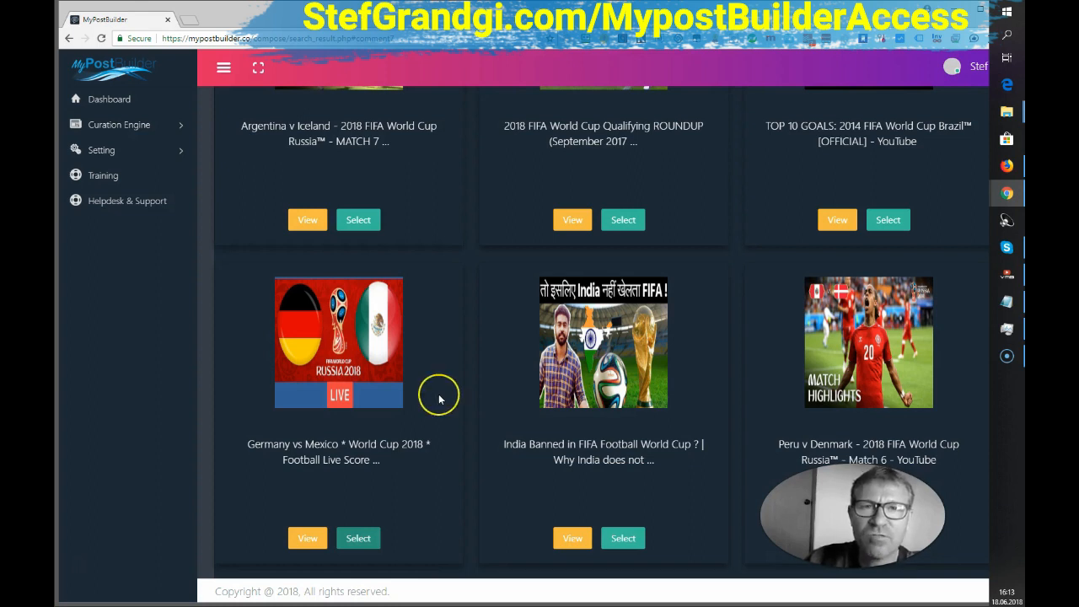
mouse_move(426, 393)
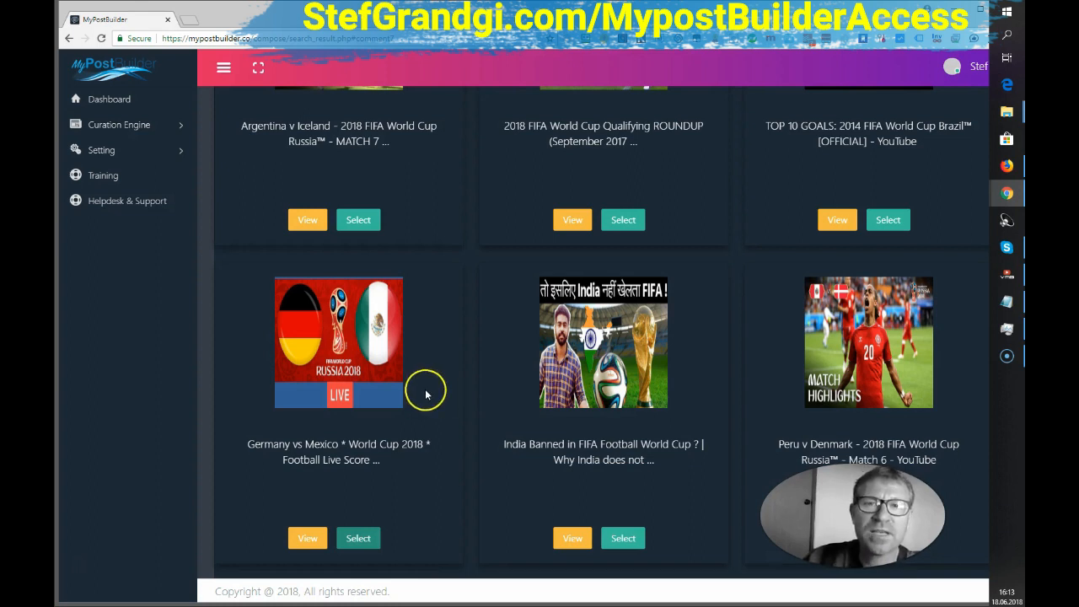